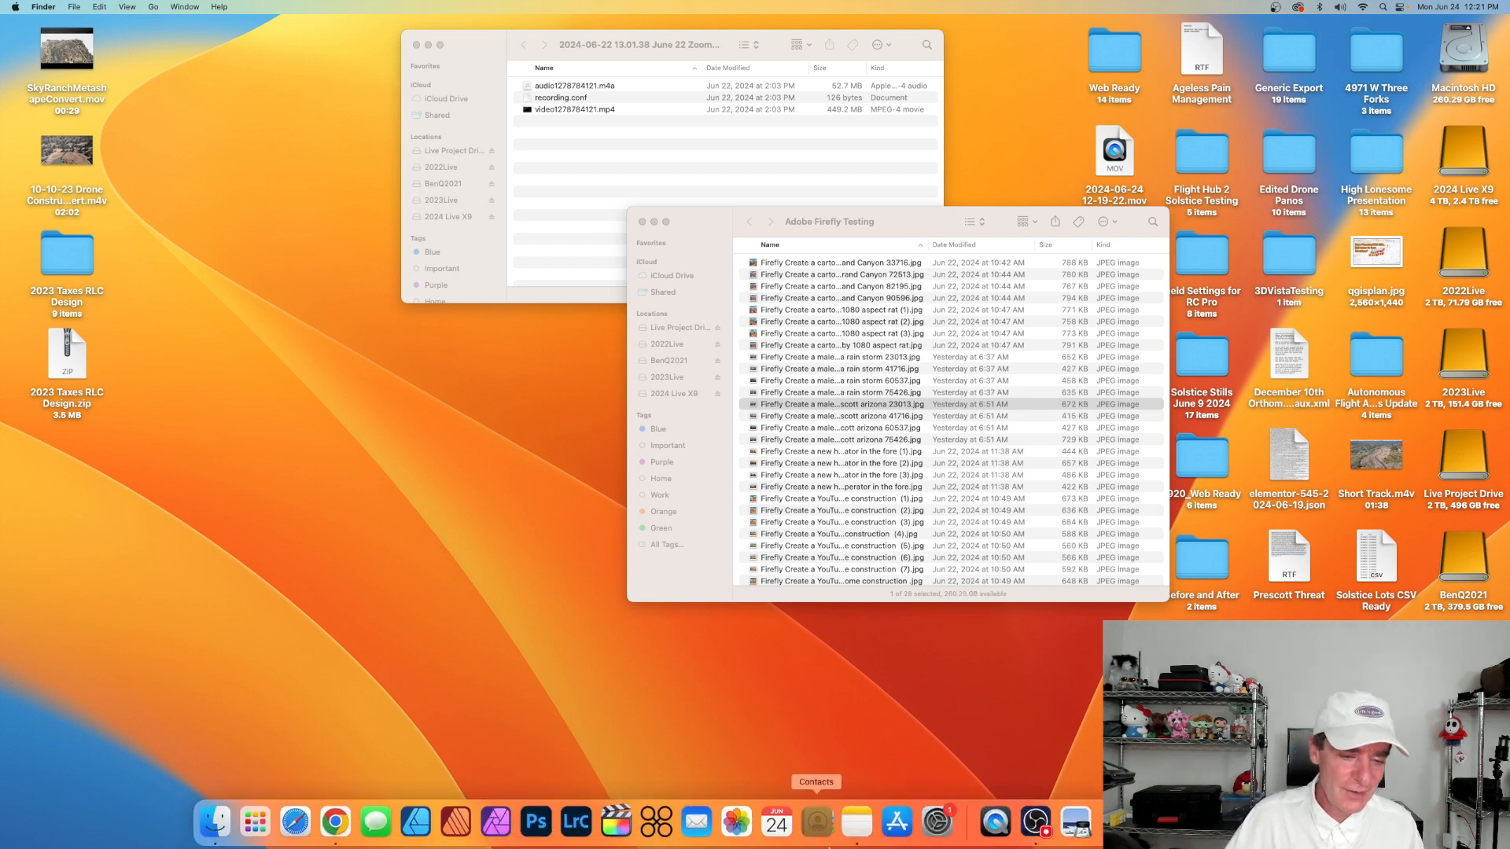
pyautogui.moveTo(495, 821)
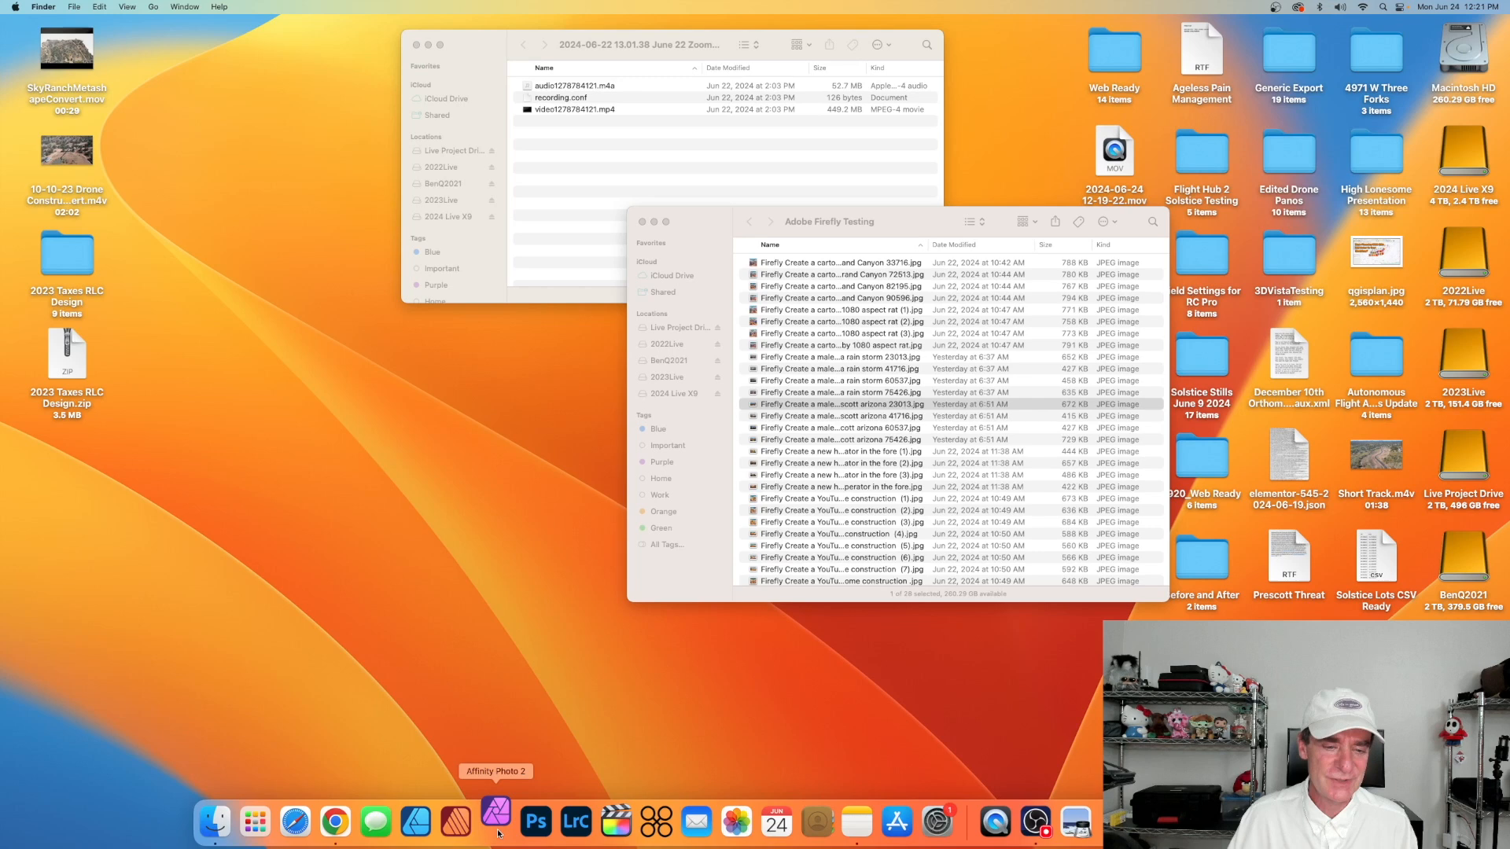
# Step: Launch Affinity Photo 2 from the Dock
pyautogui.click(495, 821)
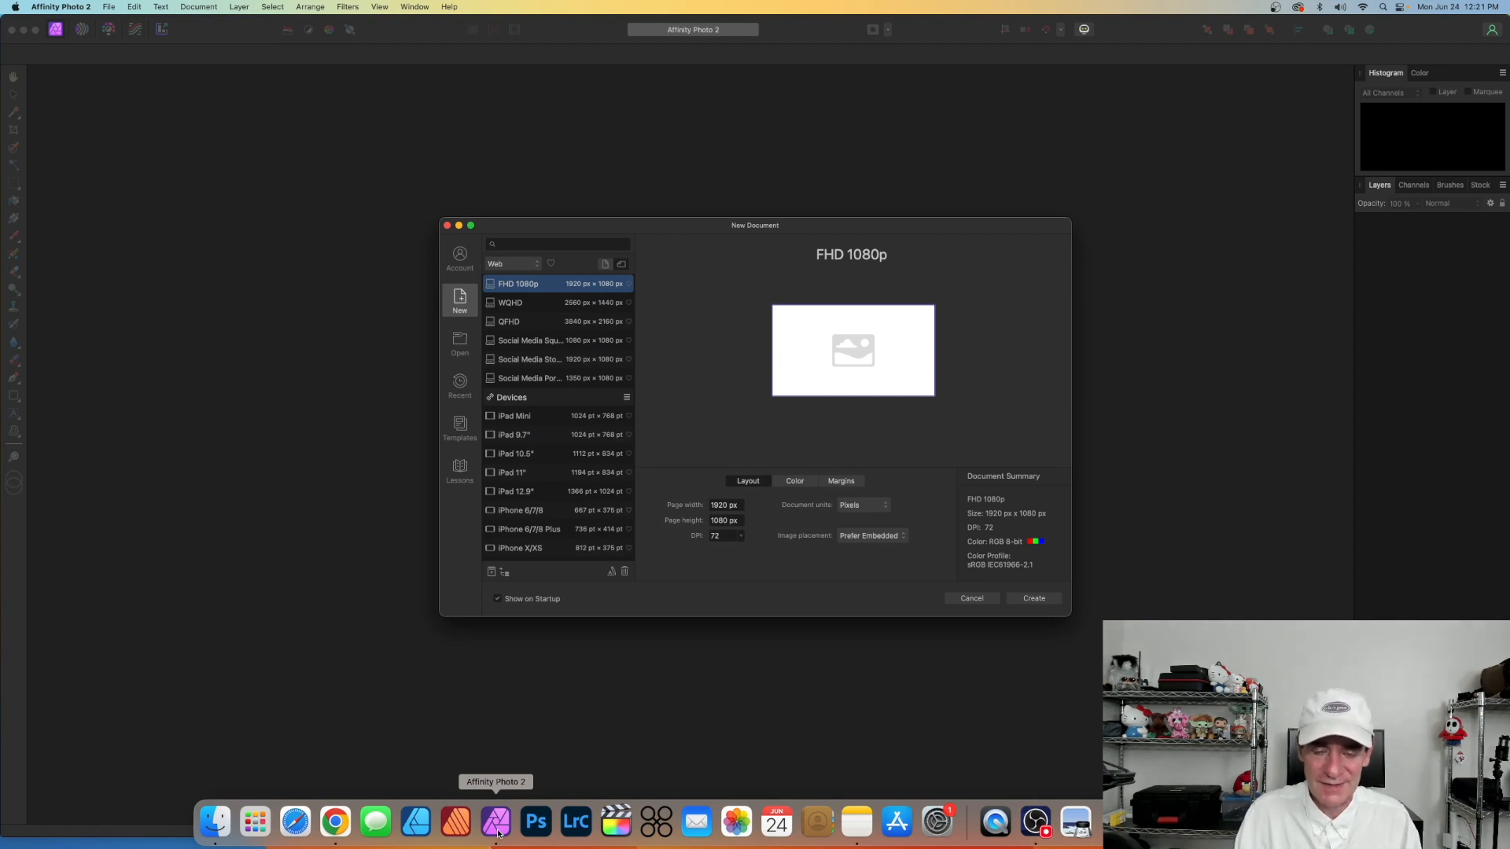
pyautogui.moveTo(214, 821)
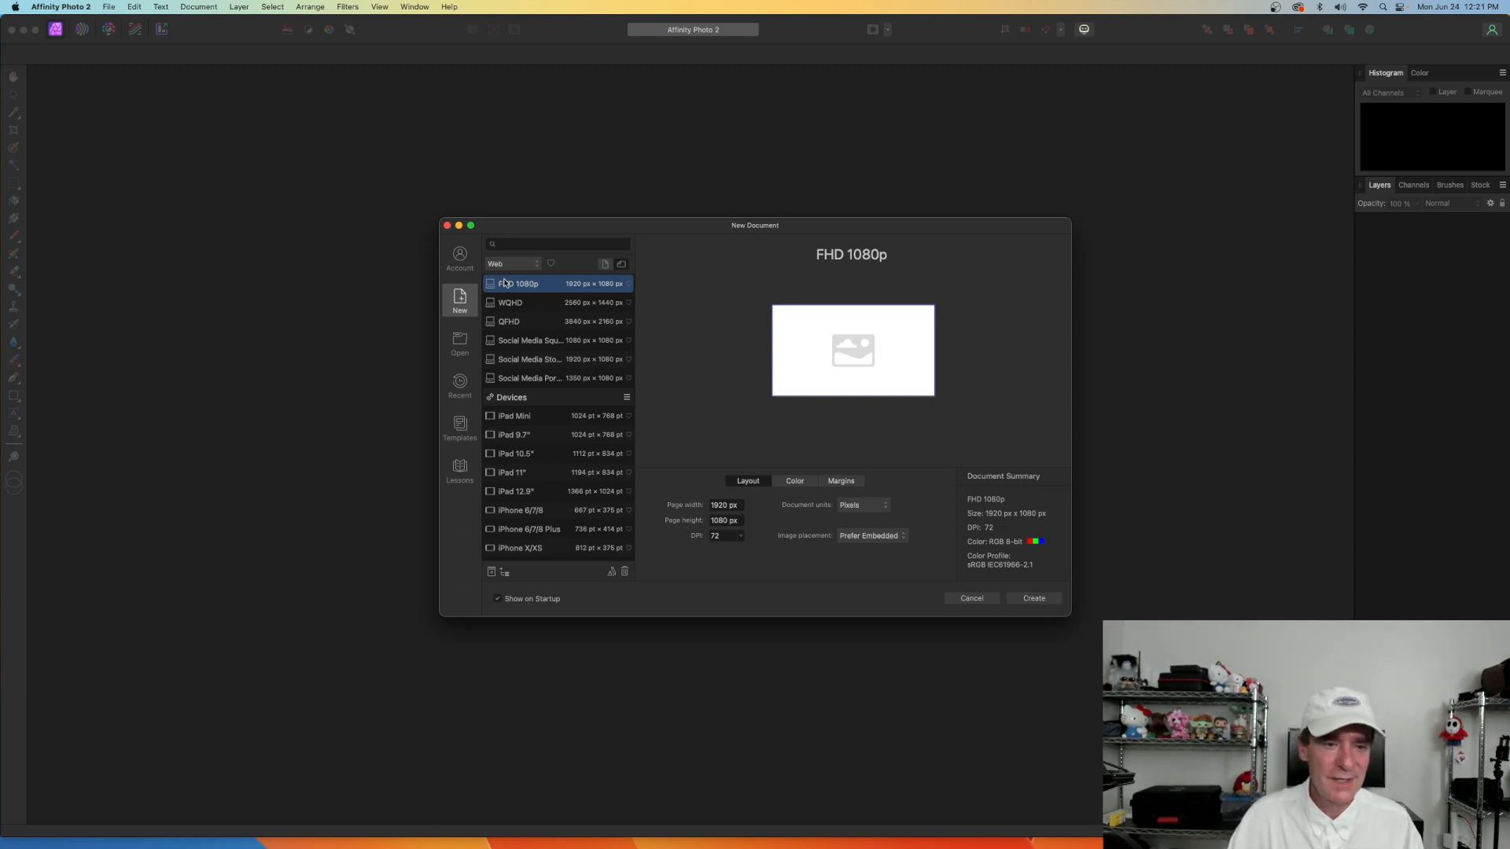
pyautogui.moveTo(450, 316)
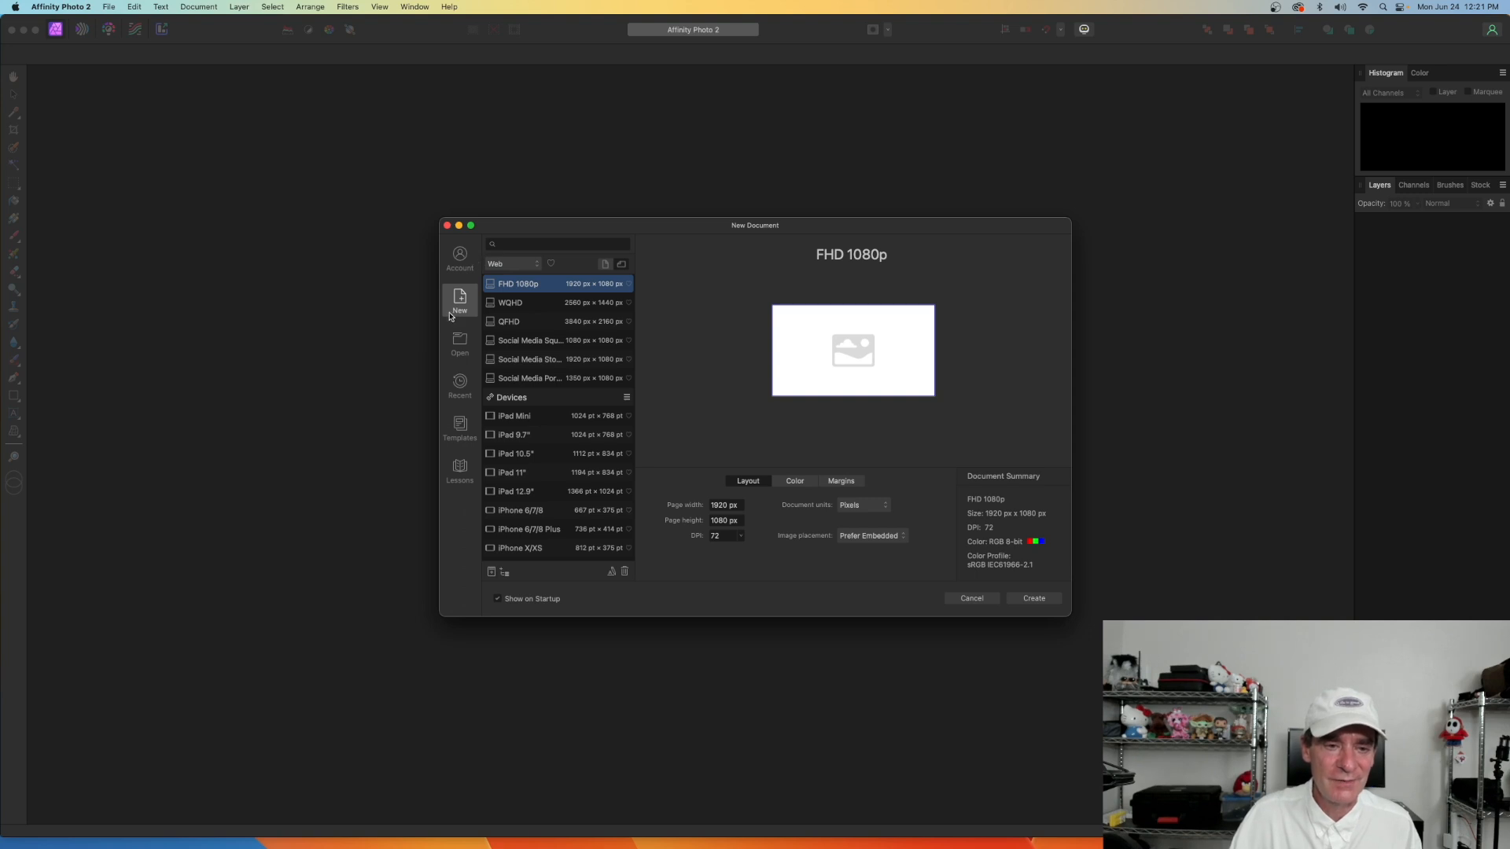
pyautogui.moveTo(466, 344)
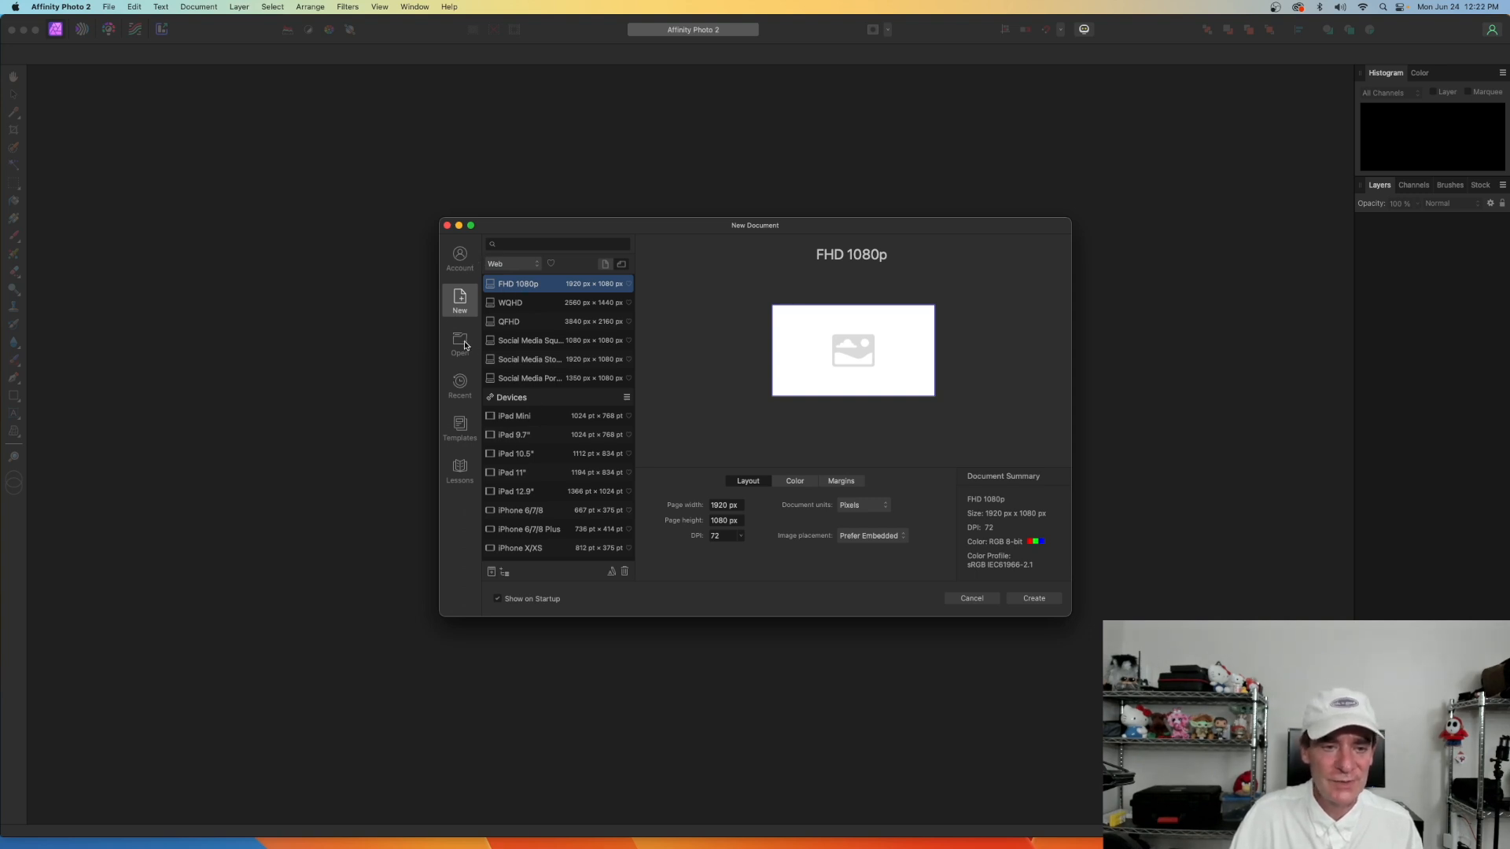
pyautogui.moveTo(453, 395)
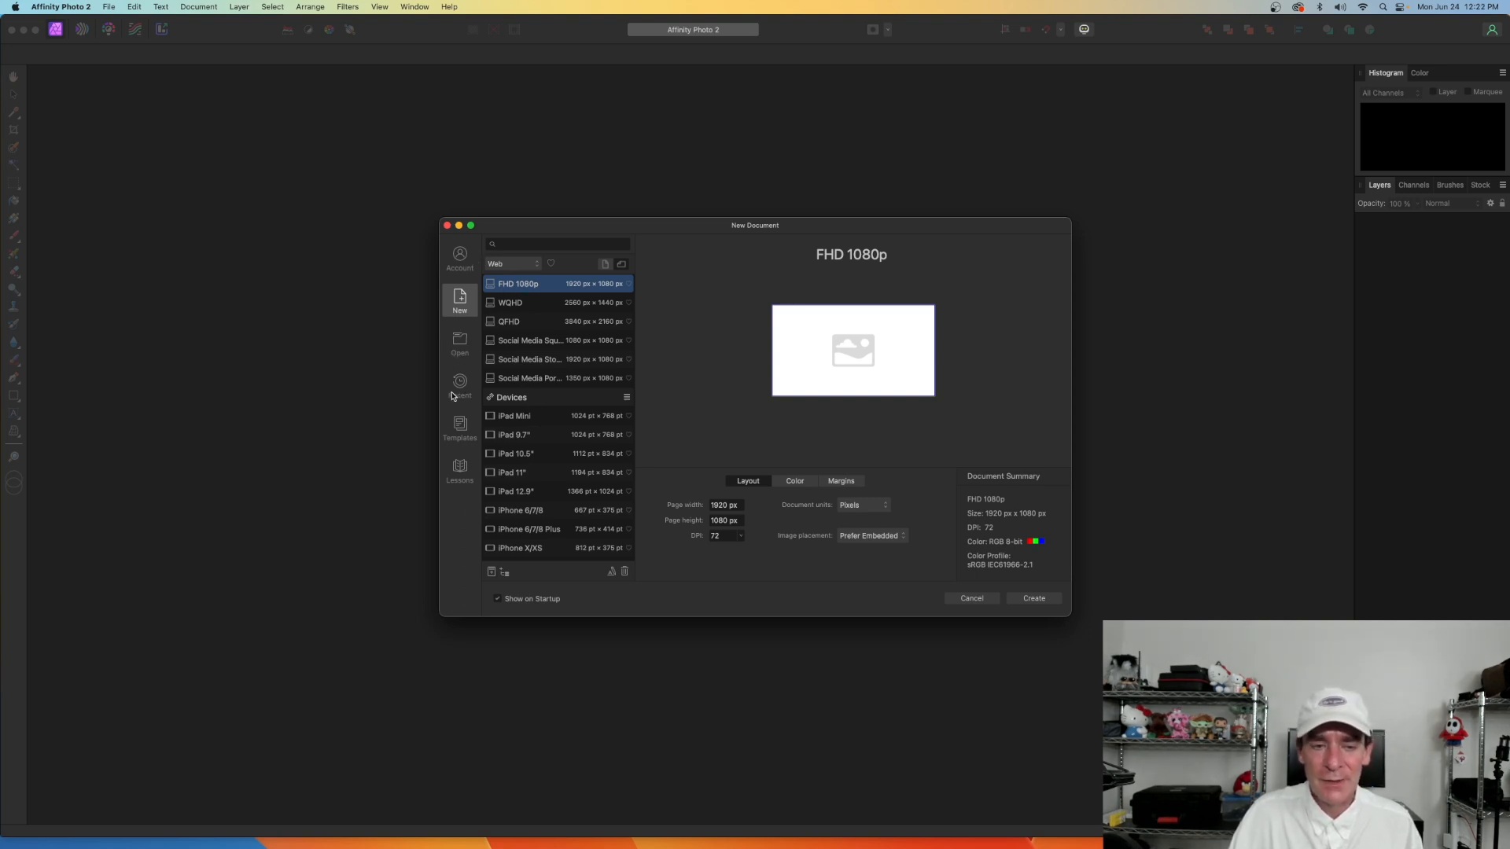
pyautogui.moveTo(464, 431)
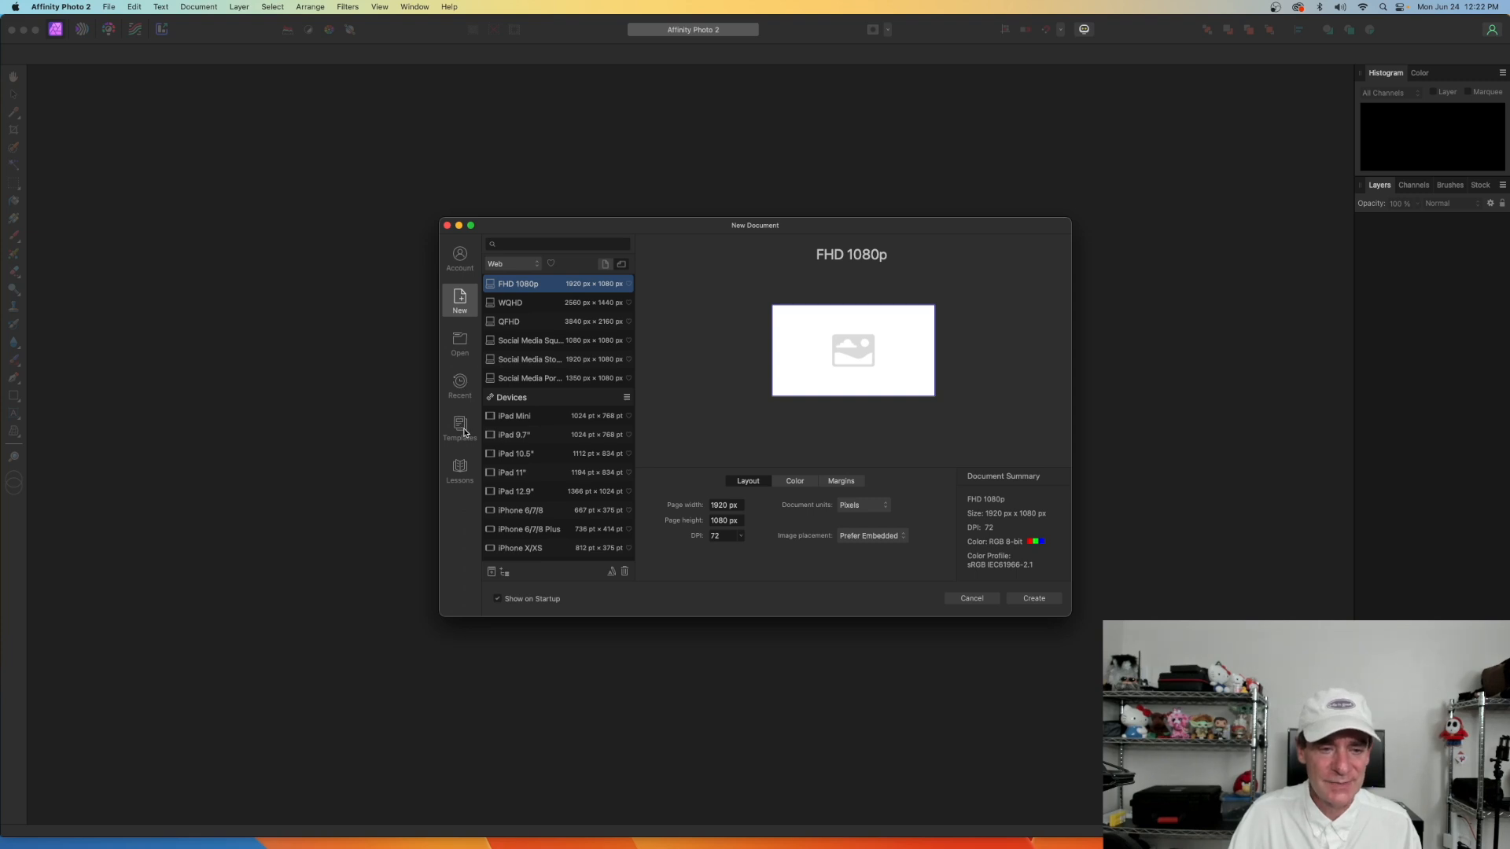
pyautogui.moveTo(464, 478)
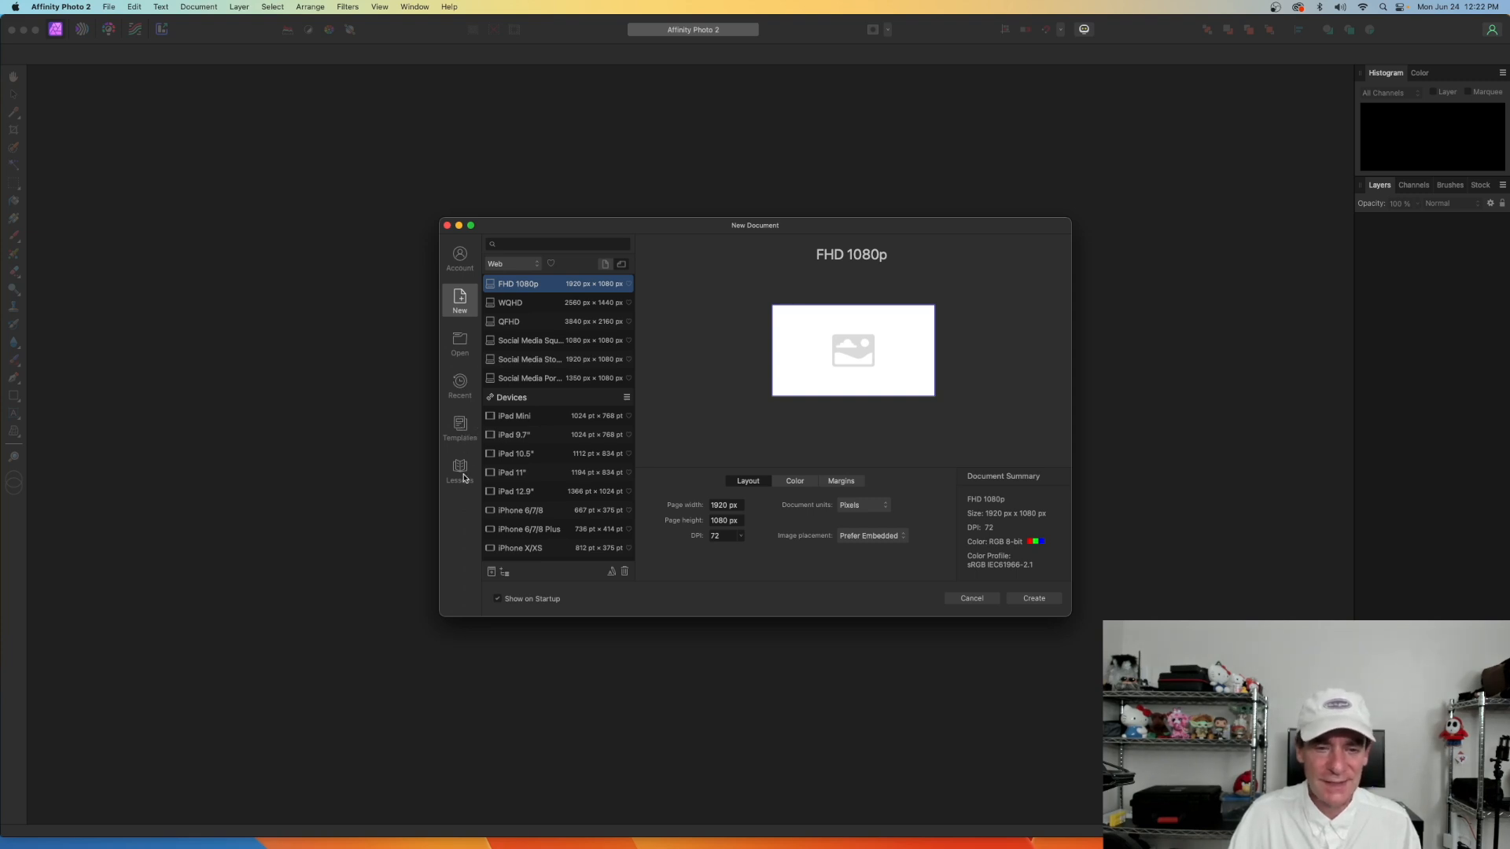
pyautogui.moveTo(984, 598)
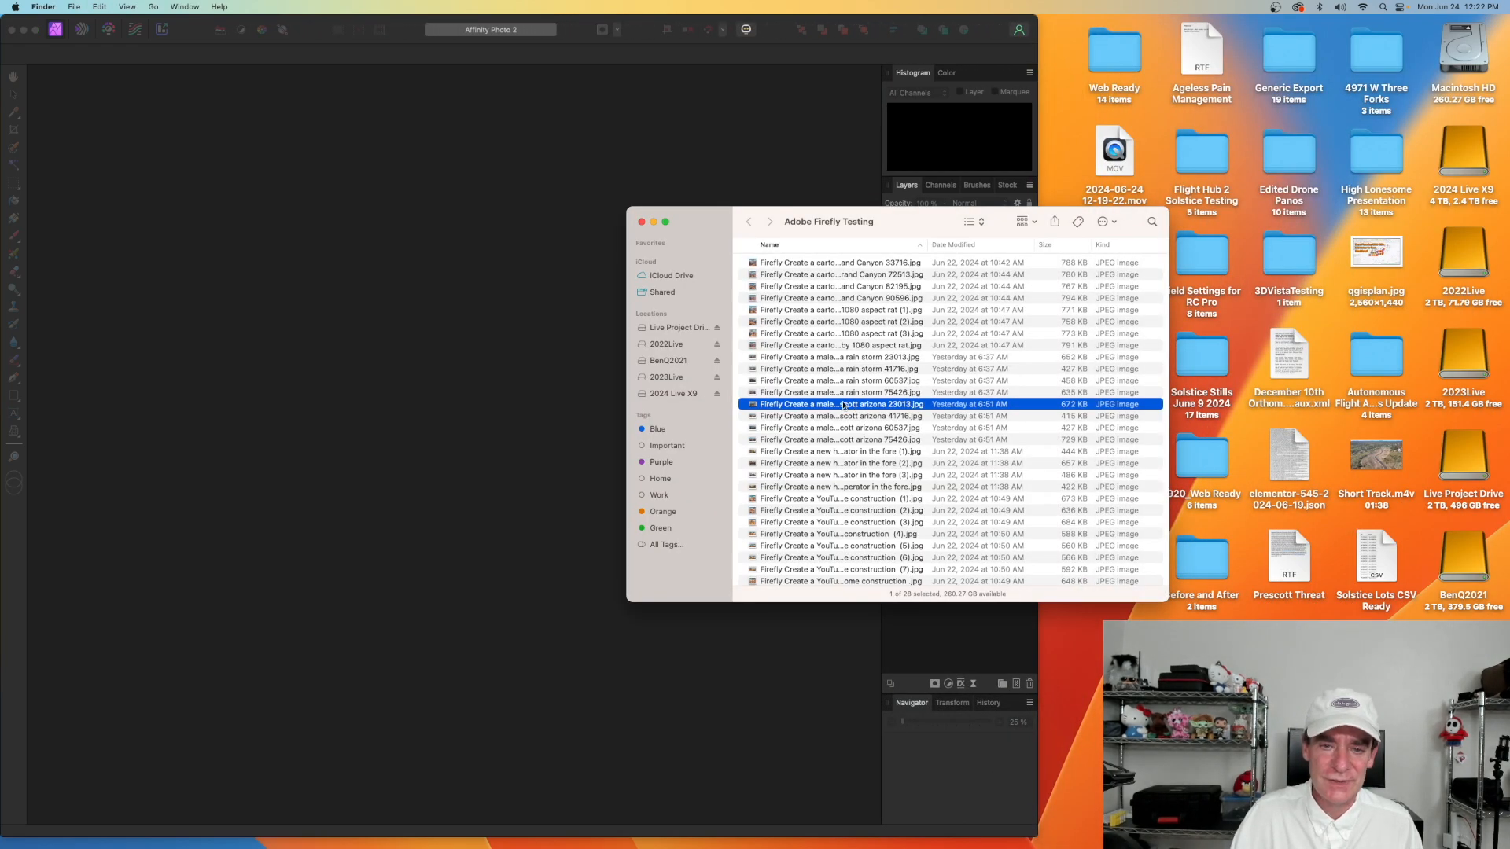
# Step: Open the Firefly male drone operator JPEG in Affinity Photo 2
pyautogui.doubleClick(838, 415)
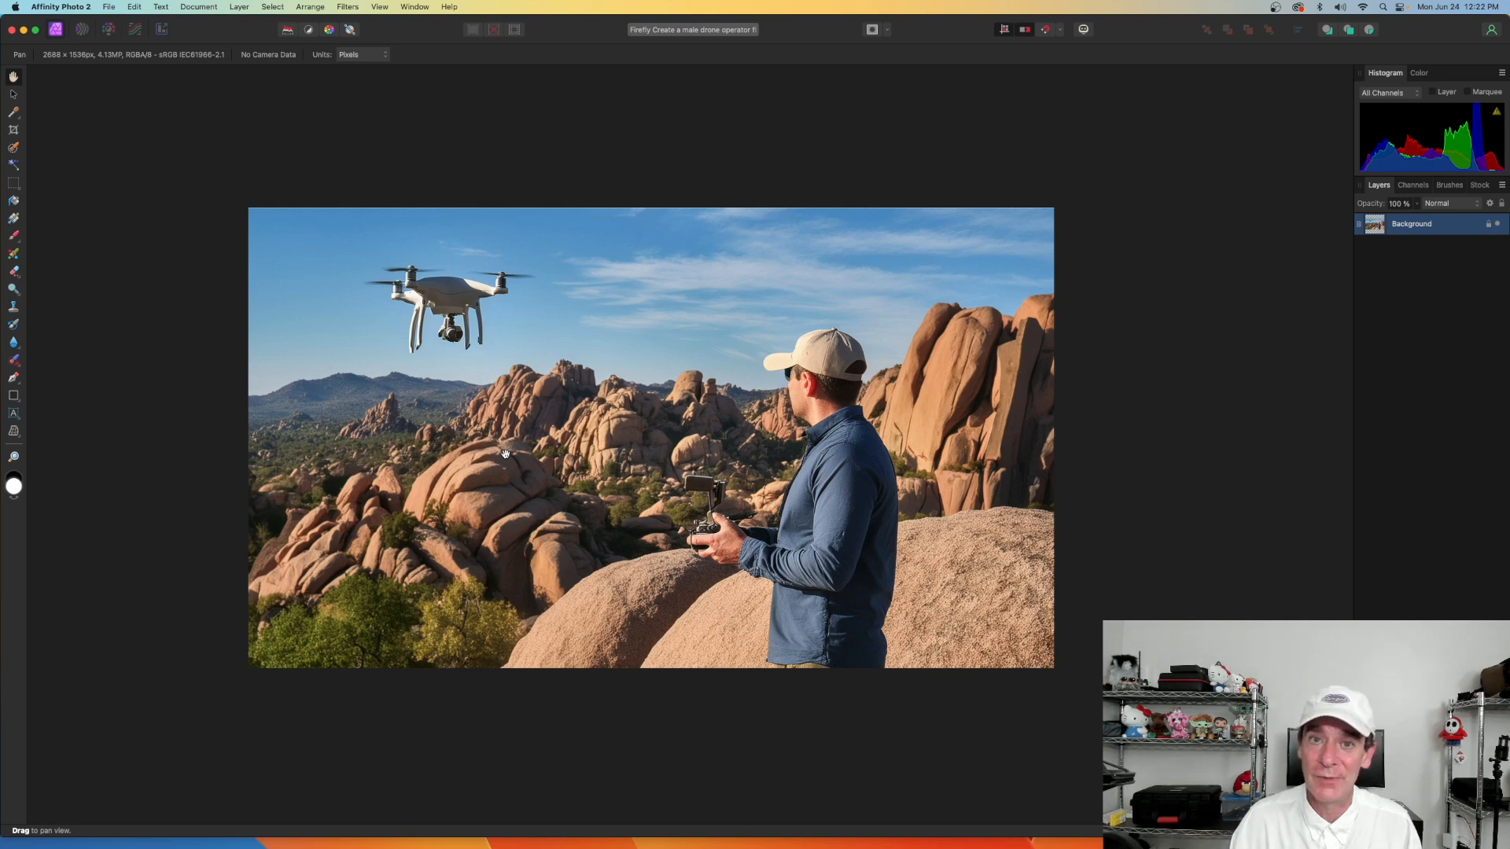
pyautogui.moveTo(5, 203)
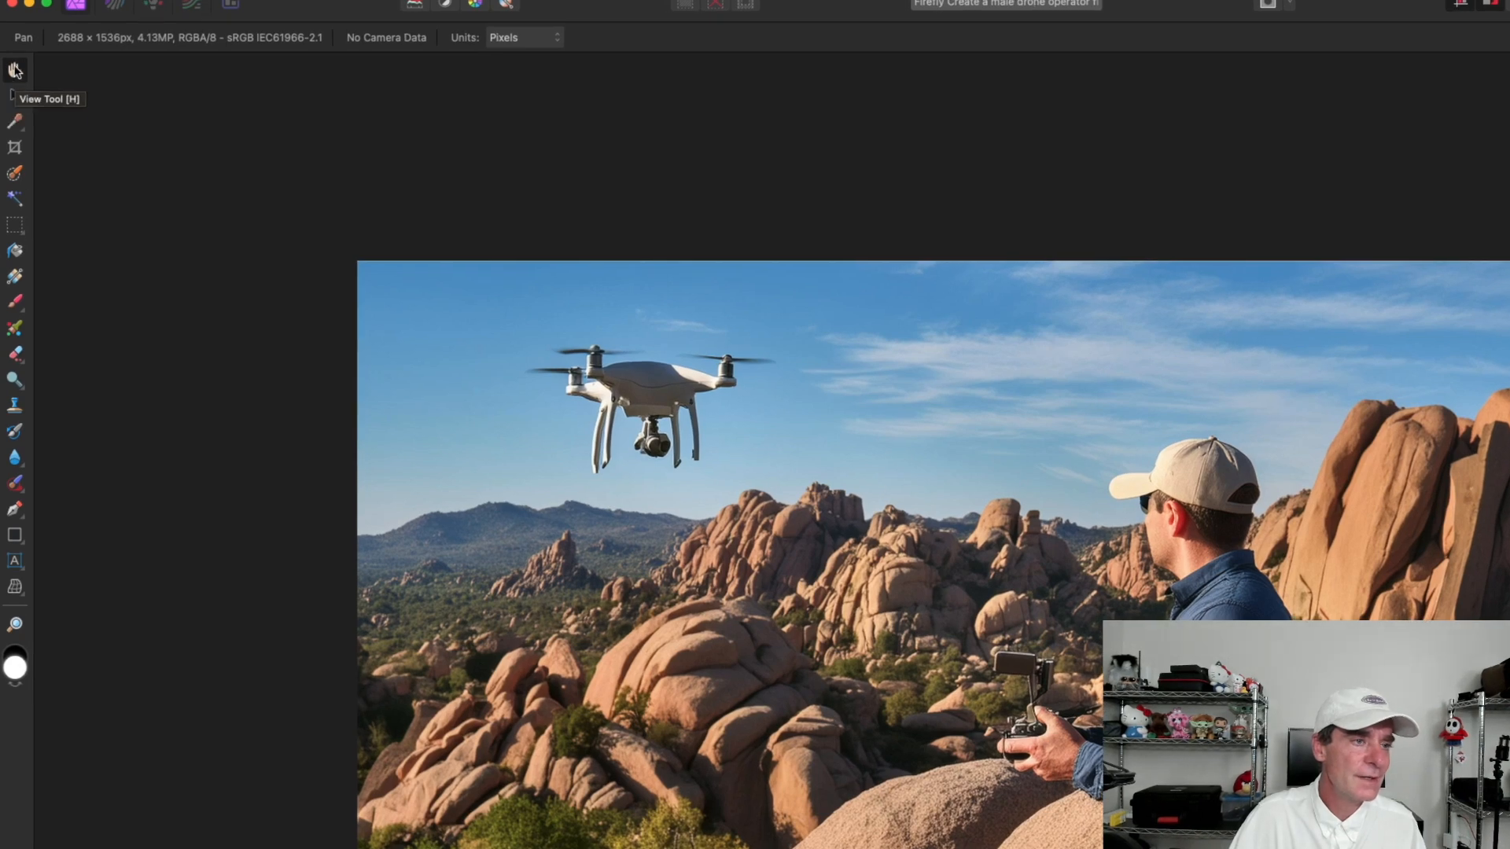
pyautogui.moveTo(16, 123)
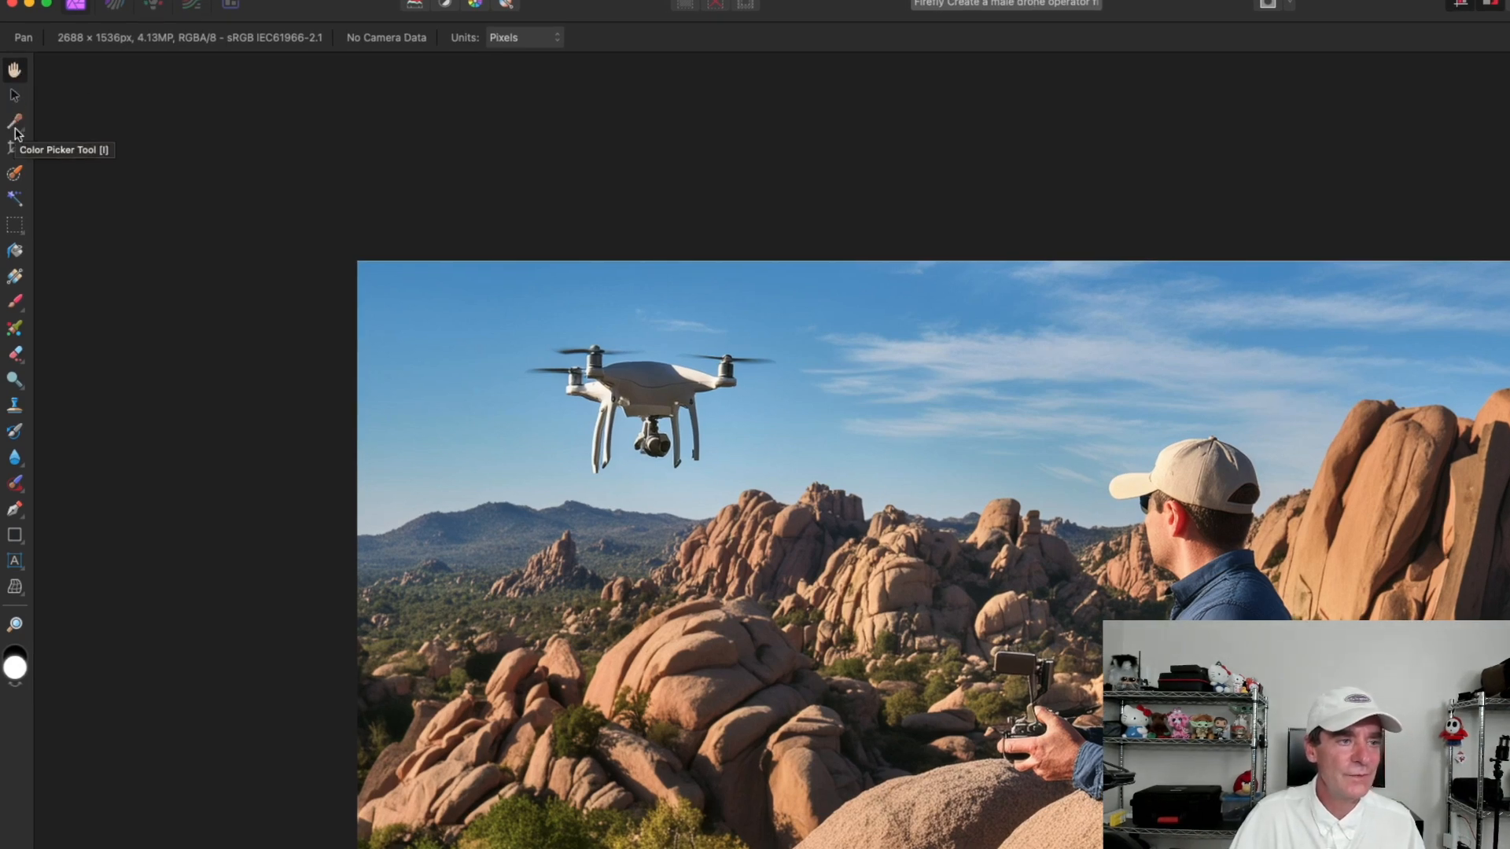
pyautogui.moveTo(14, 164)
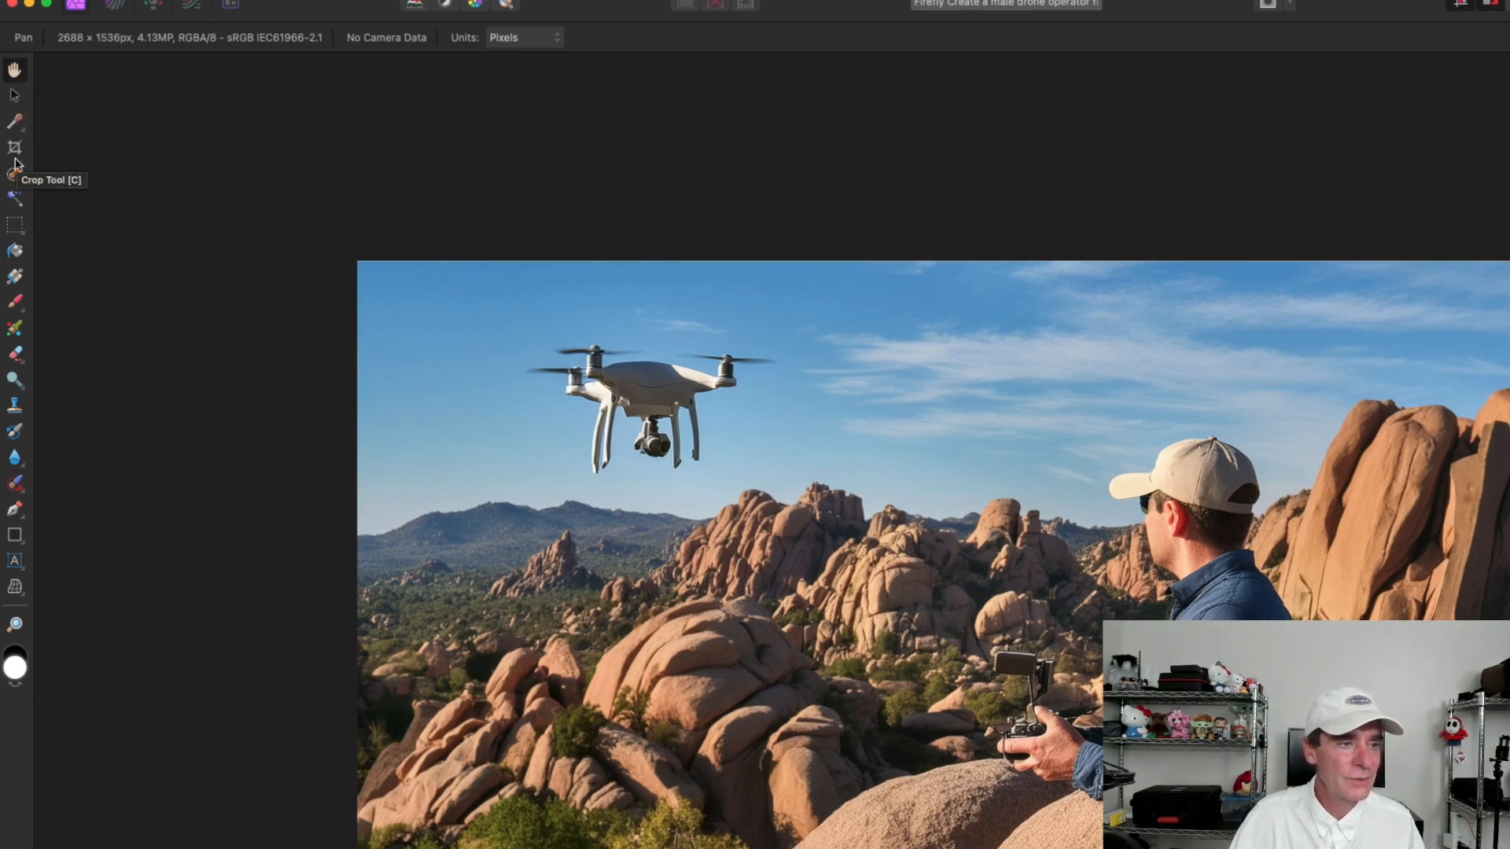
pyautogui.moveTo(23, 135)
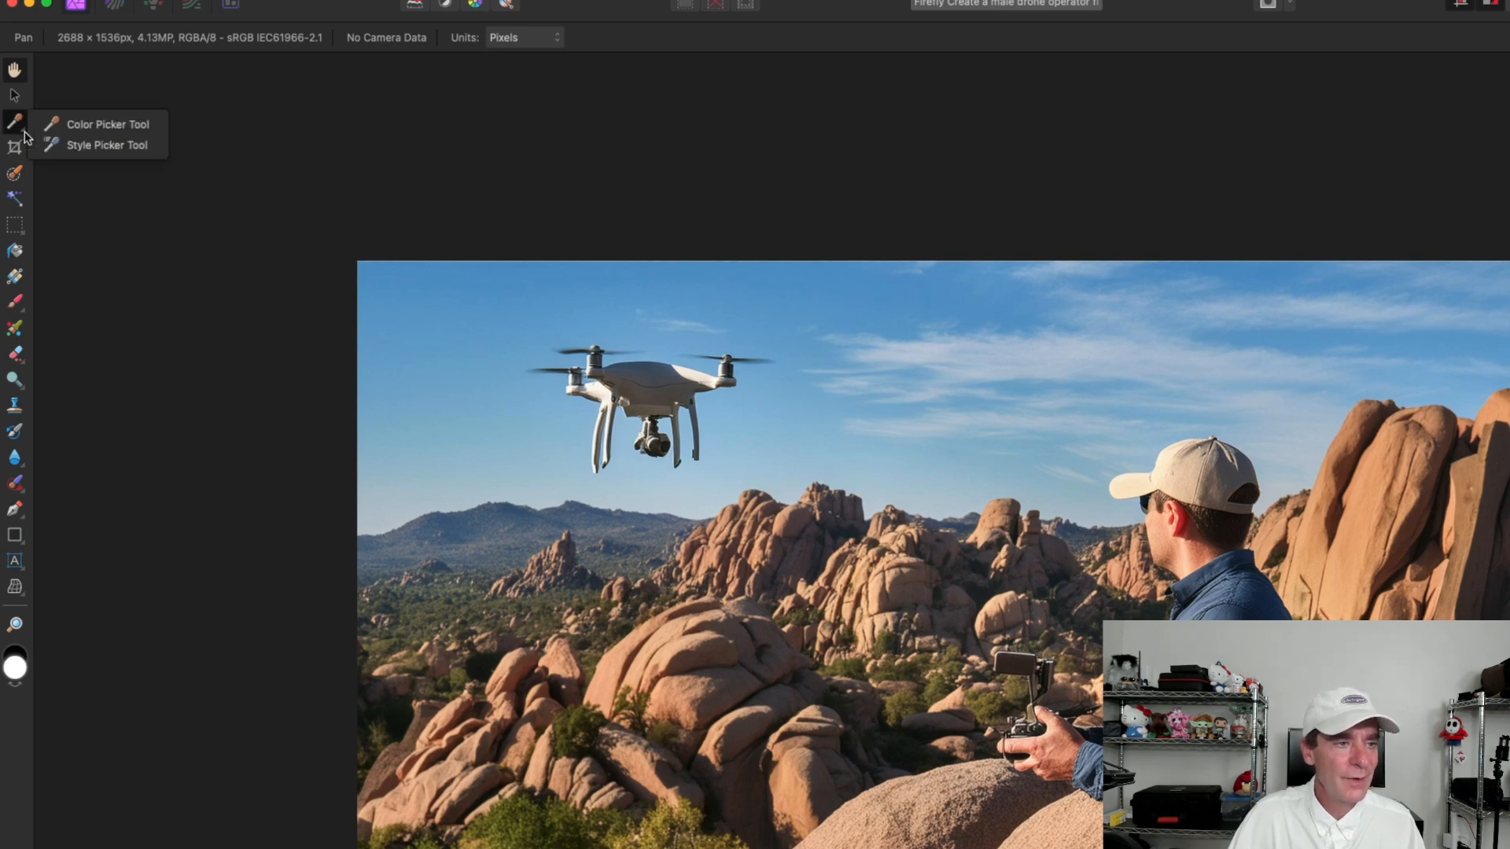
pyautogui.moveTo(91, 138)
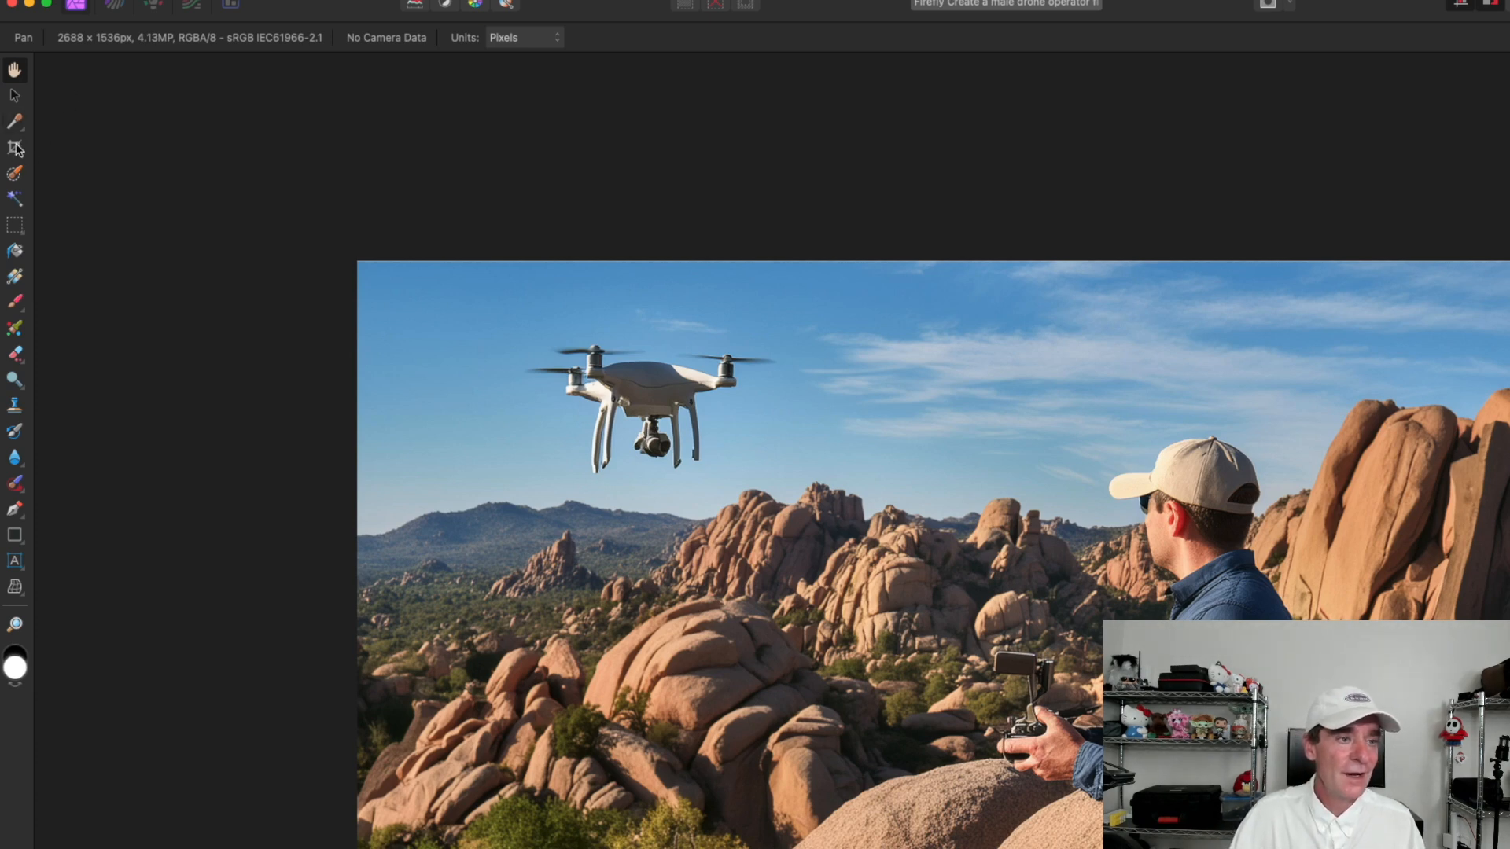
pyautogui.moveTo(16, 175)
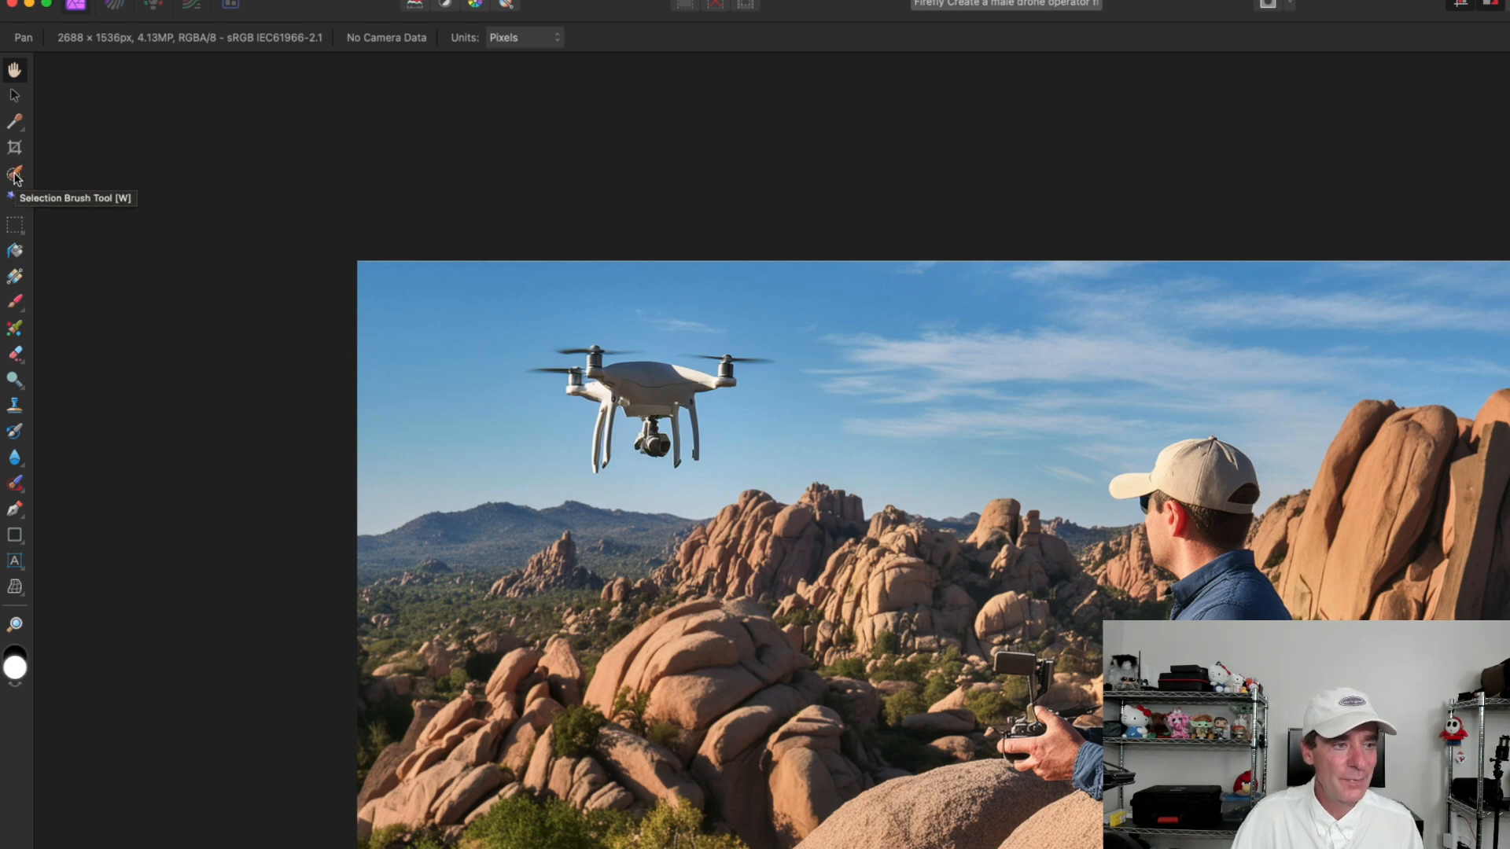
pyautogui.moveTo(16, 203)
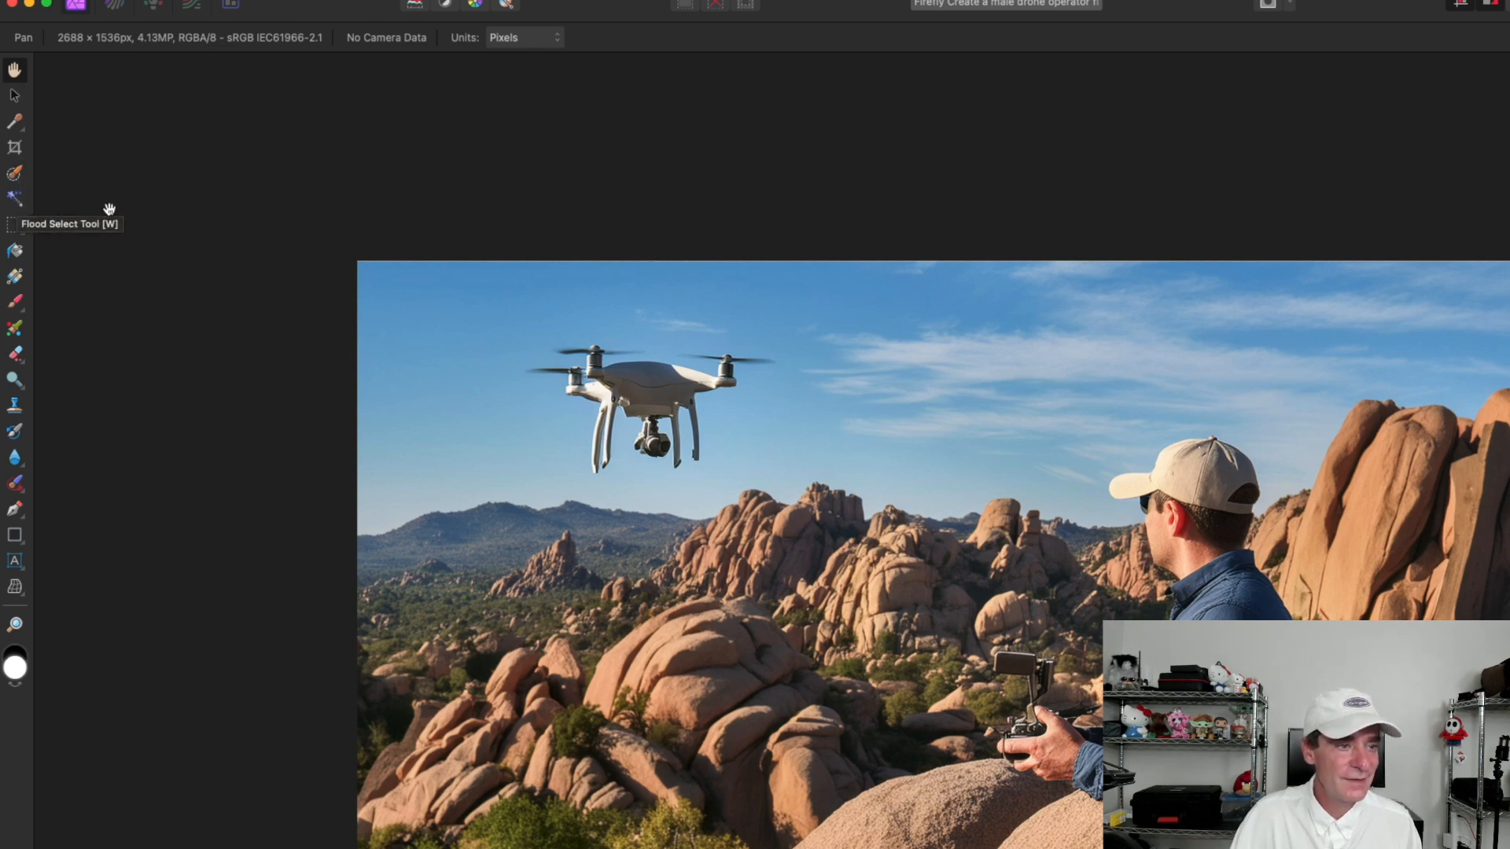
pyautogui.moveTo(16, 230)
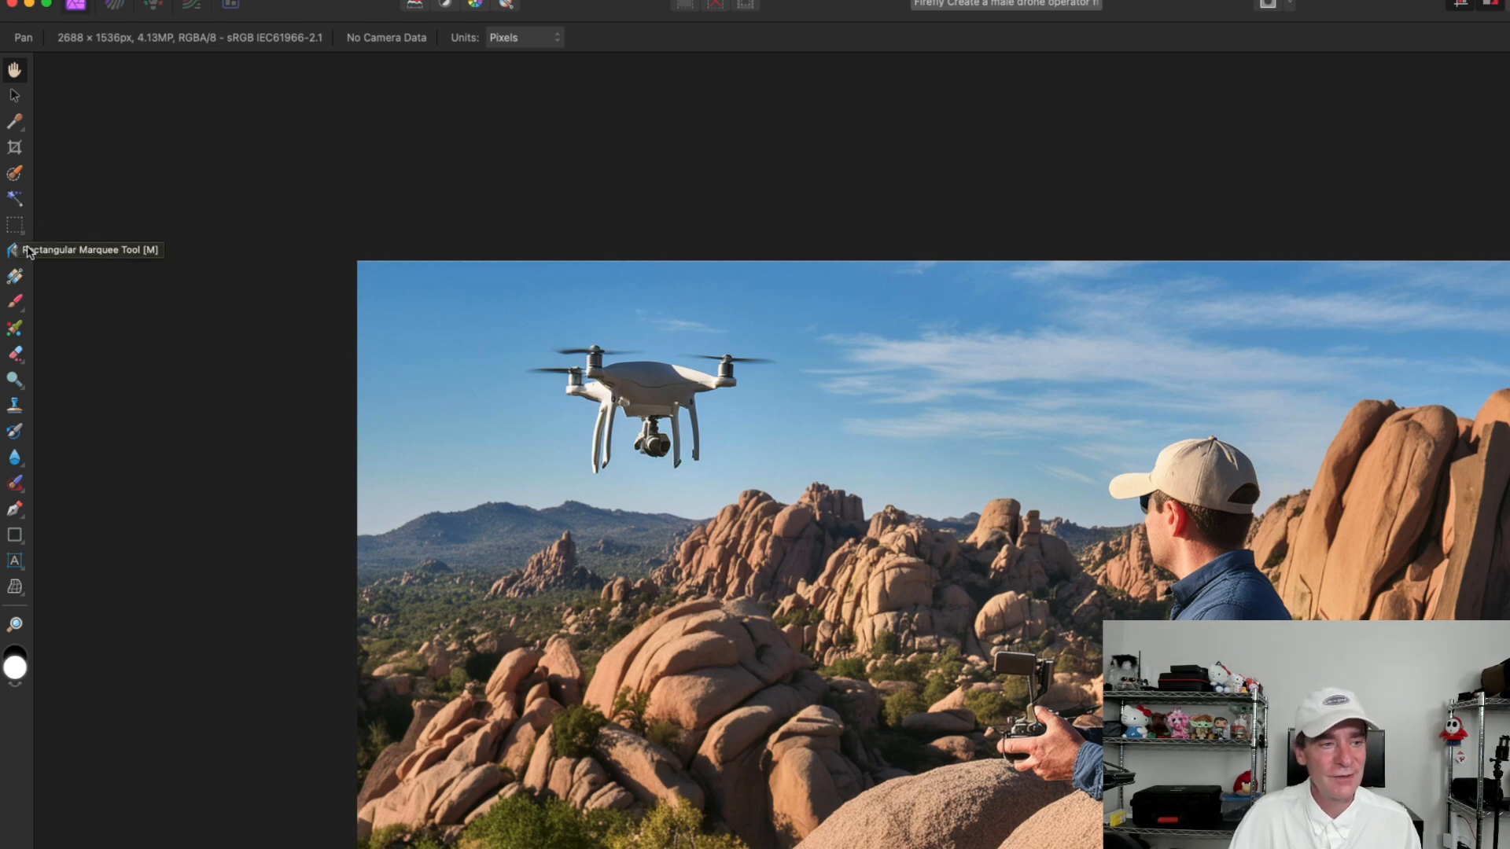
pyautogui.moveTo(16, 275)
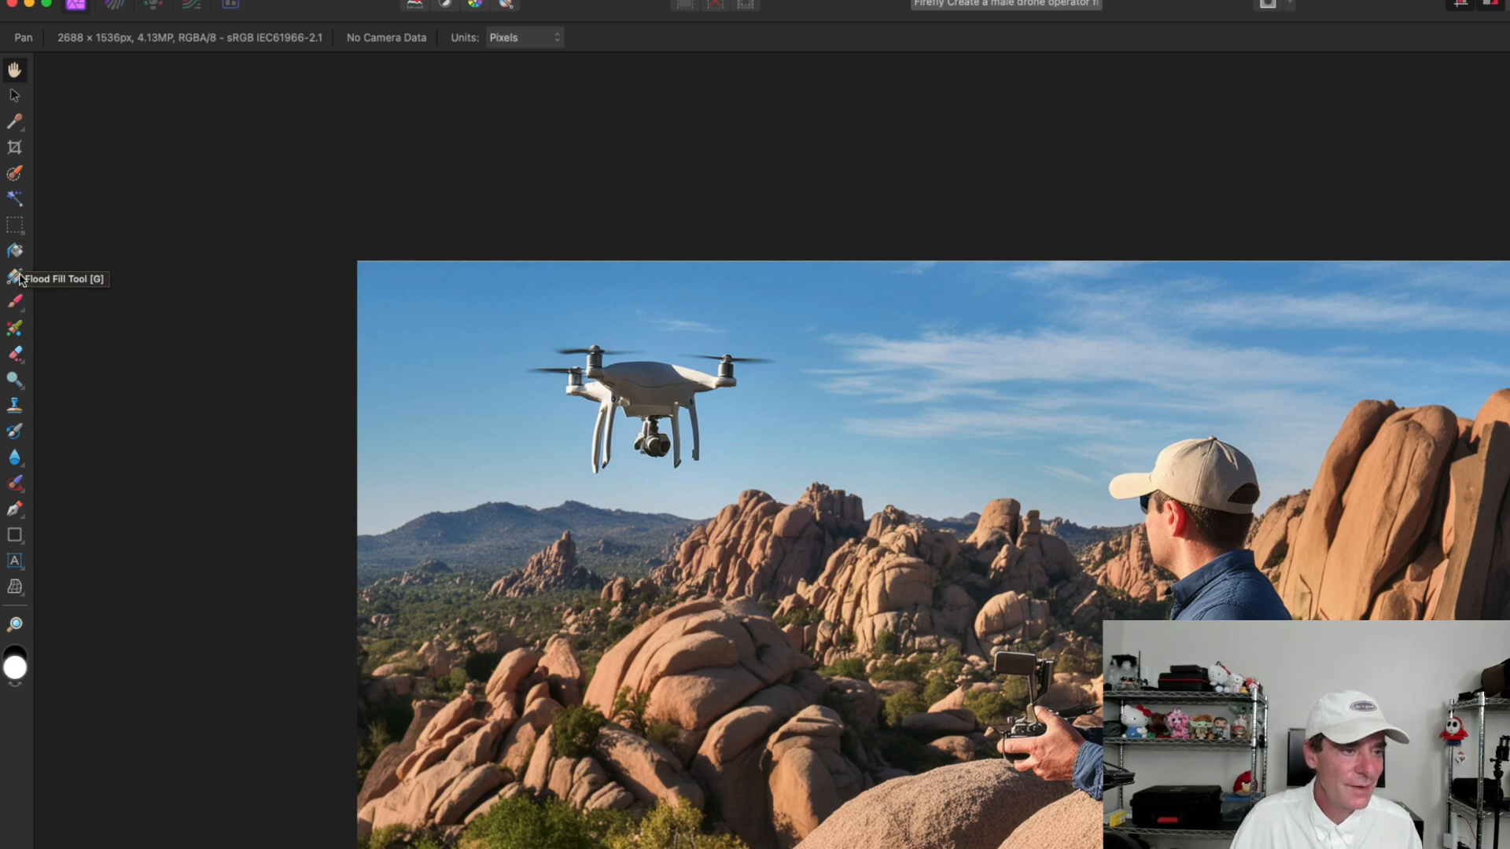
pyautogui.moveTo(16, 290)
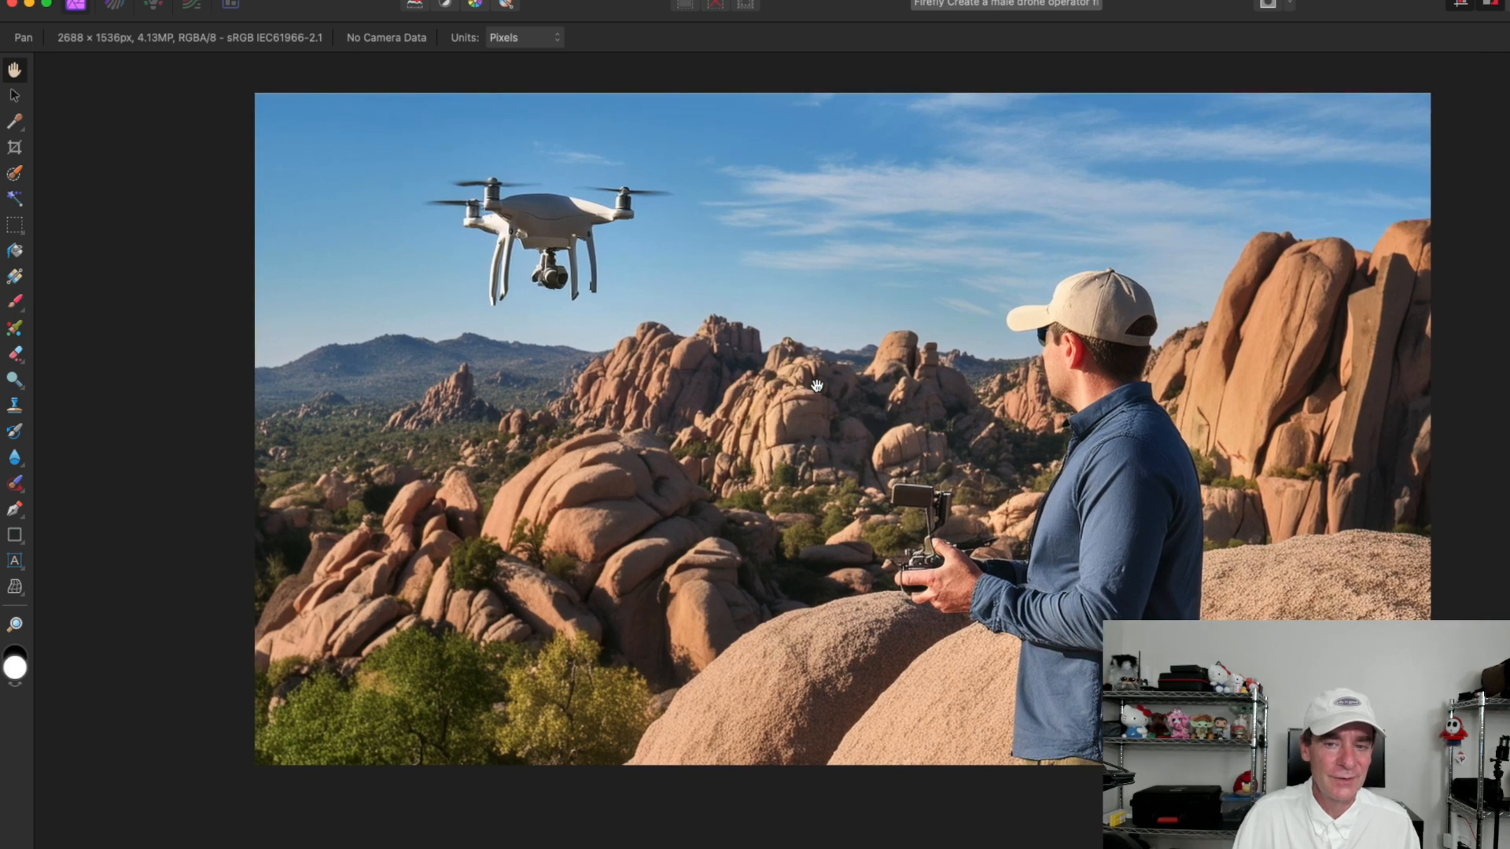
pyautogui.moveTo(80, 299)
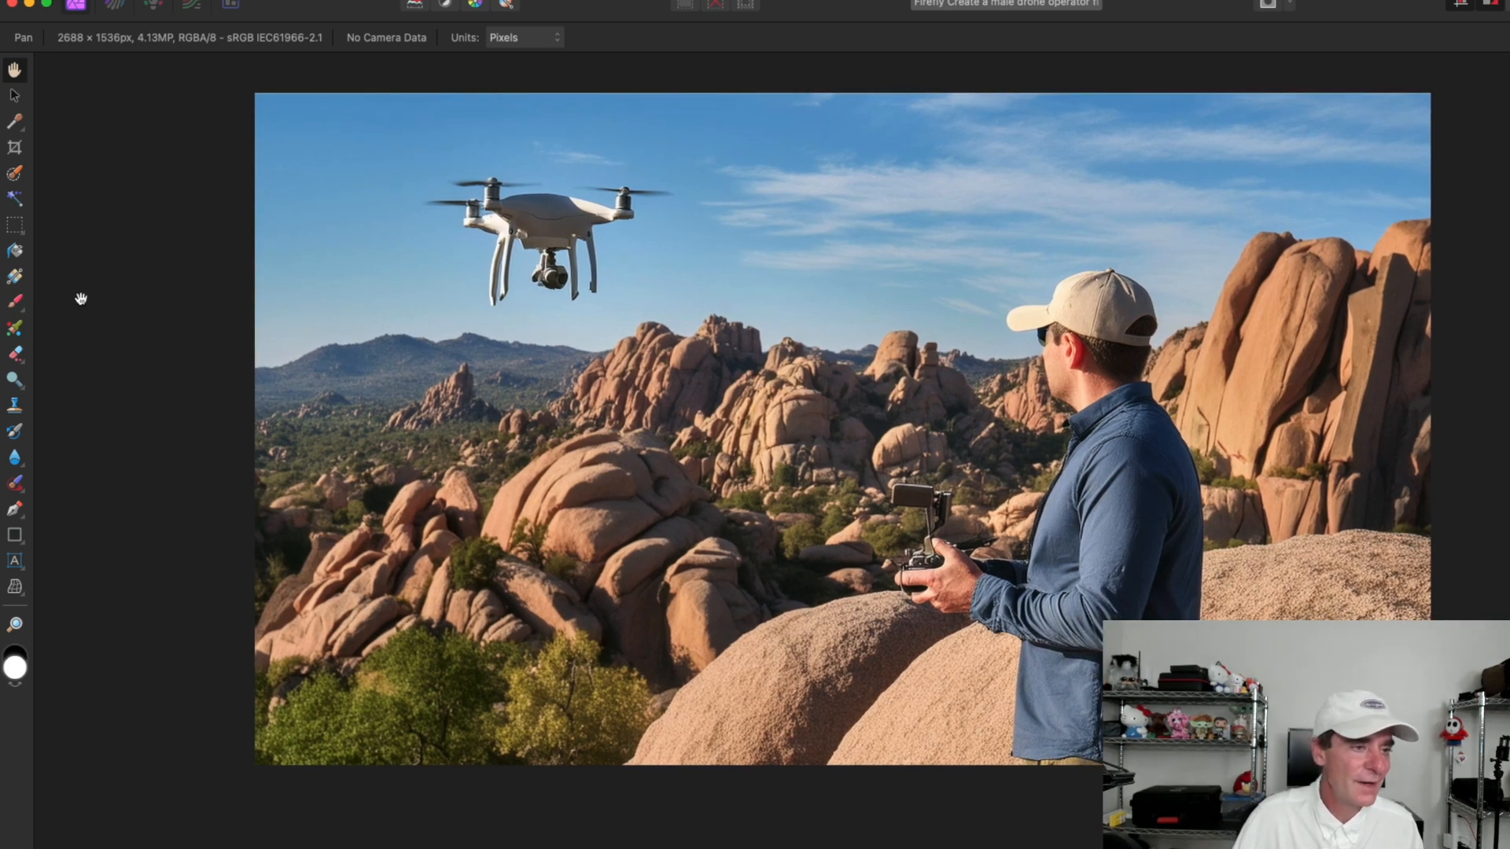
pyautogui.moveTo(15, 302)
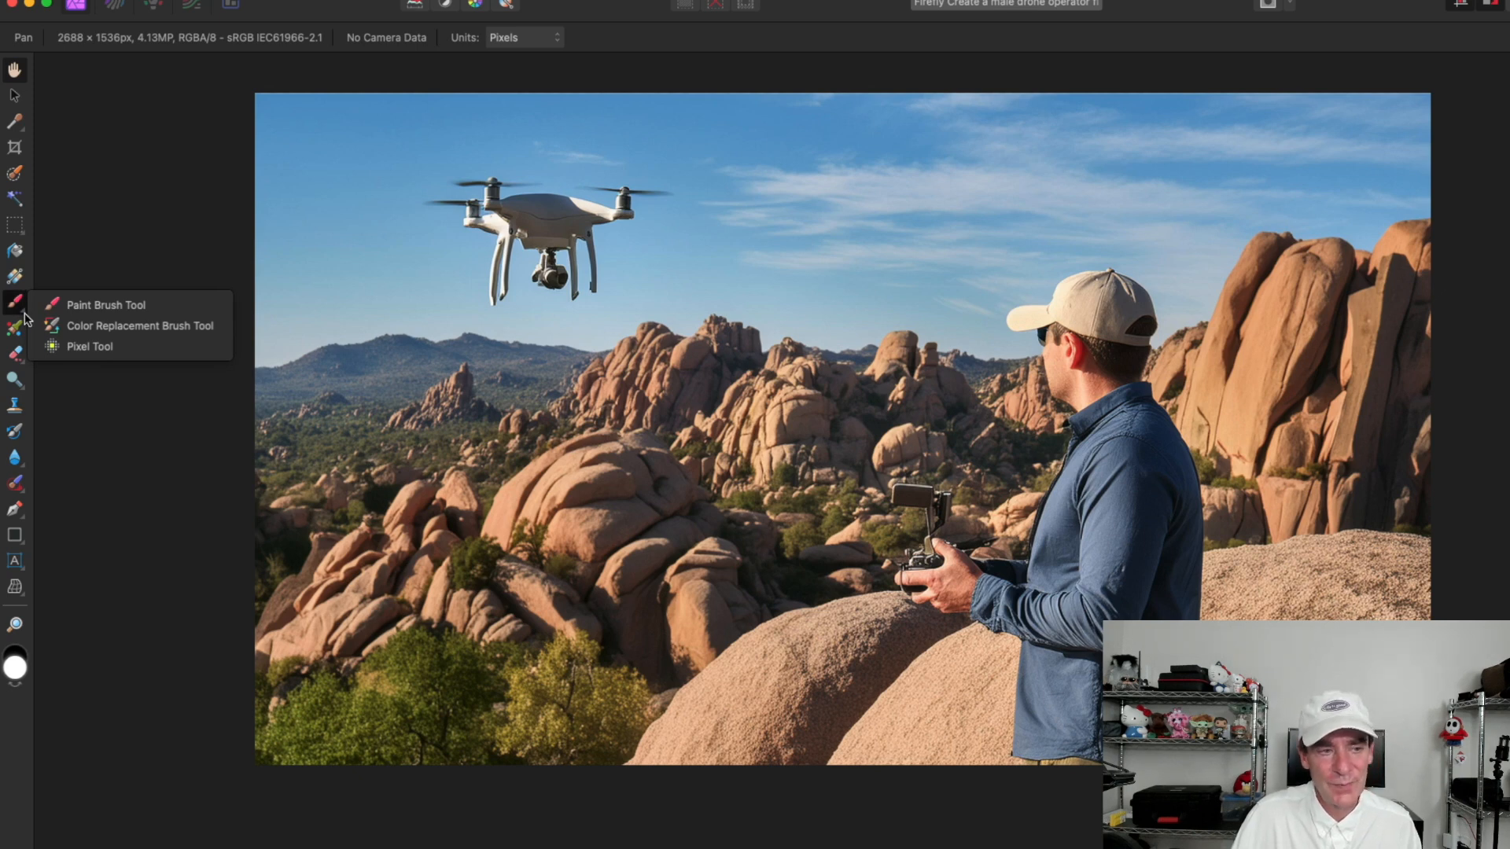
# Step: Try the Paint Brush, Erase Brush and Dodge Brush tools in turn
pyautogui.click(105, 303)
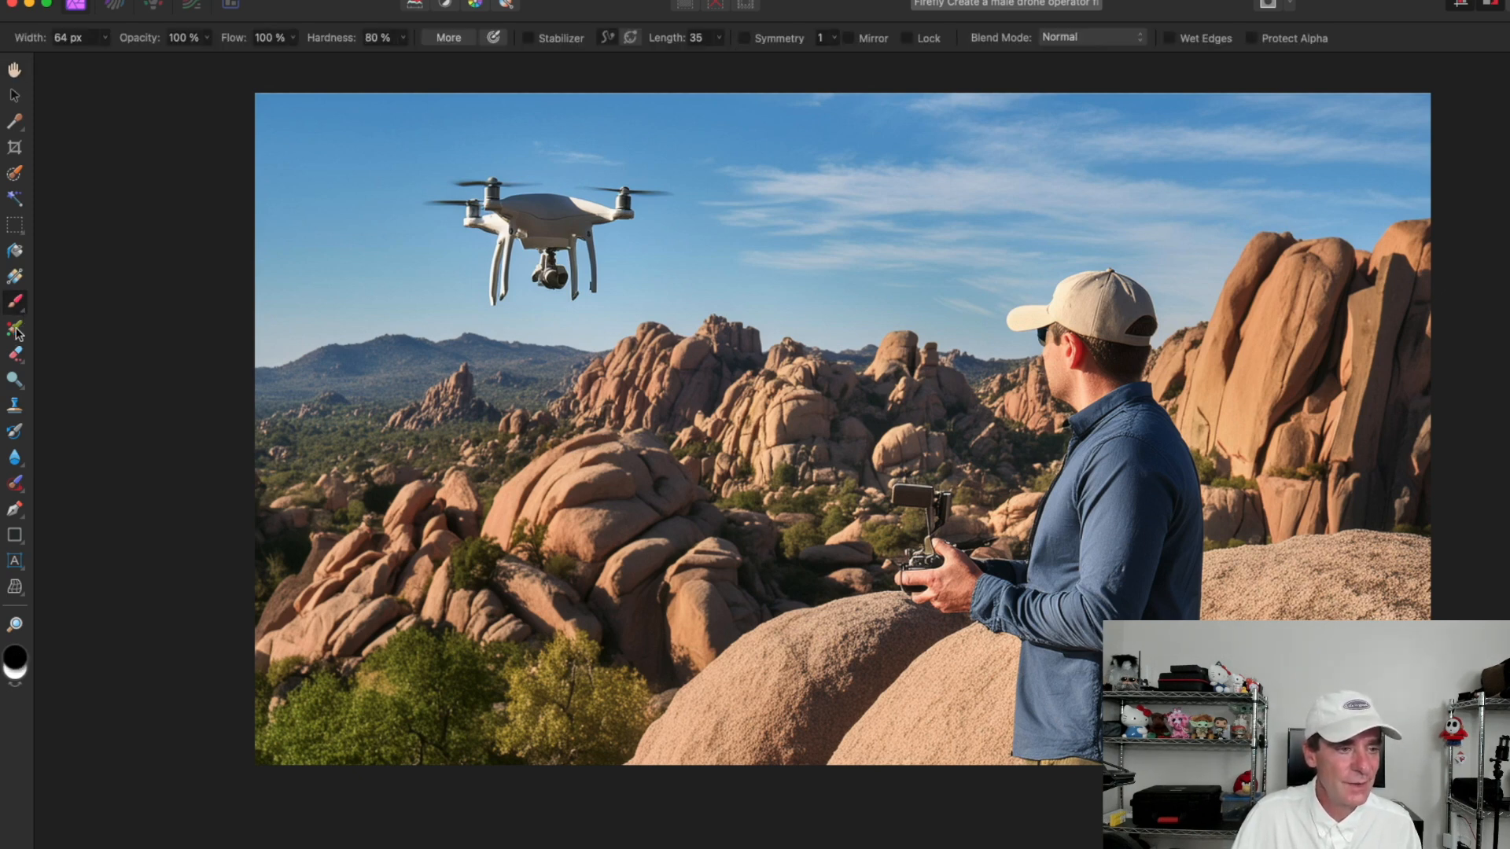
pyautogui.moveTo(16, 330)
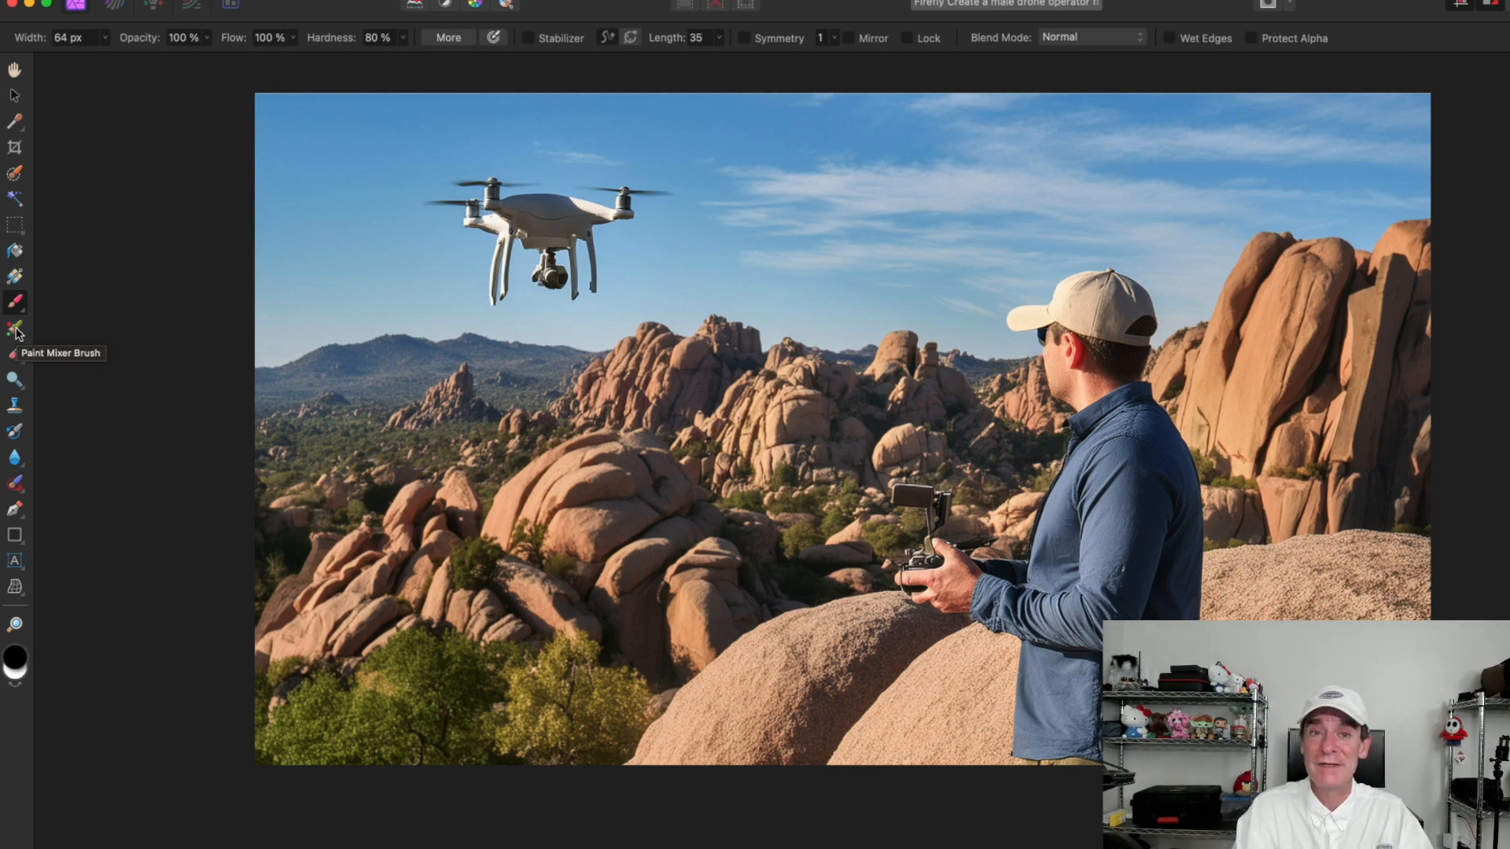
pyautogui.moveTo(18, 316)
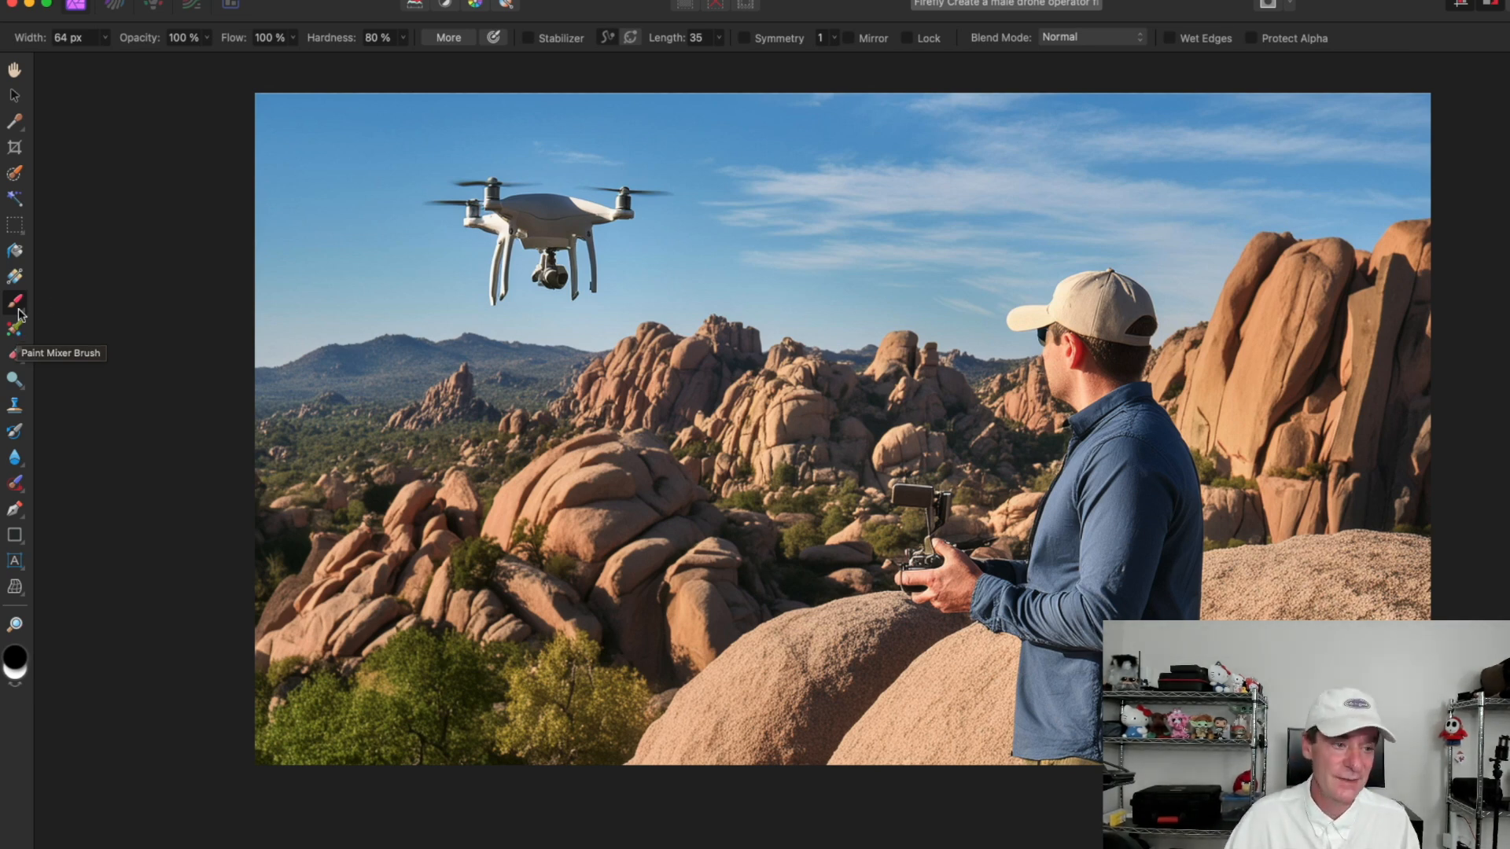
pyautogui.moveTo(14, 361)
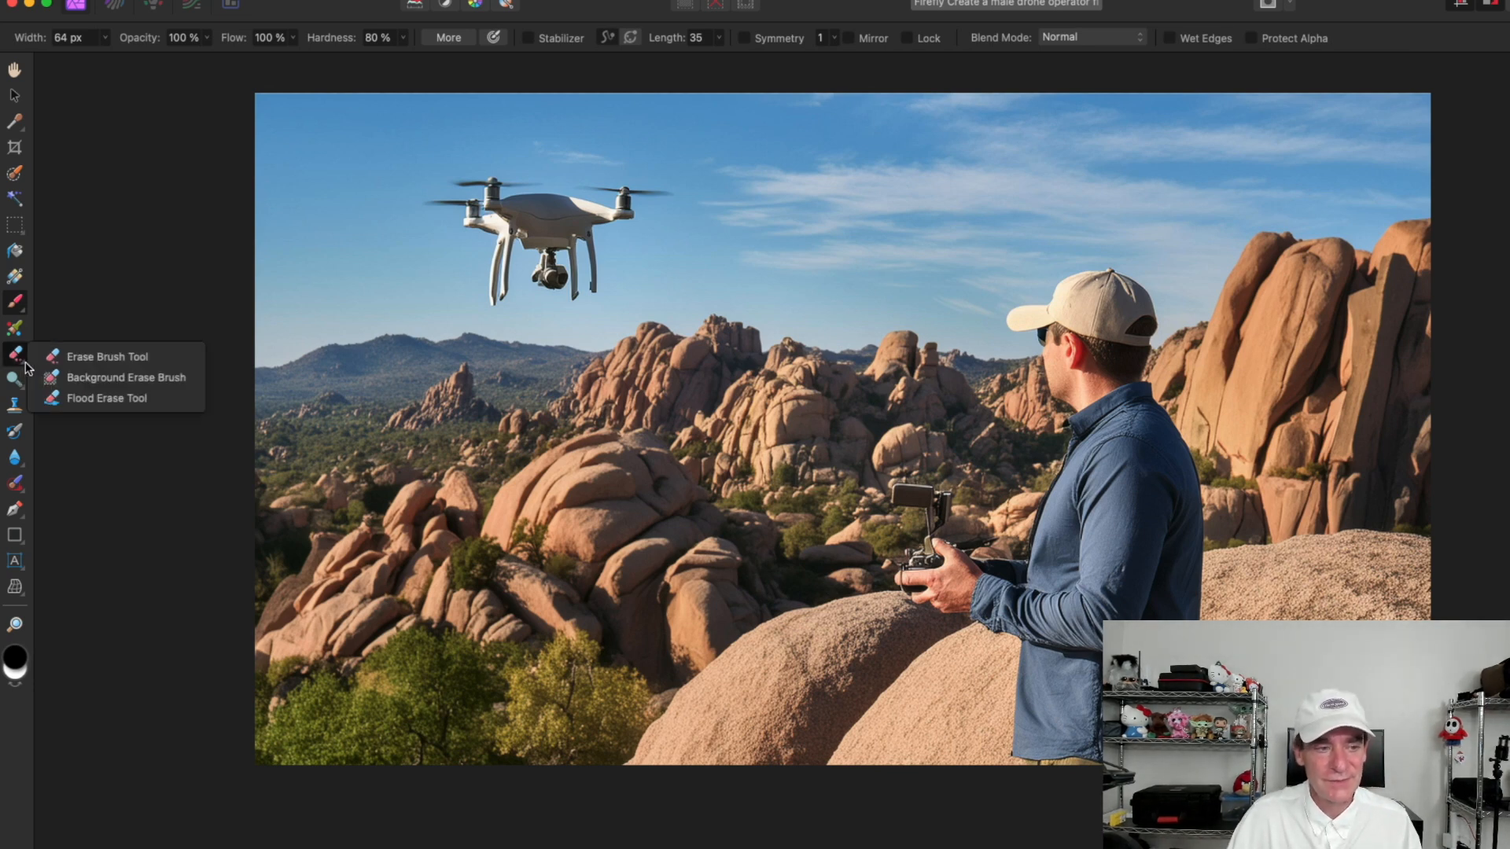
pyautogui.click(105, 357)
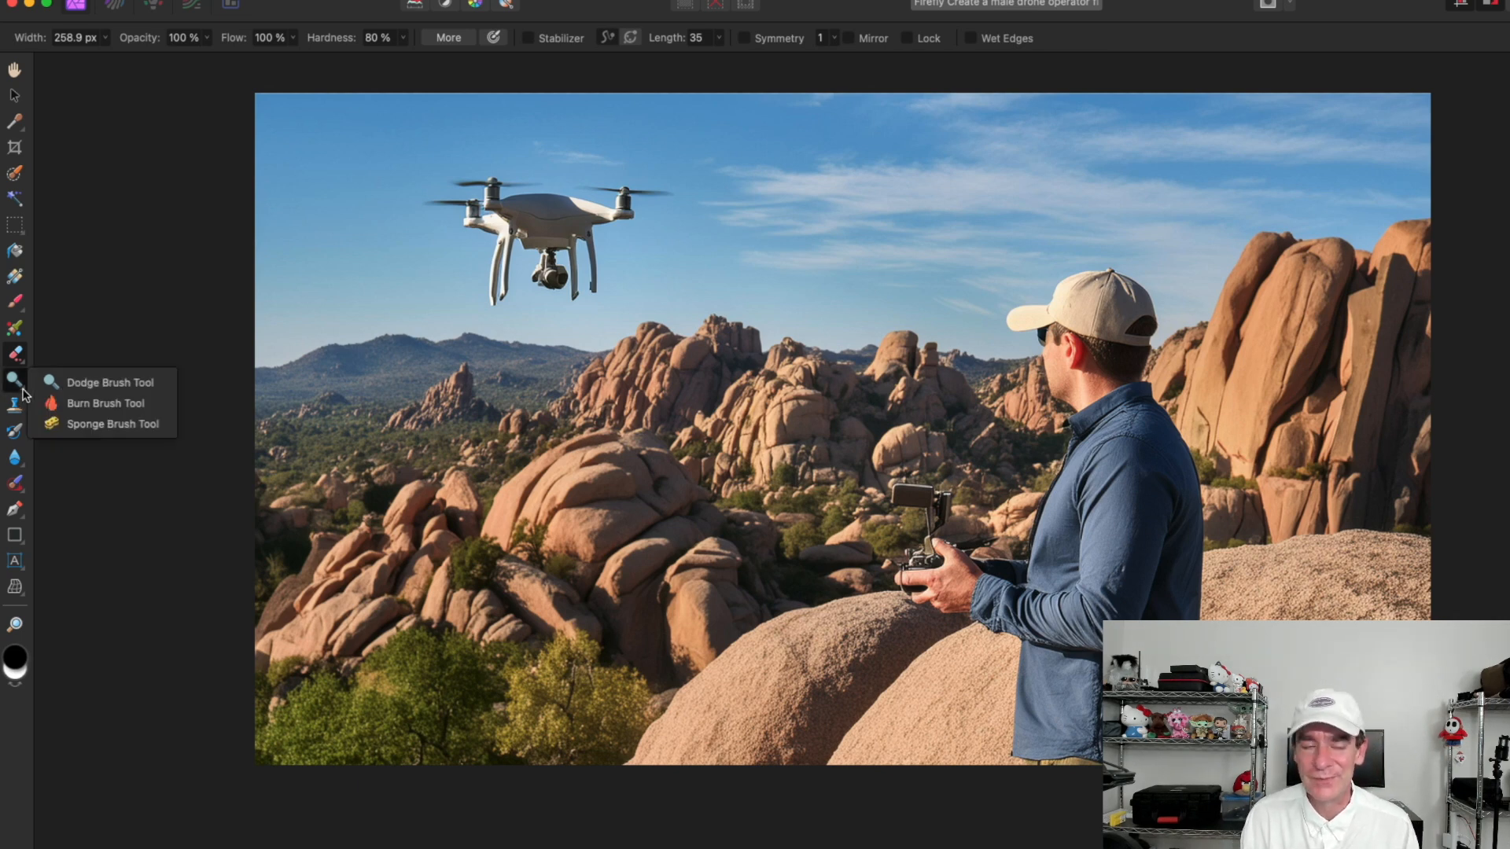
pyautogui.click(110, 380)
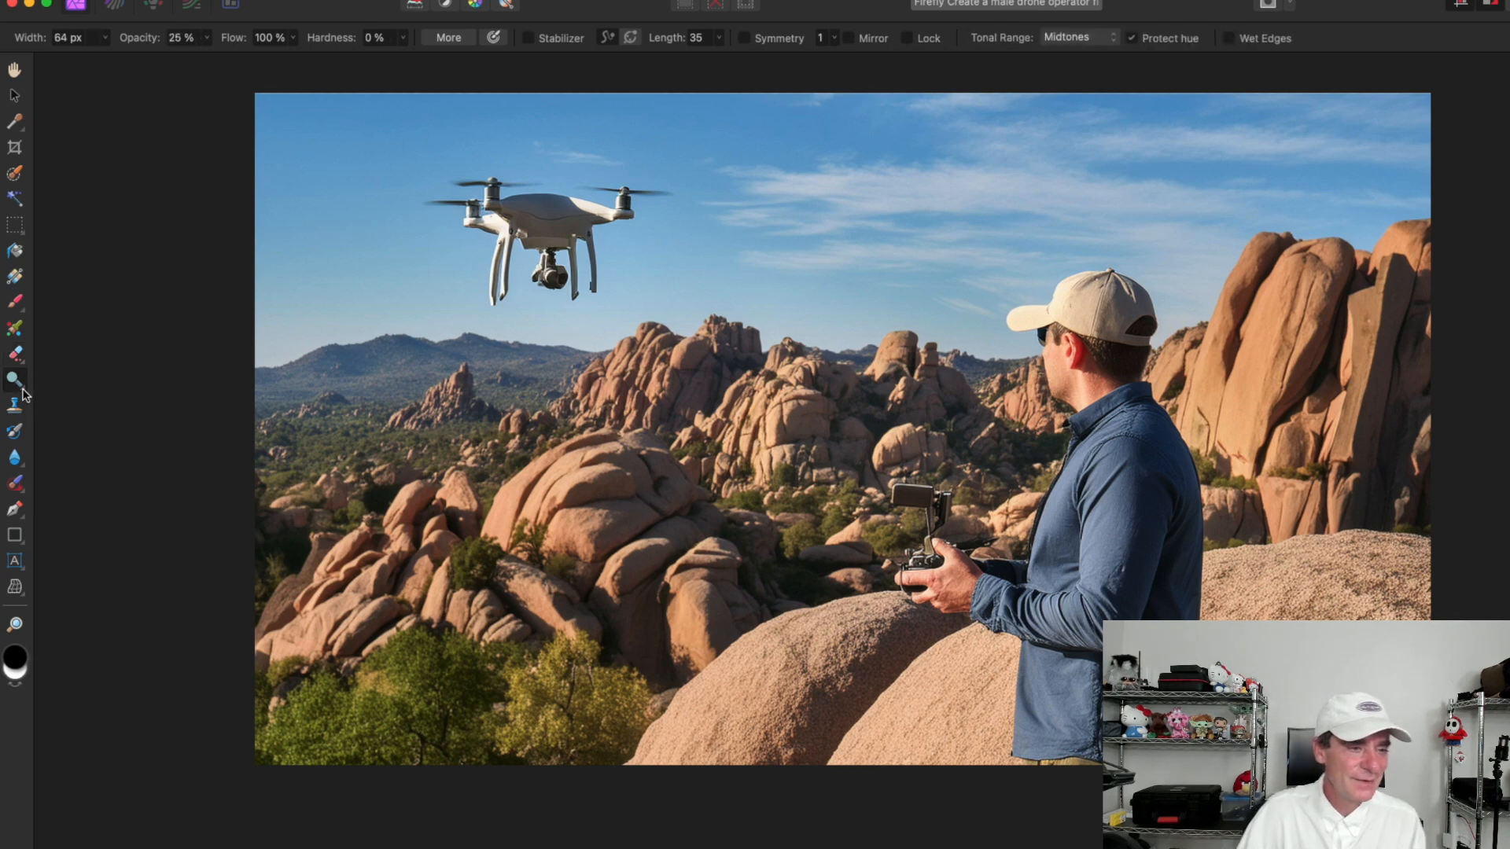
pyautogui.moveTo(44, 396)
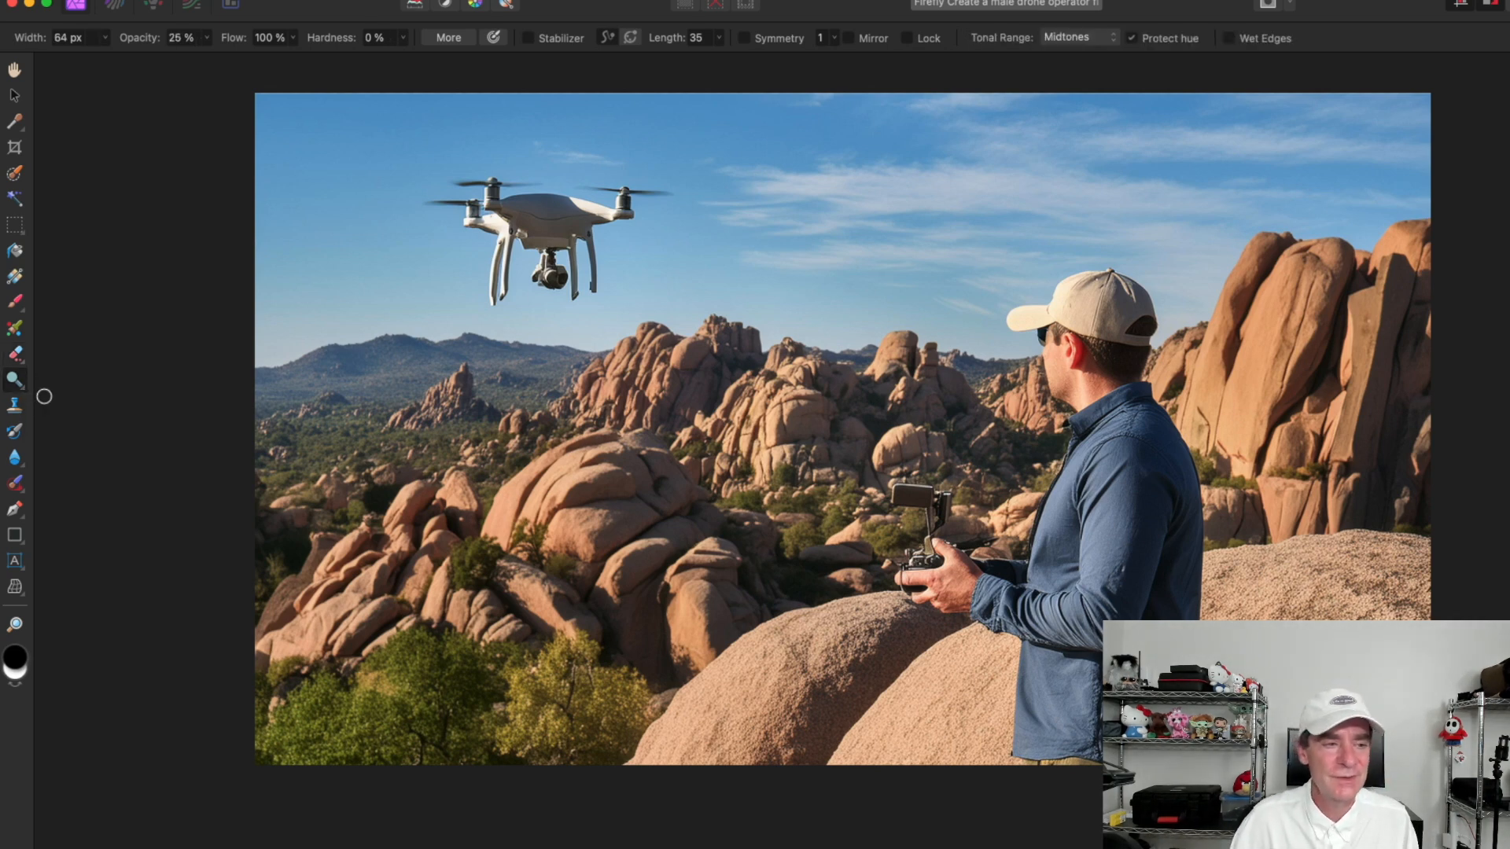
pyautogui.moveTo(14, 407)
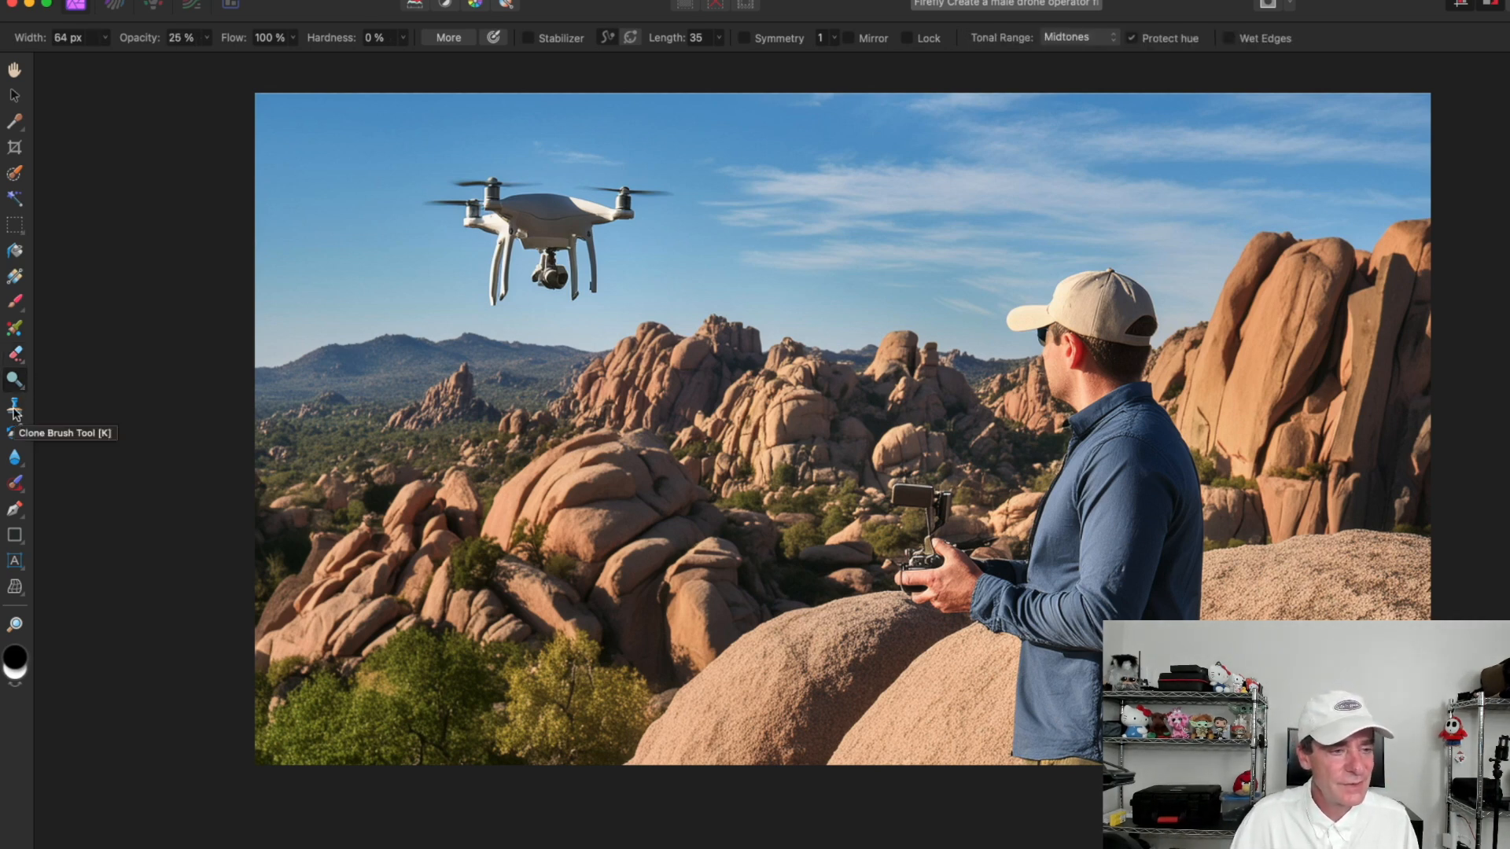
pyautogui.moveTo(16, 440)
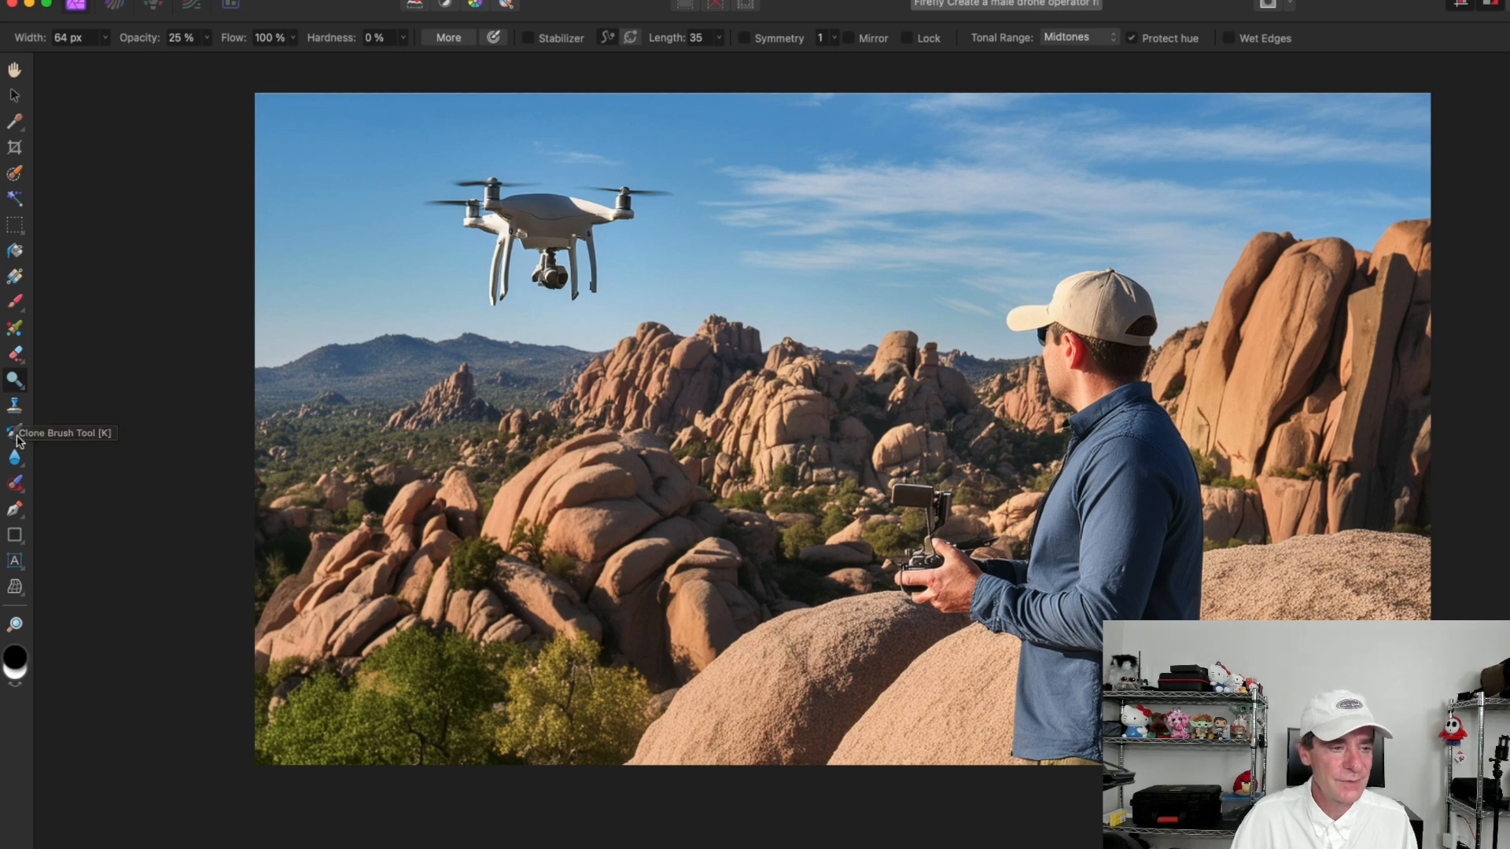
pyautogui.moveTo(14, 458)
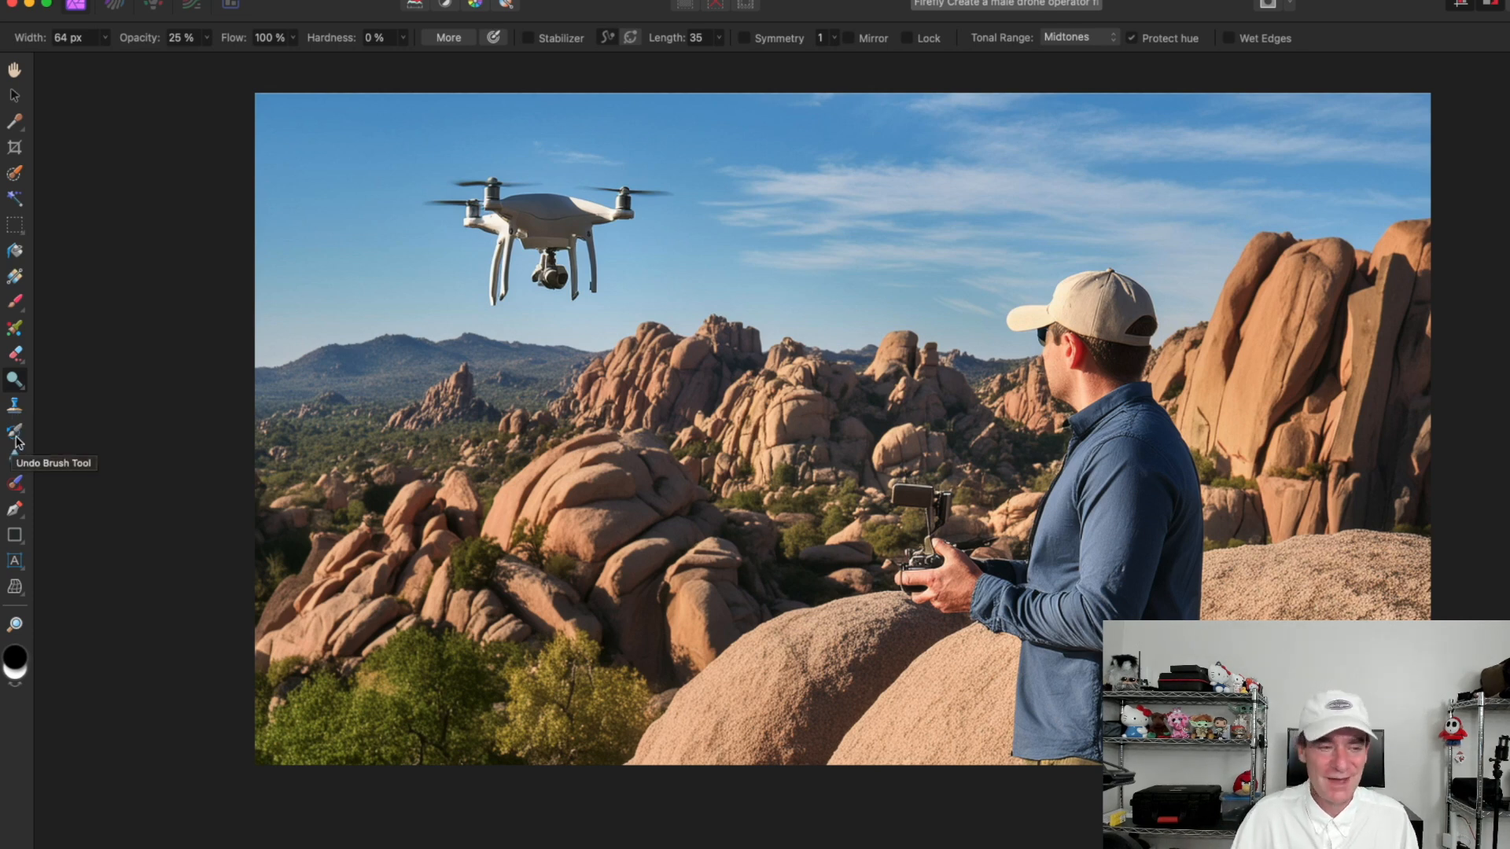
pyautogui.moveTo(16, 484)
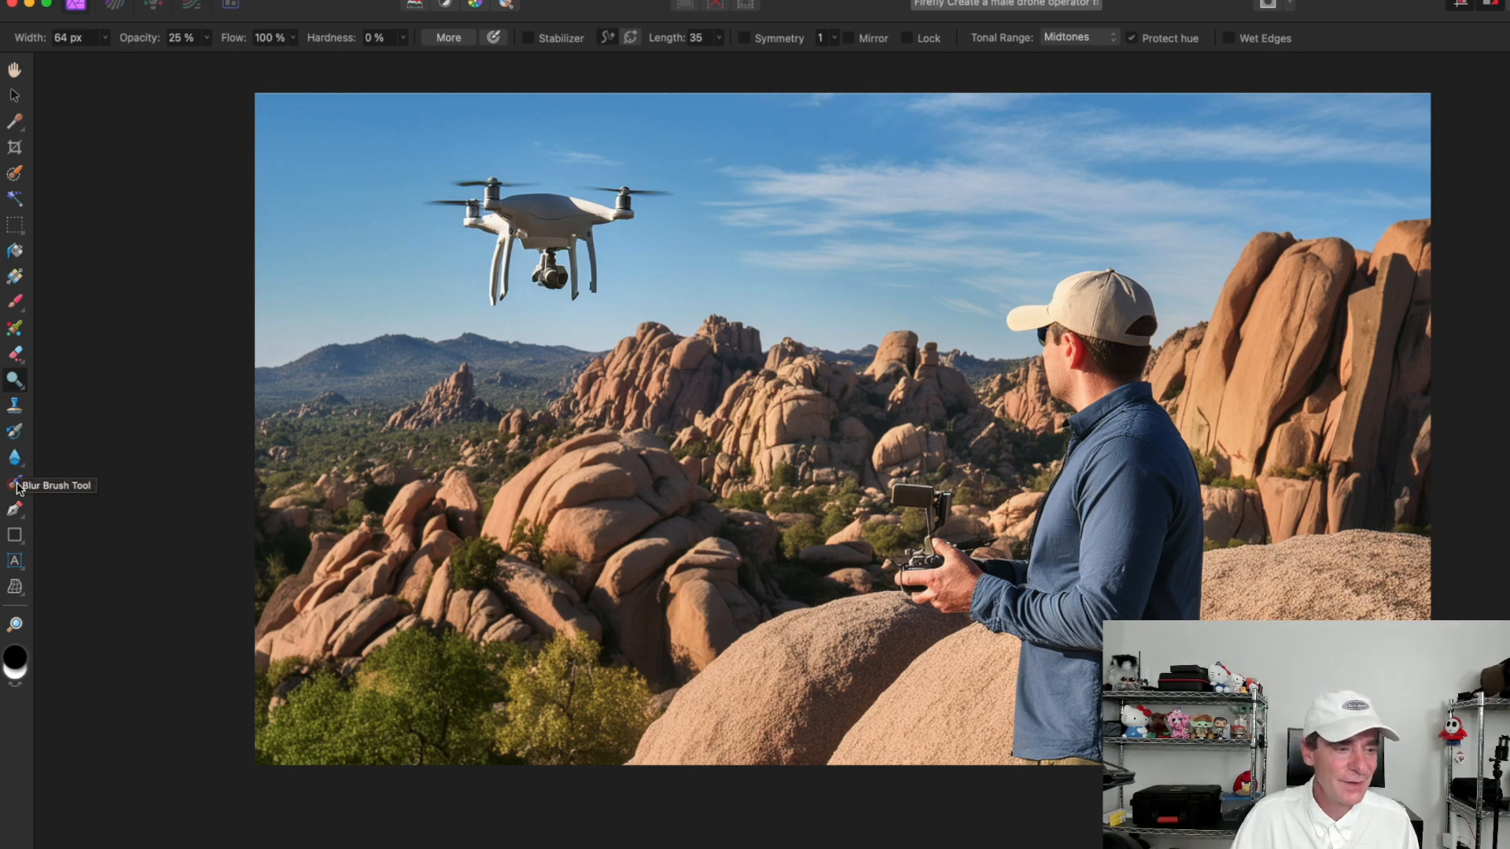
pyautogui.moveTo(16, 496)
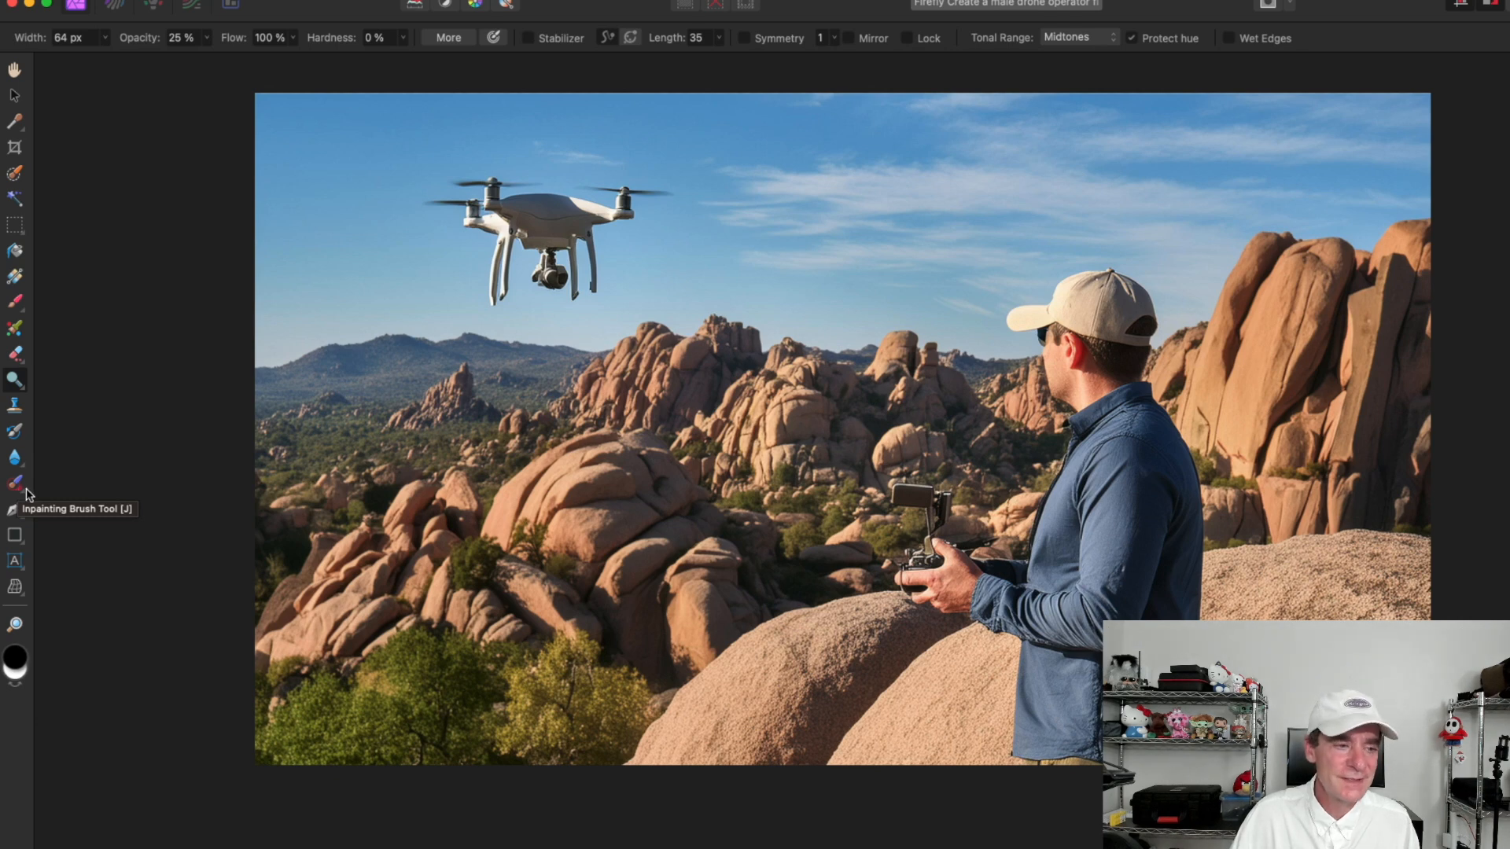
# Step: Browse the healing and retouching tool flyout, then make the Pen Tool active
pyautogui.click(15, 483)
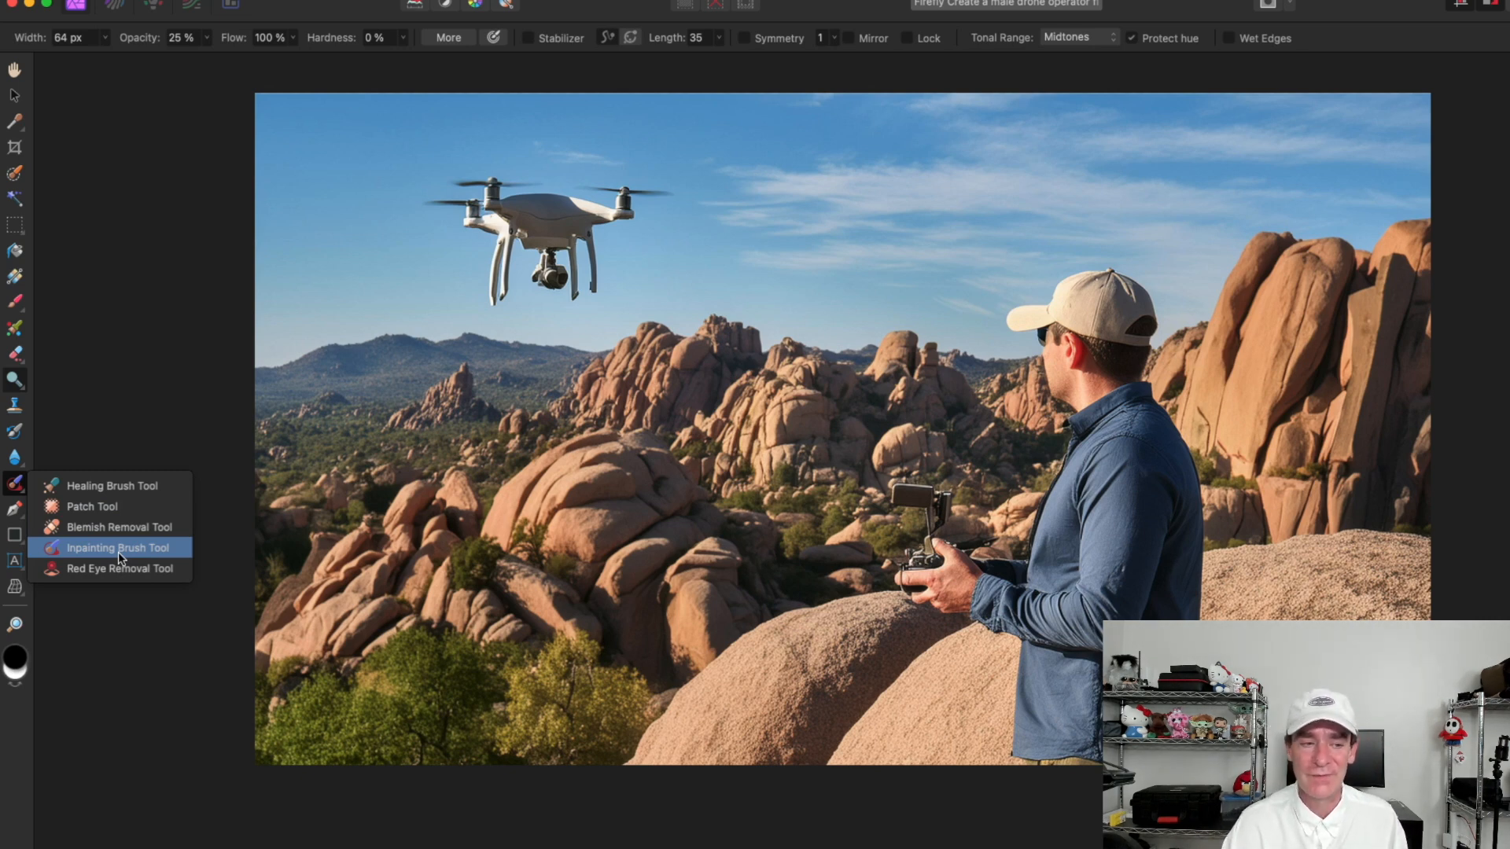
pyautogui.click(113, 547)
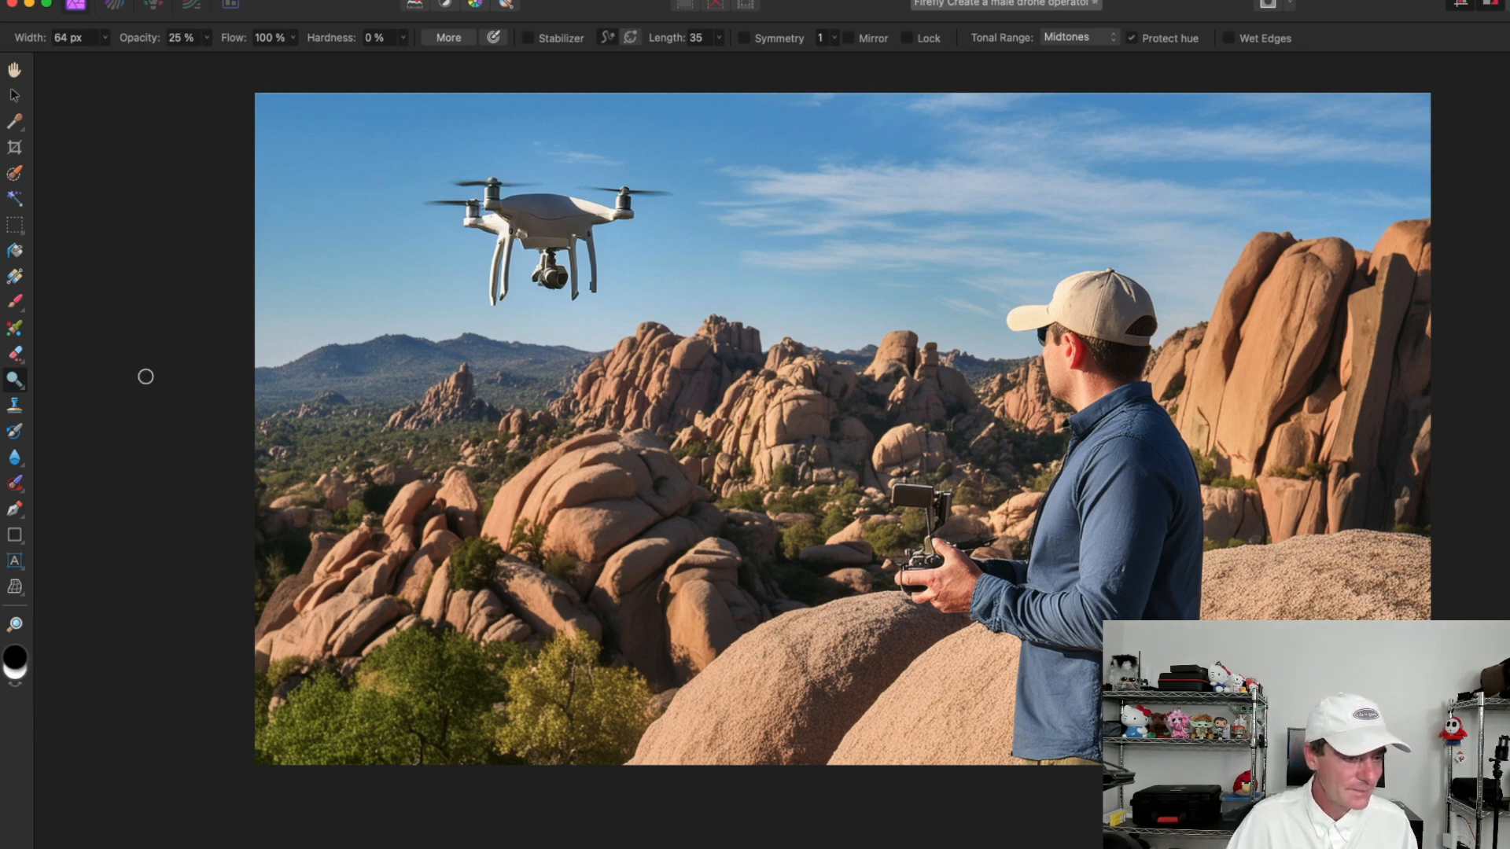
pyautogui.click(16, 482)
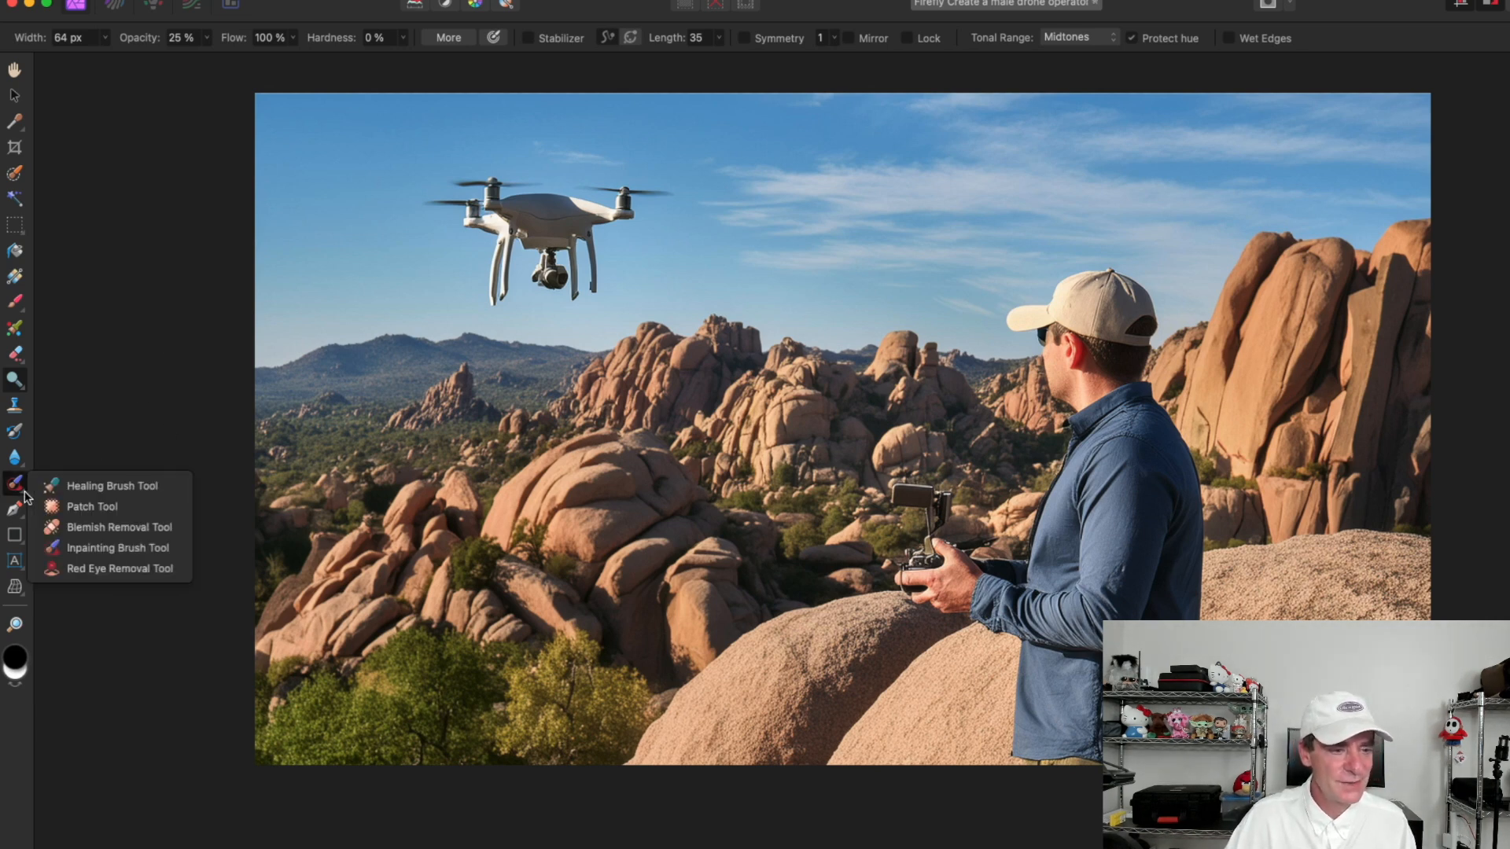
pyautogui.moveTo(118, 527)
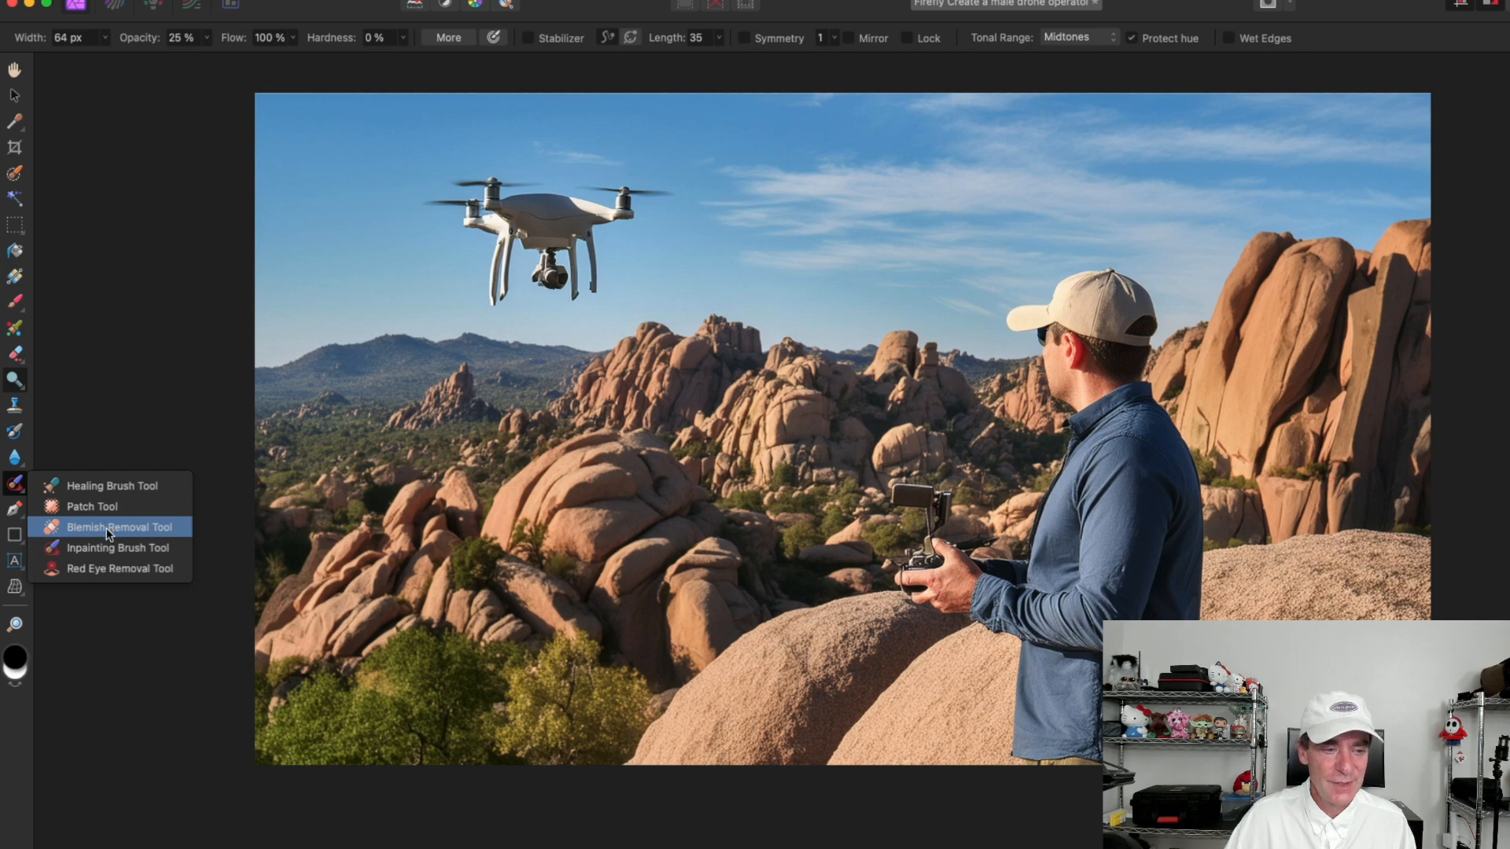
pyautogui.moveTo(91, 506)
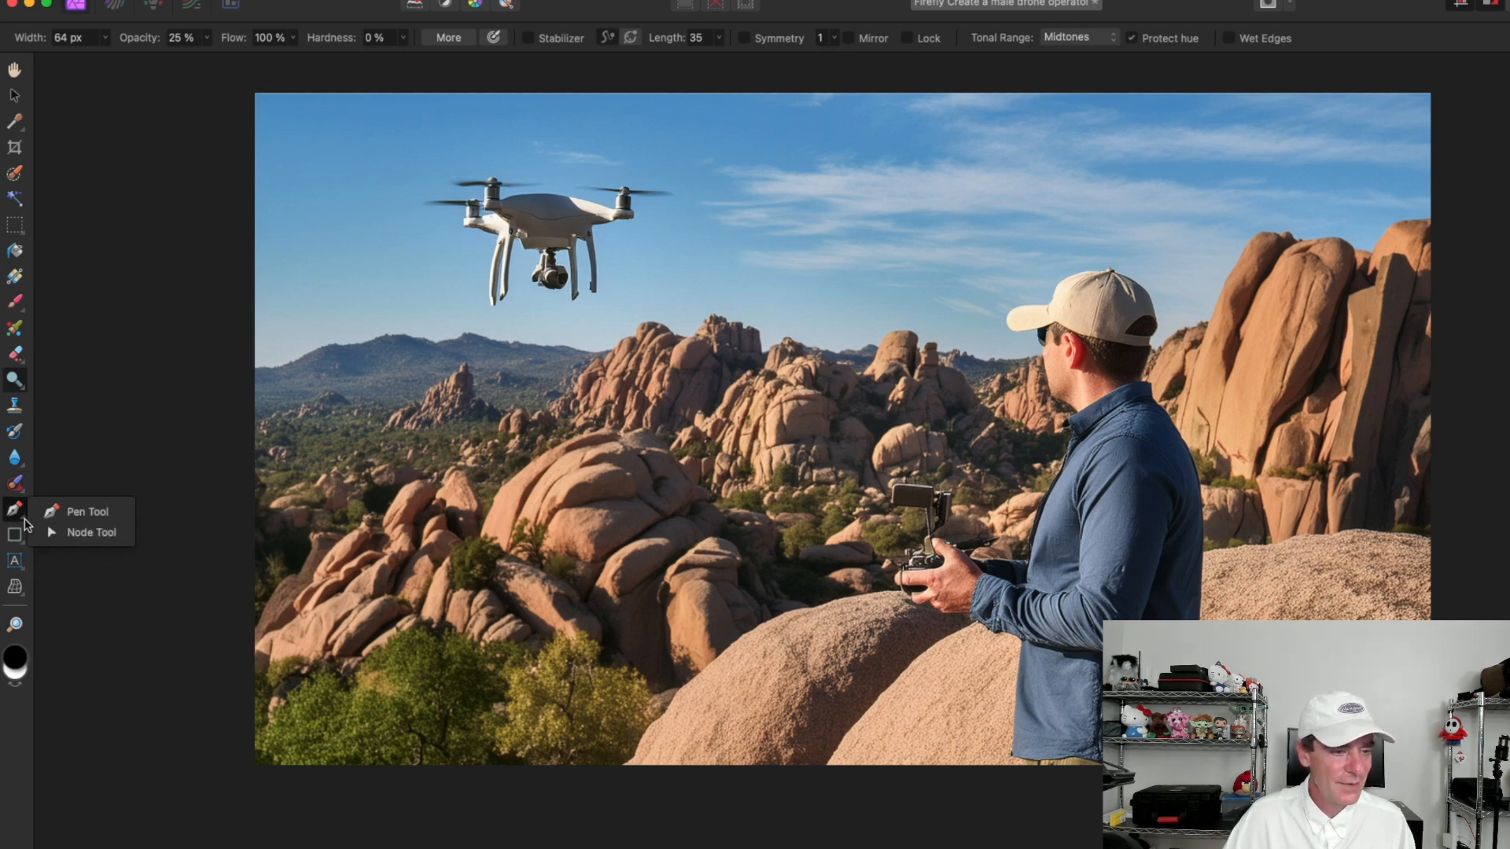
pyautogui.click(87, 511)
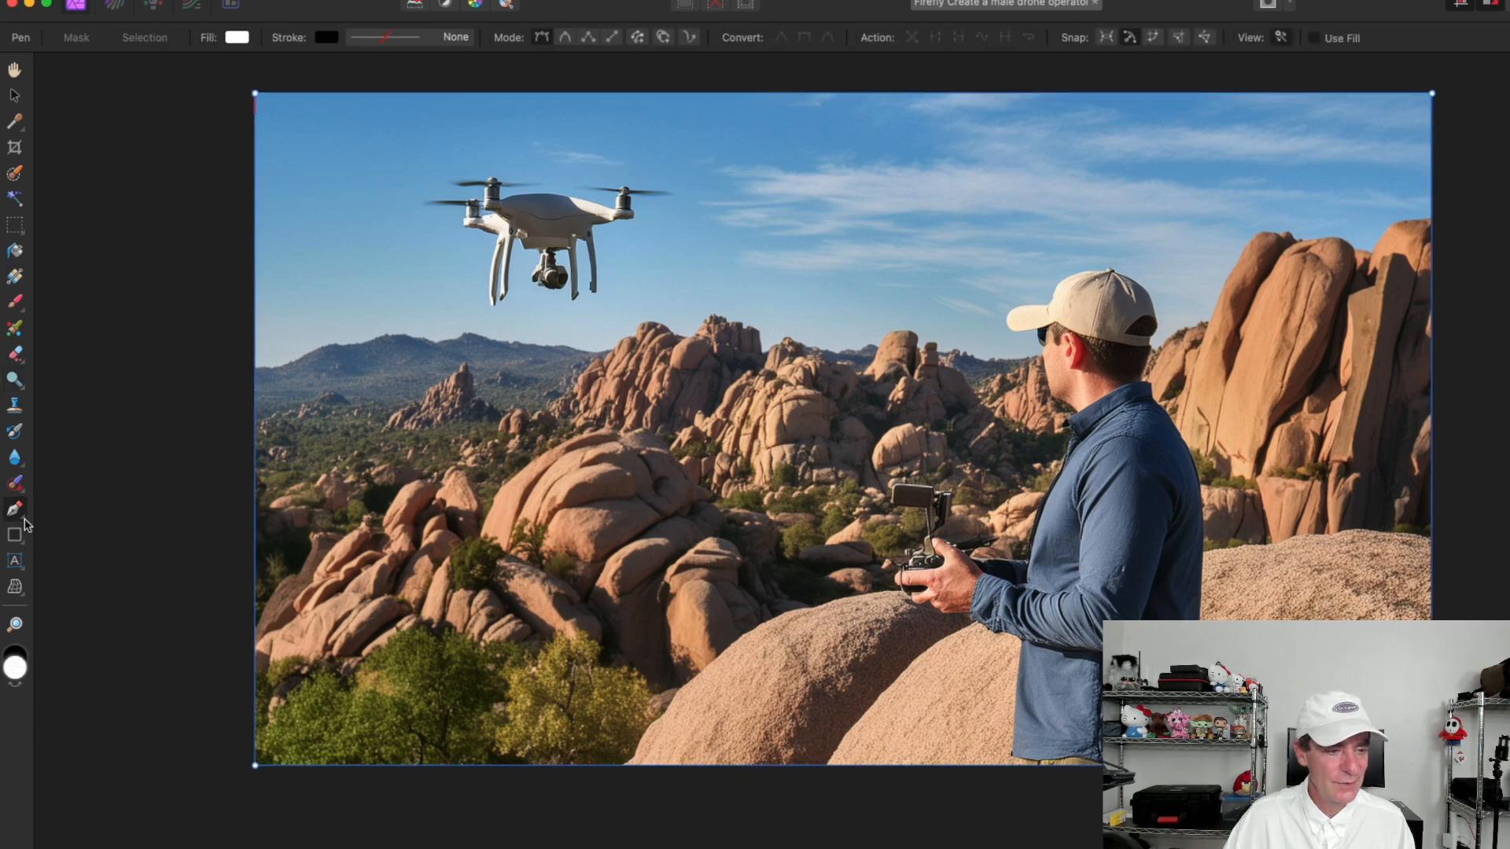
pyautogui.moveTo(16, 587)
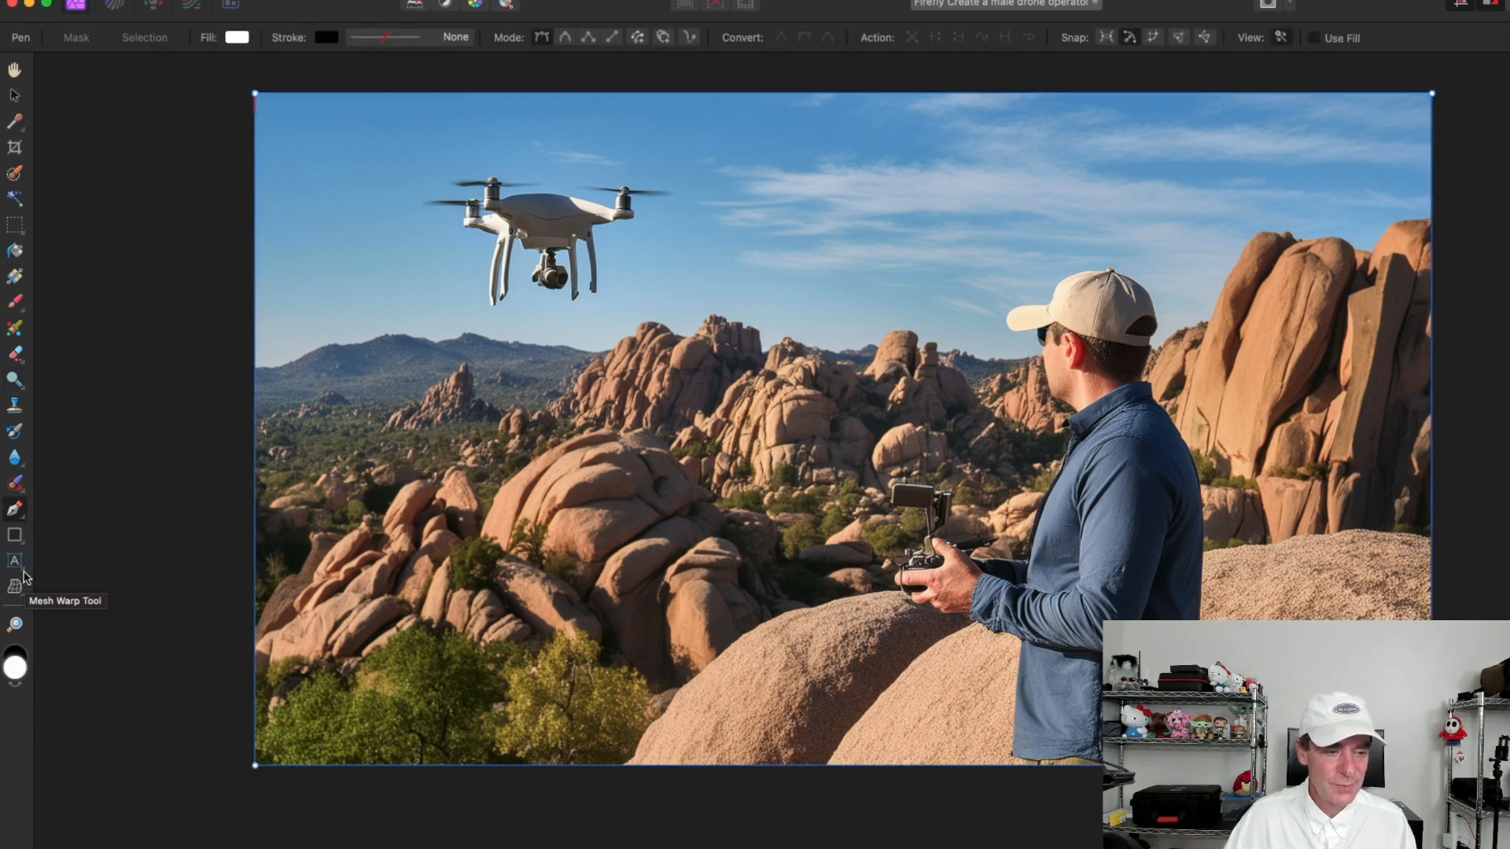
pyautogui.moveTo(15, 564)
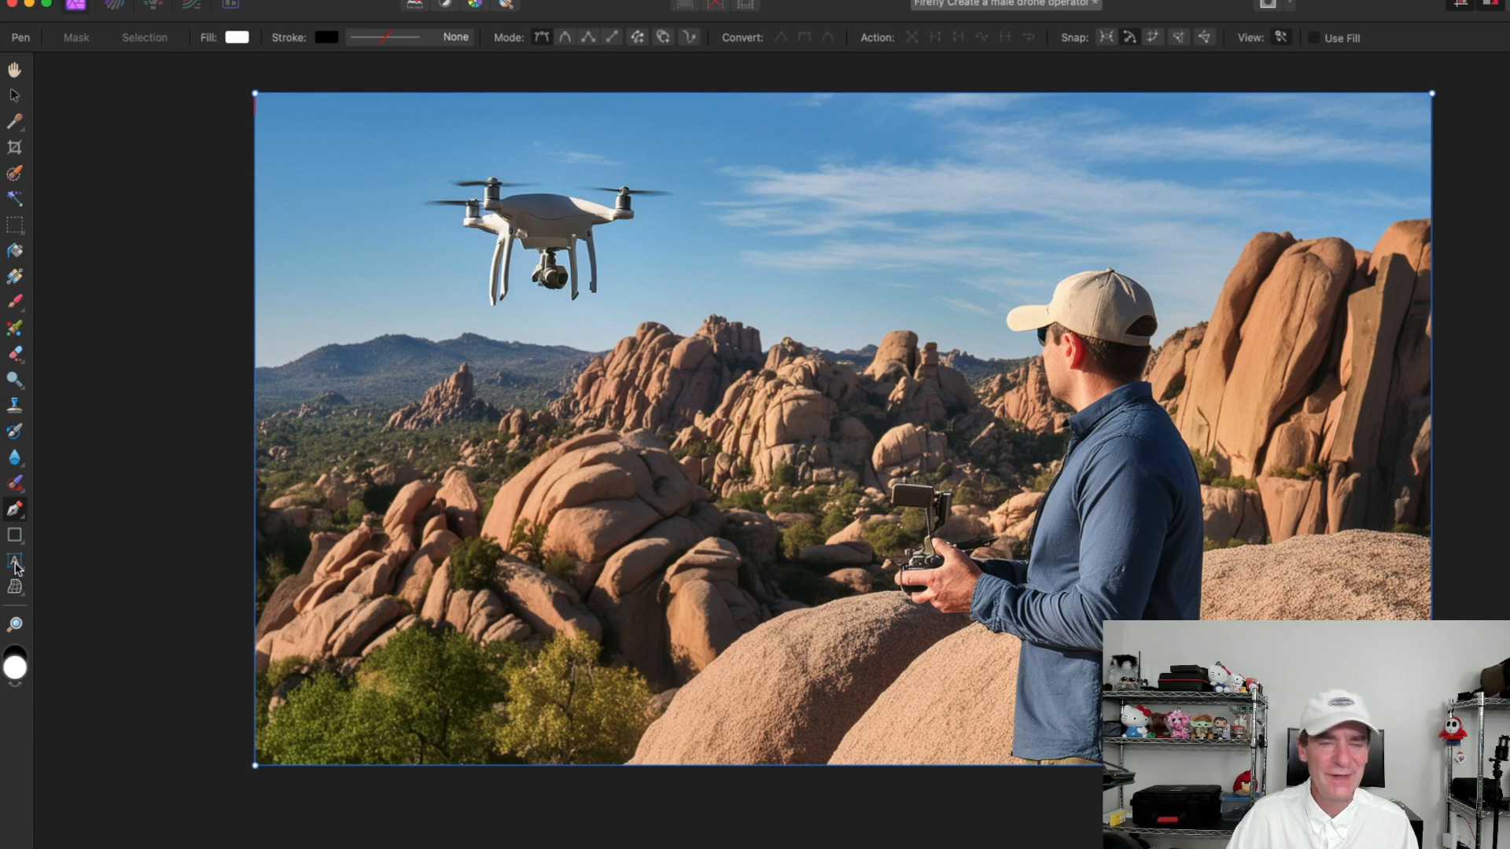
pyautogui.moveTo(16, 565)
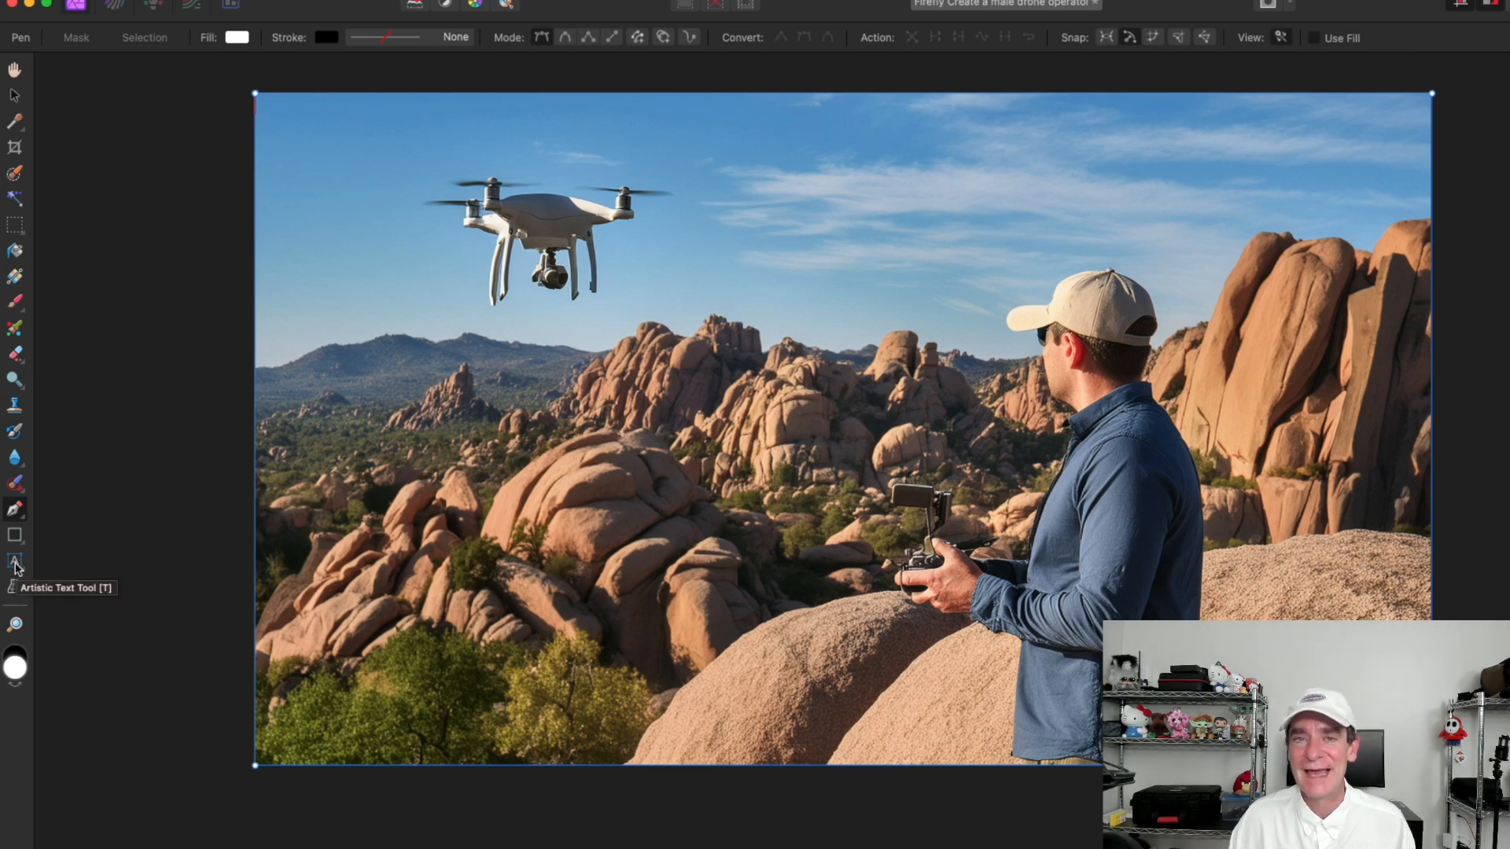
pyautogui.moveTo(31, 581)
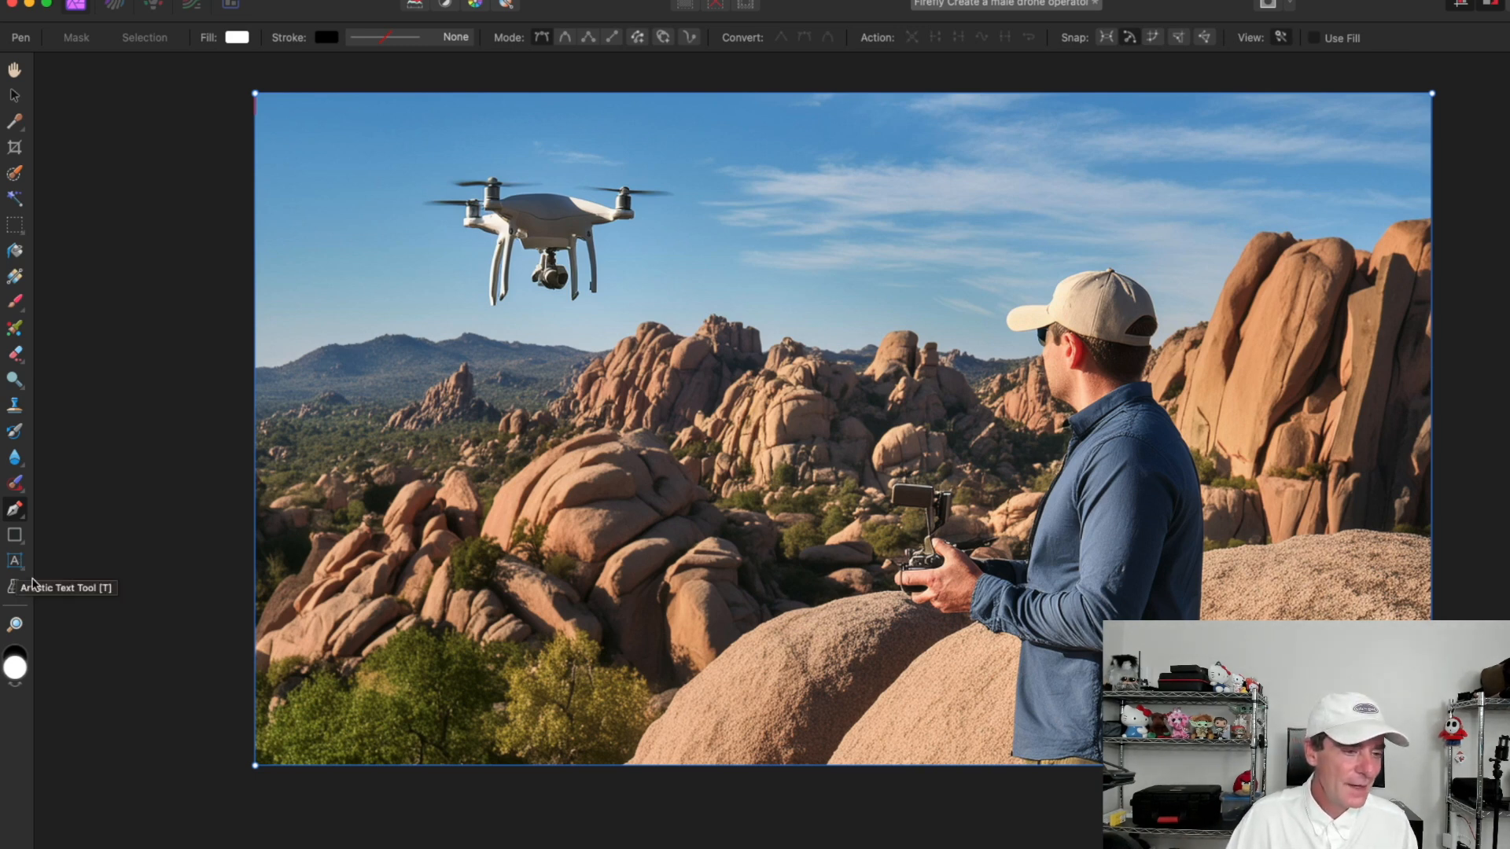
pyautogui.moveTo(37, 594)
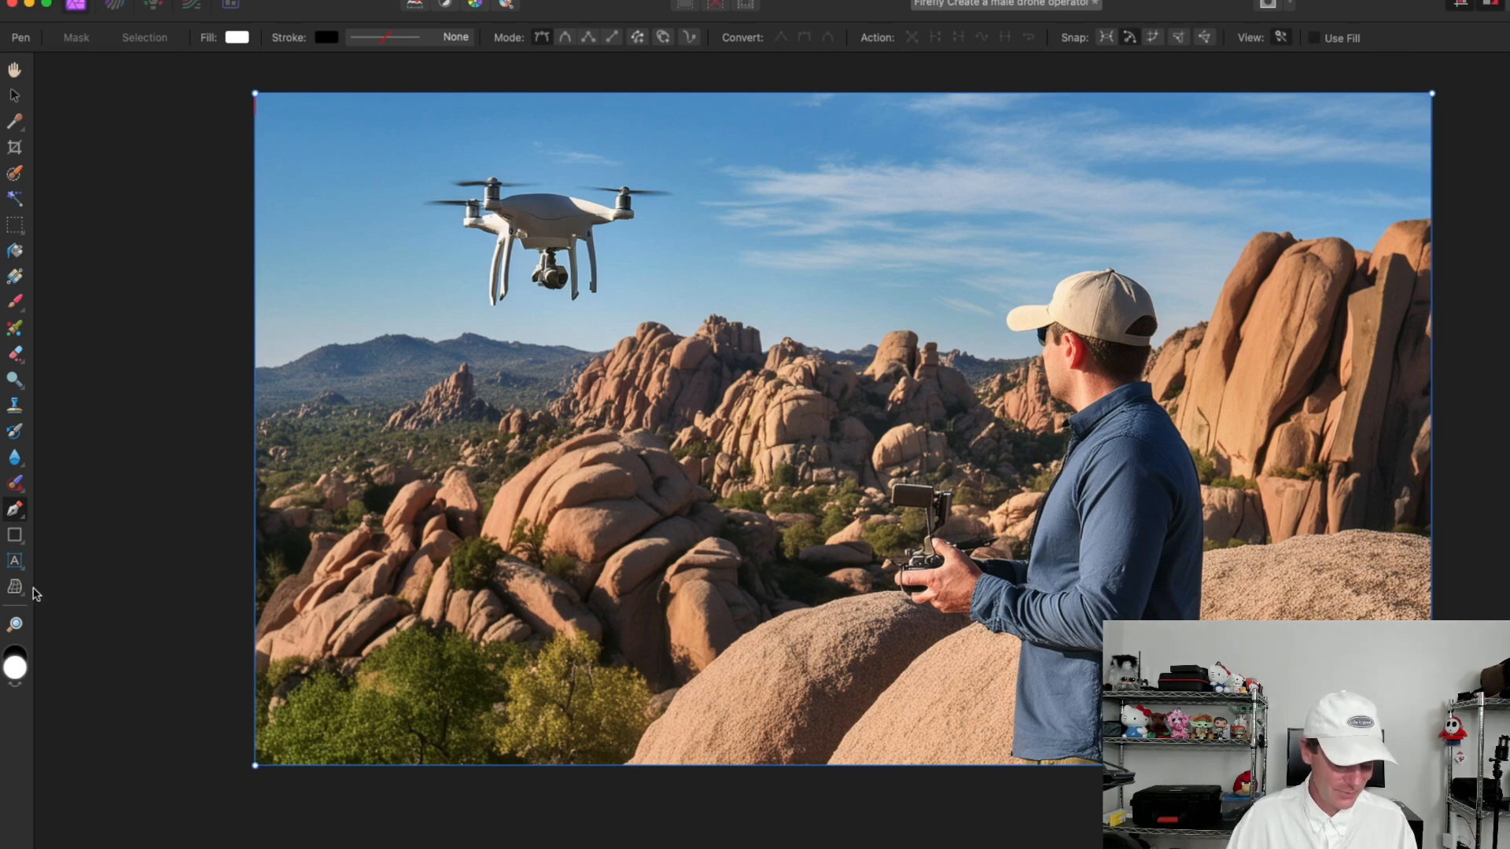
pyautogui.moveTo(18, 508)
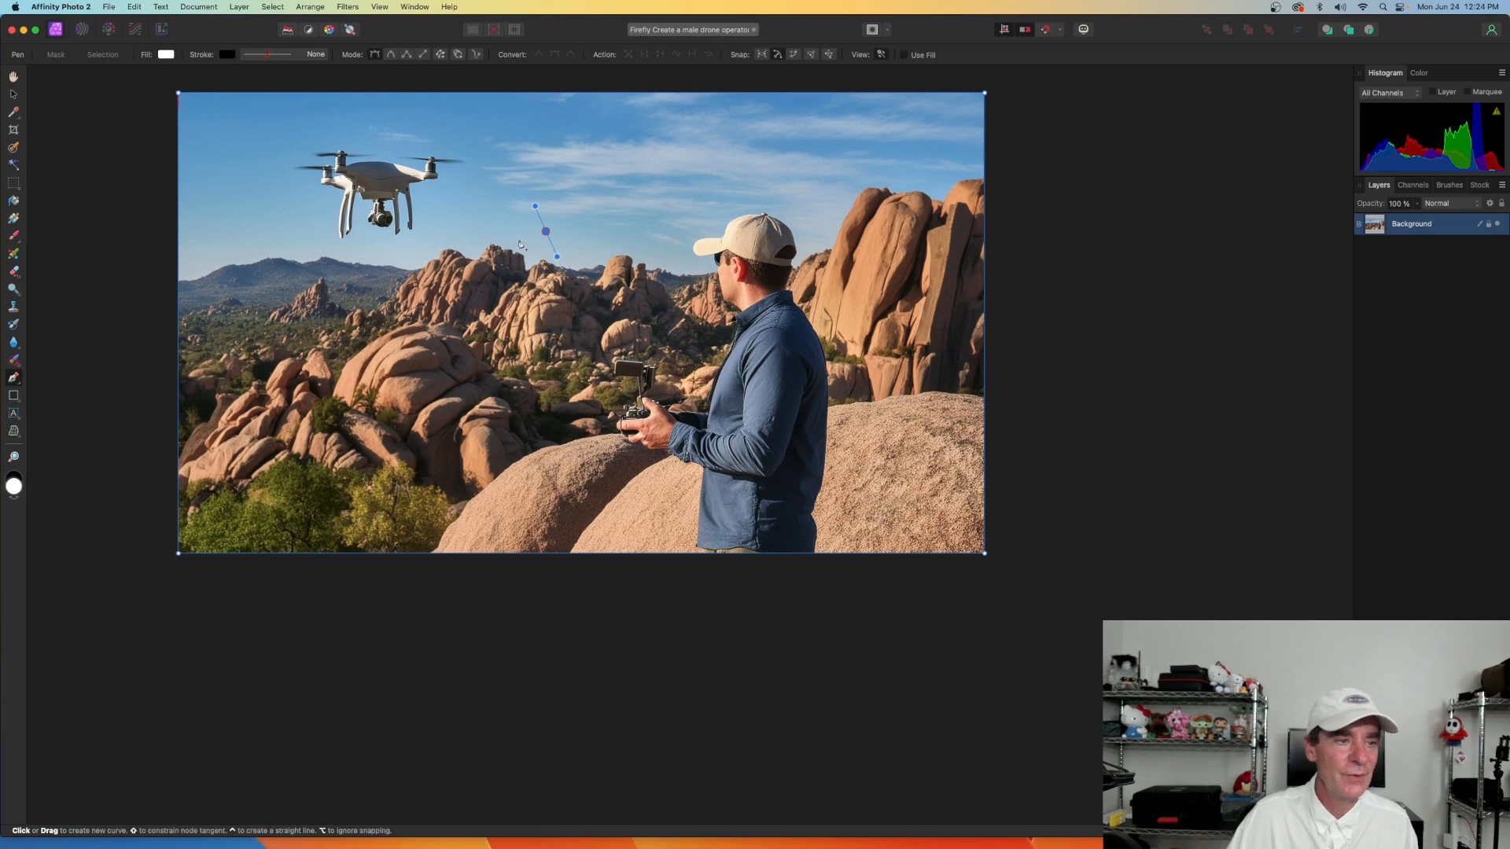
pyautogui.moveTo(14, 99)
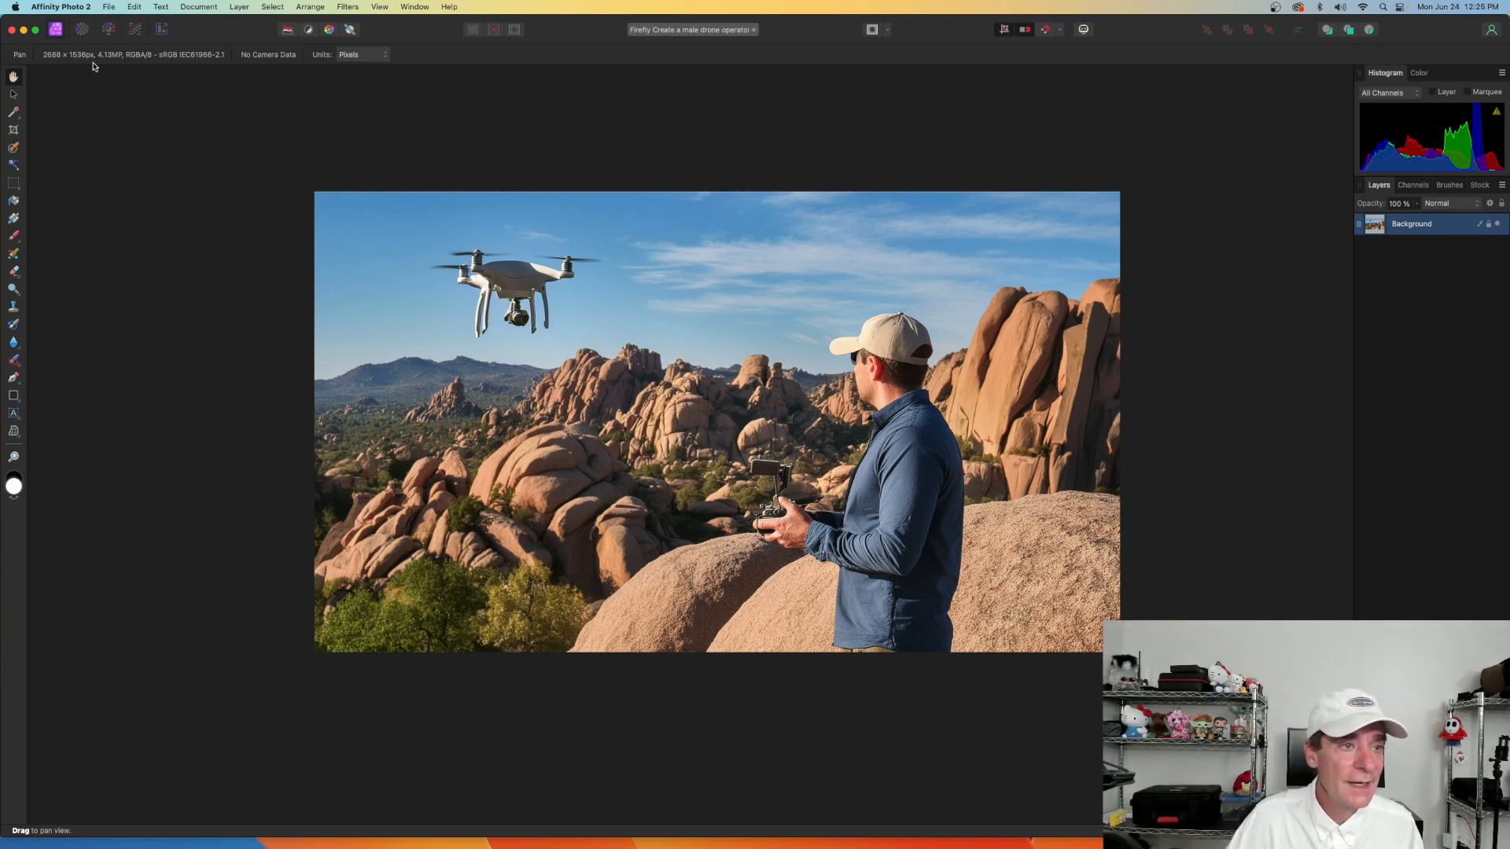
pyautogui.moveTo(55, 28)
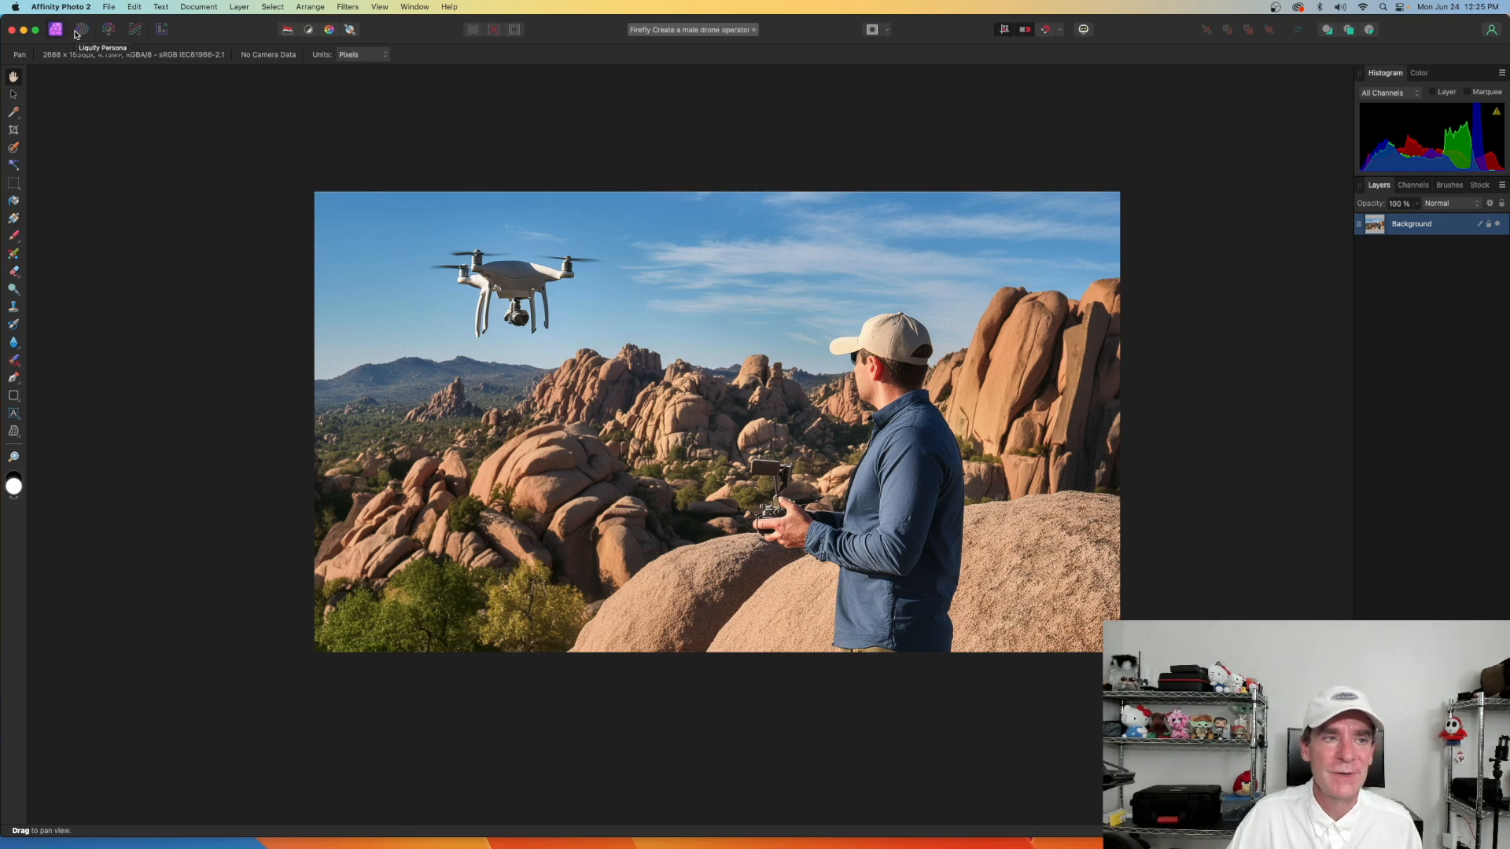
pyautogui.moveTo(55, 30)
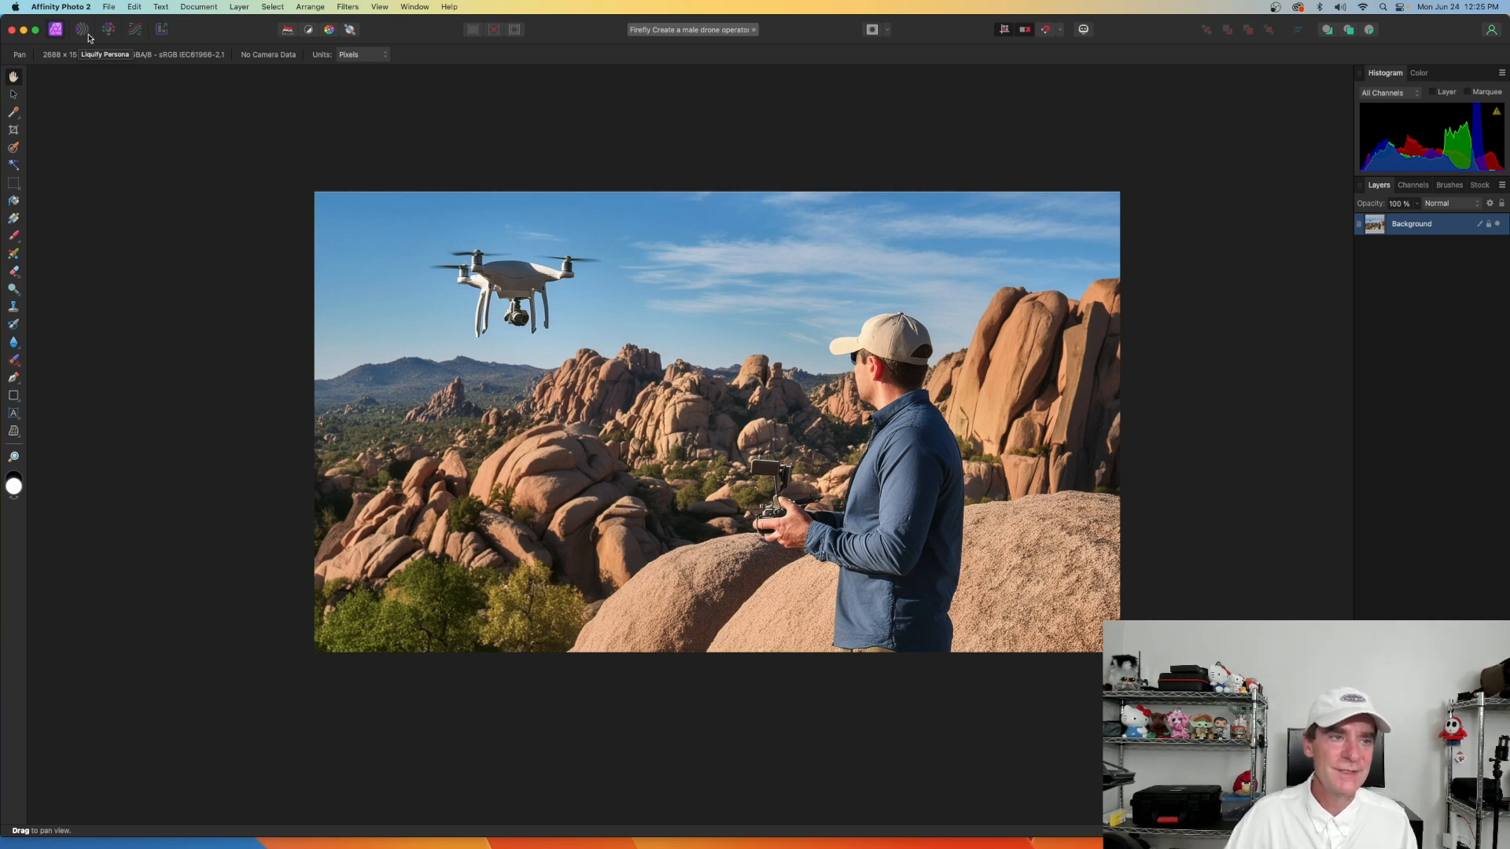
pyautogui.moveTo(109, 30)
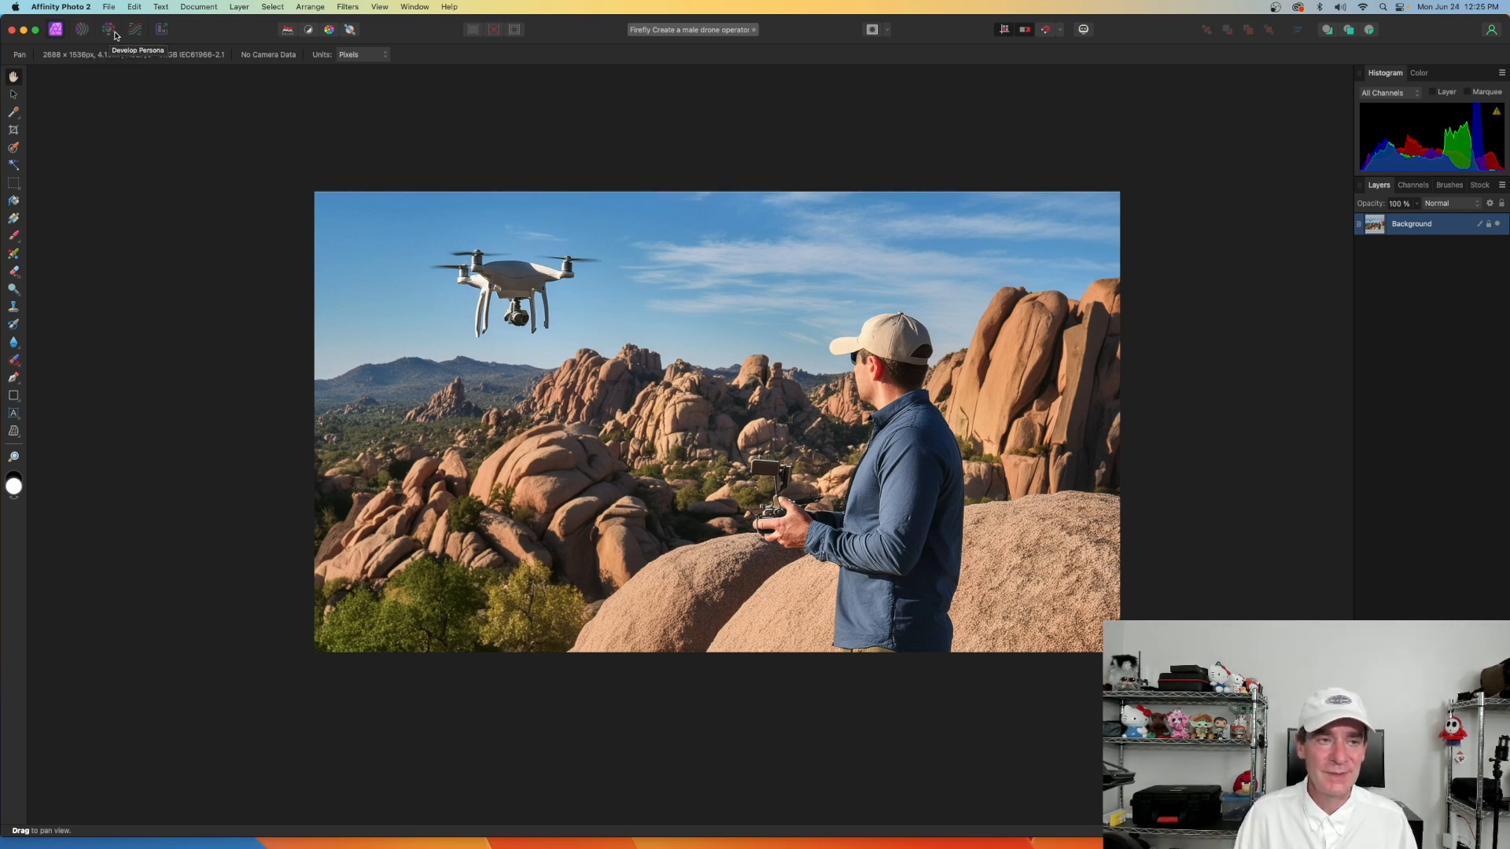
pyautogui.moveTo(135, 29)
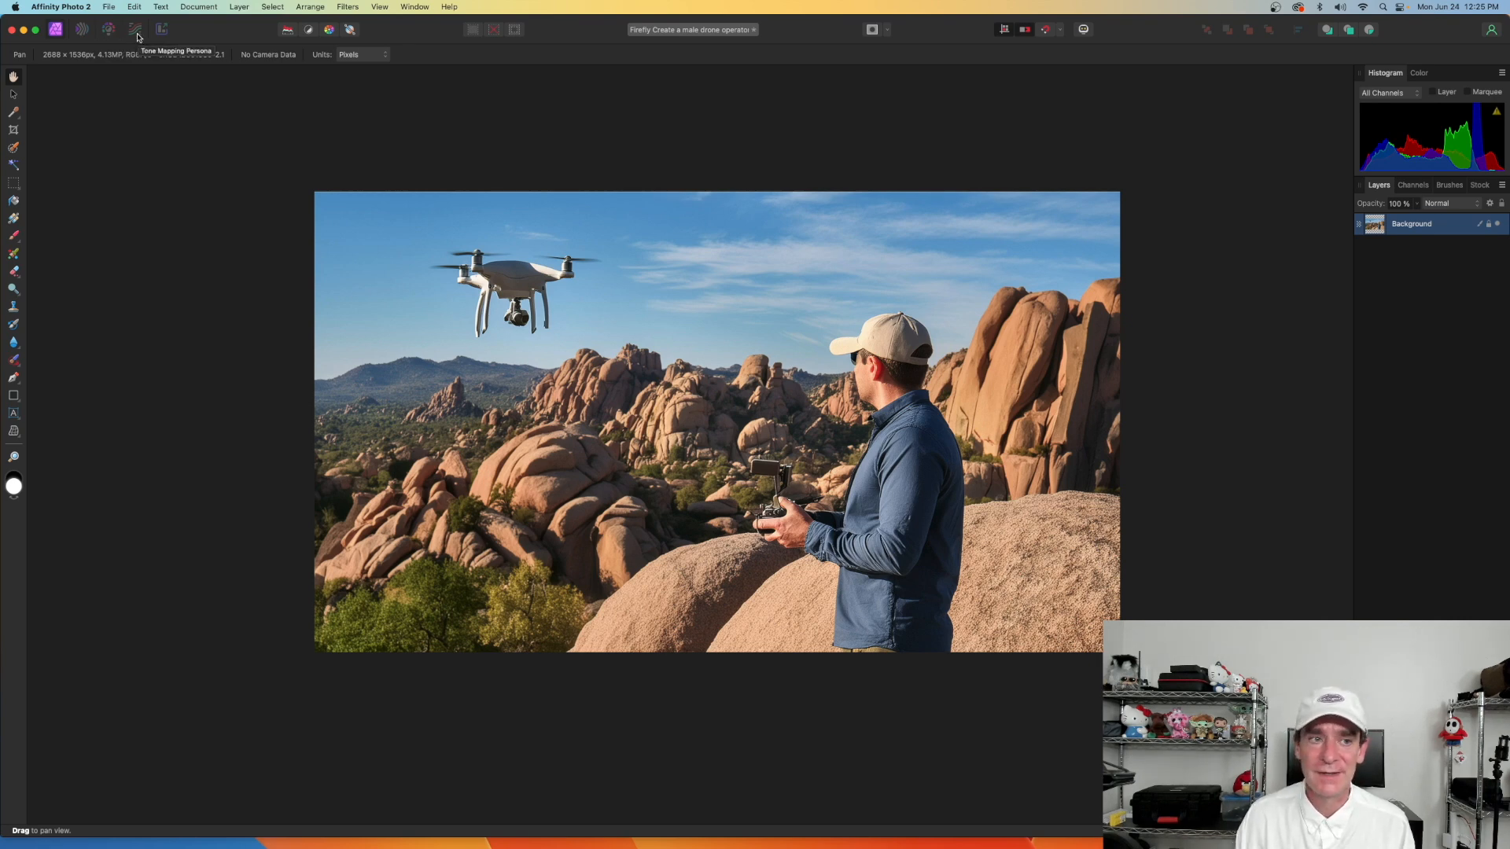
pyautogui.moveTo(161, 30)
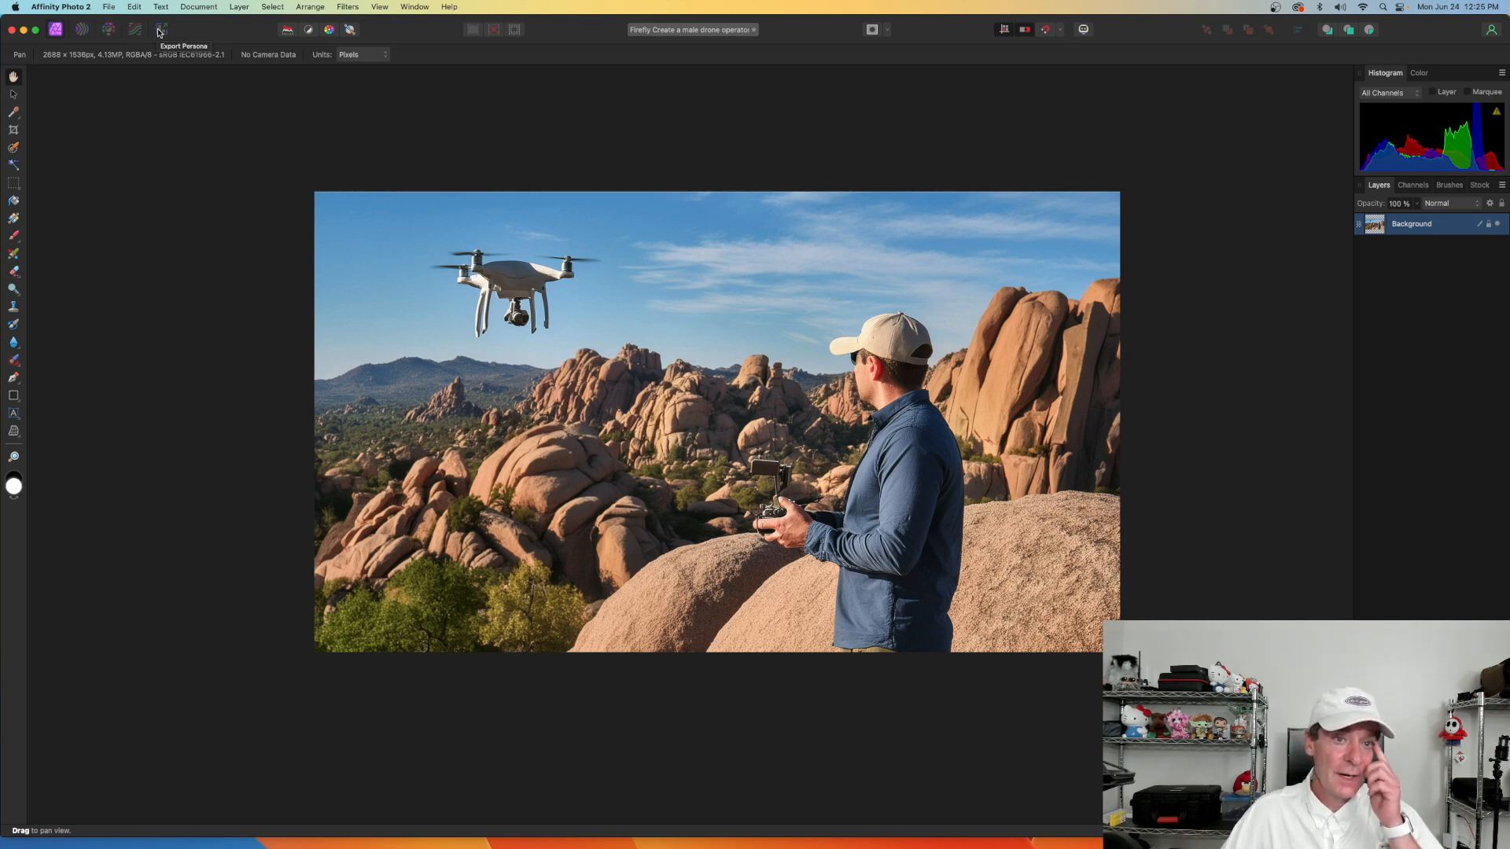
# Step: Browse the Edit, Text and Document menus from the menu bar
pyautogui.click(134, 6)
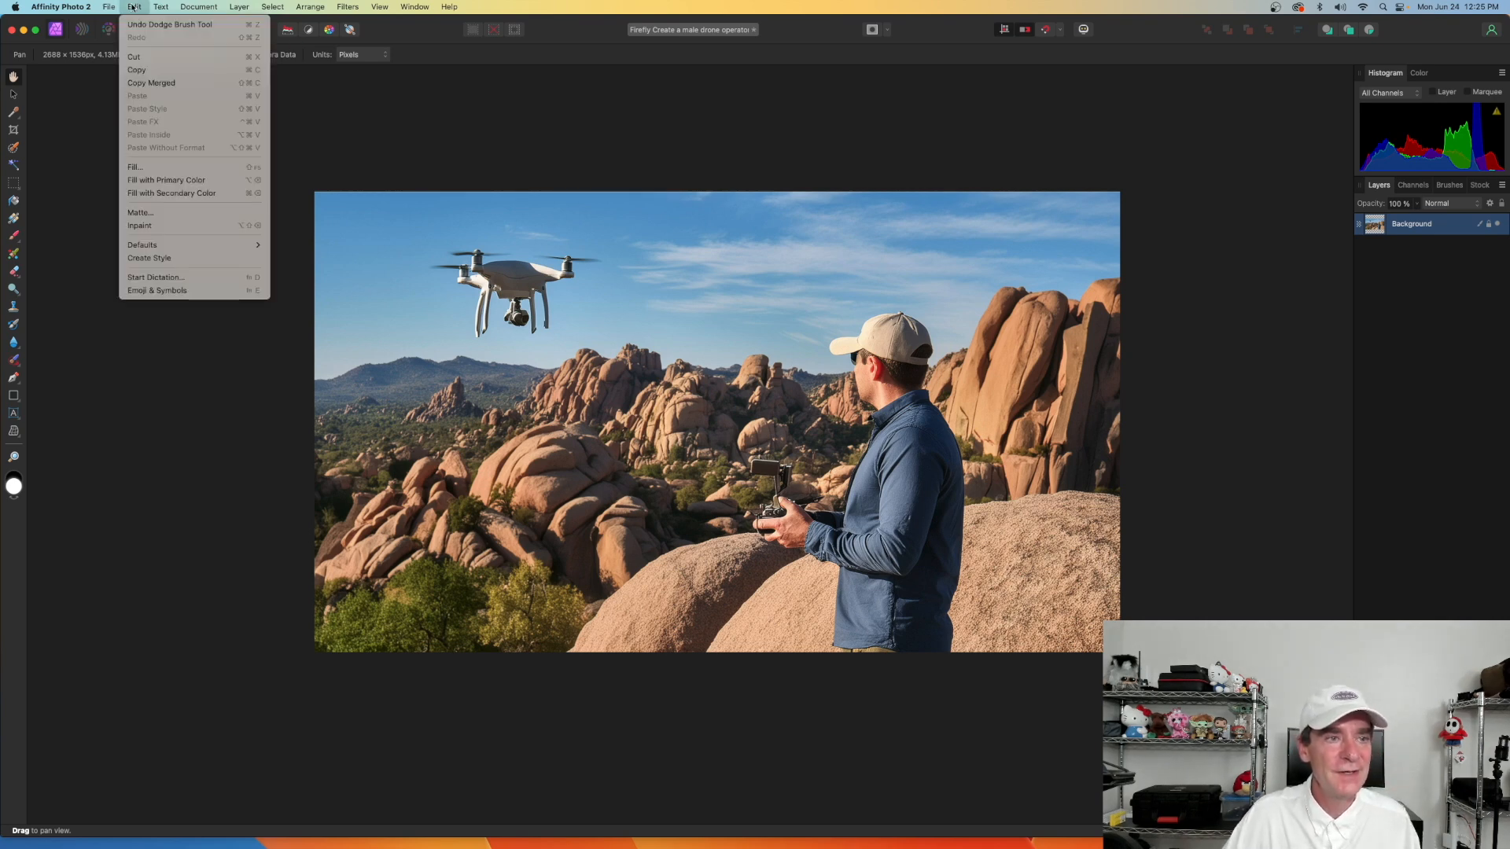
pyautogui.click(161, 7)
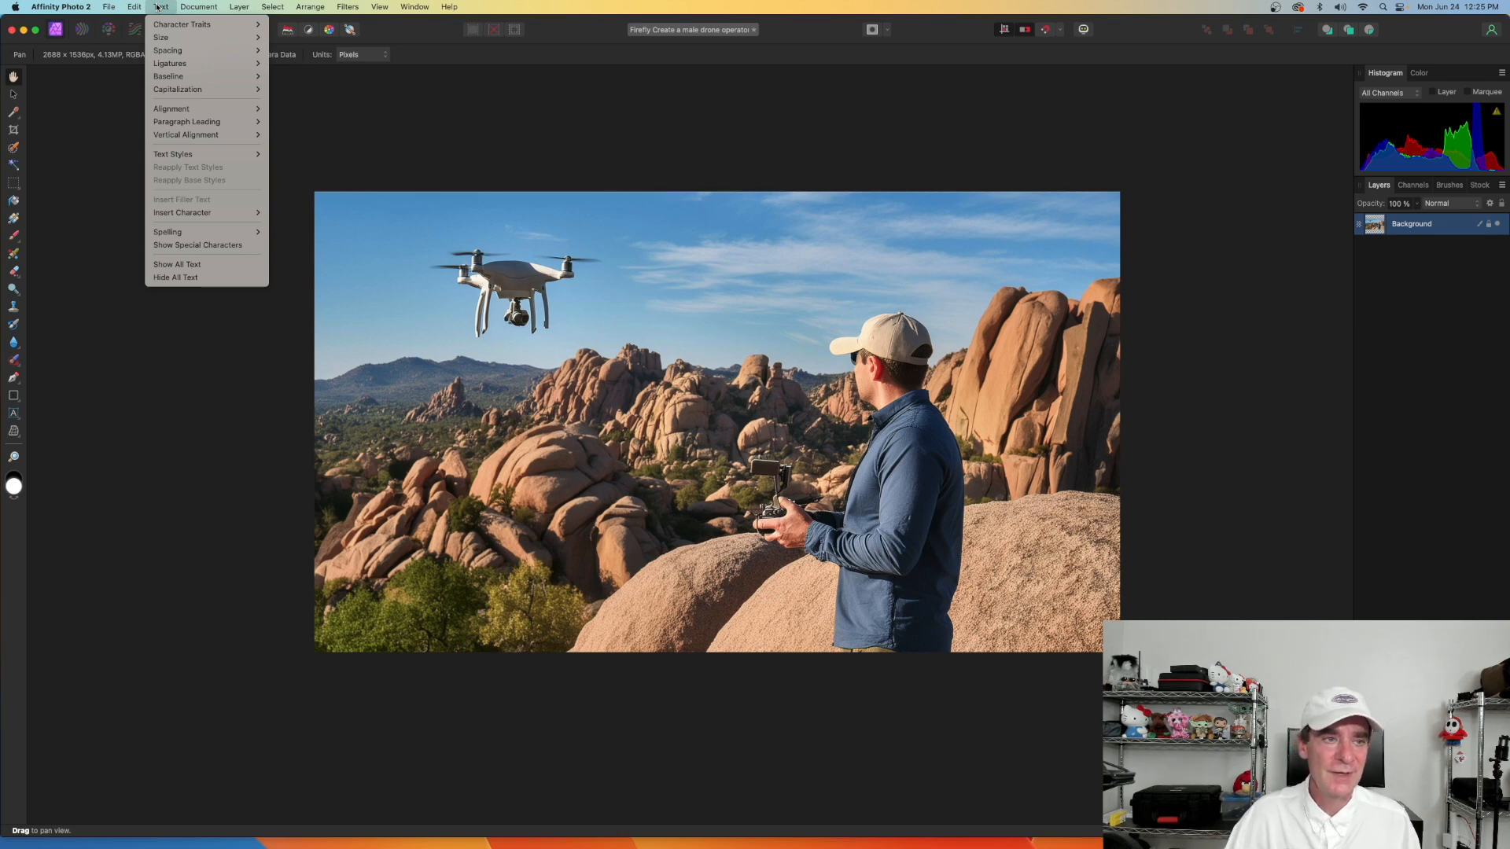
pyautogui.click(198, 7)
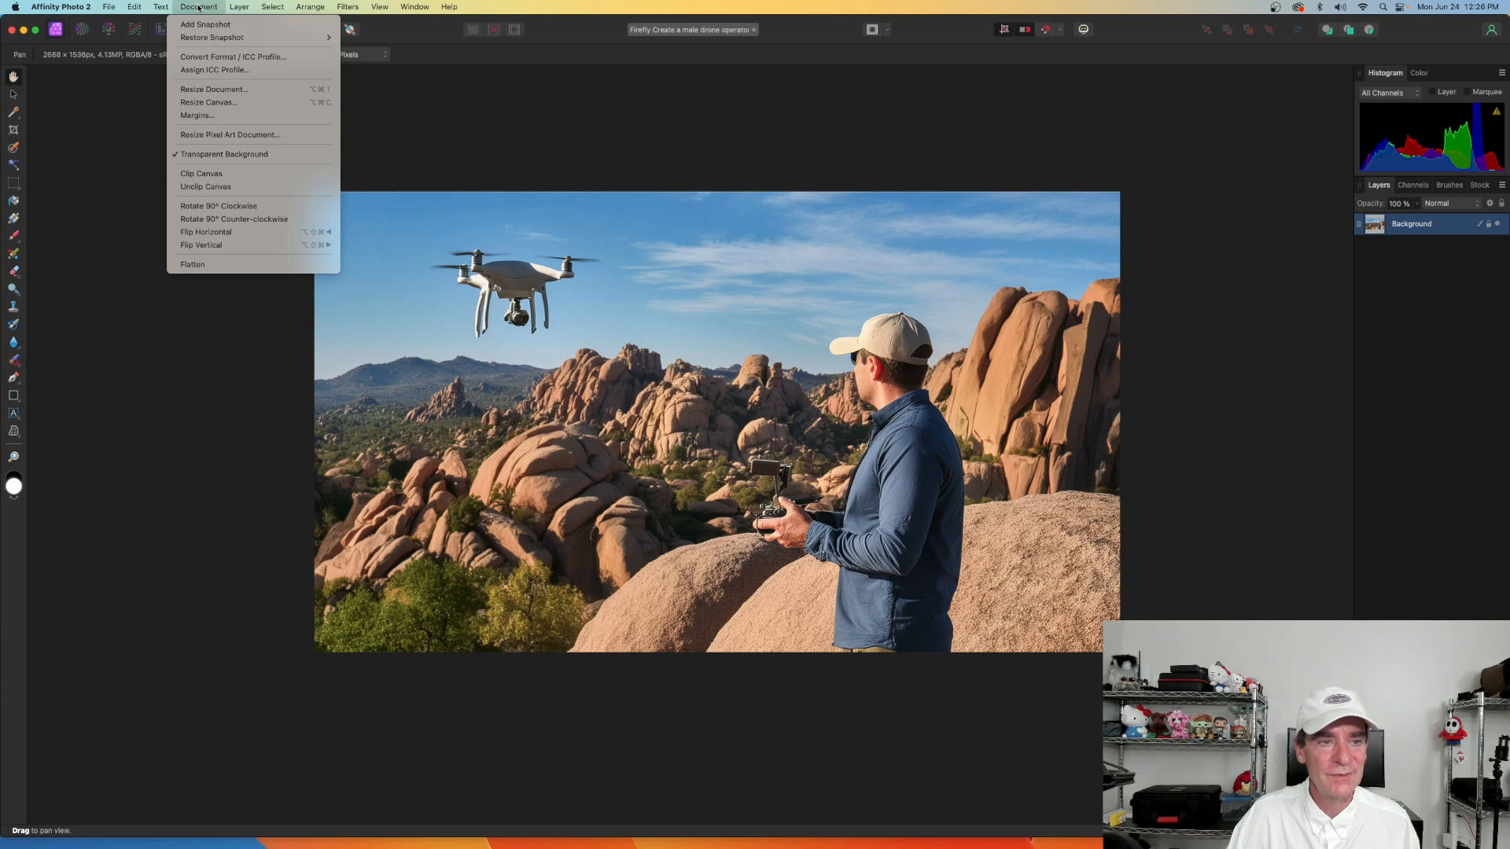
pyautogui.click(237, 6)
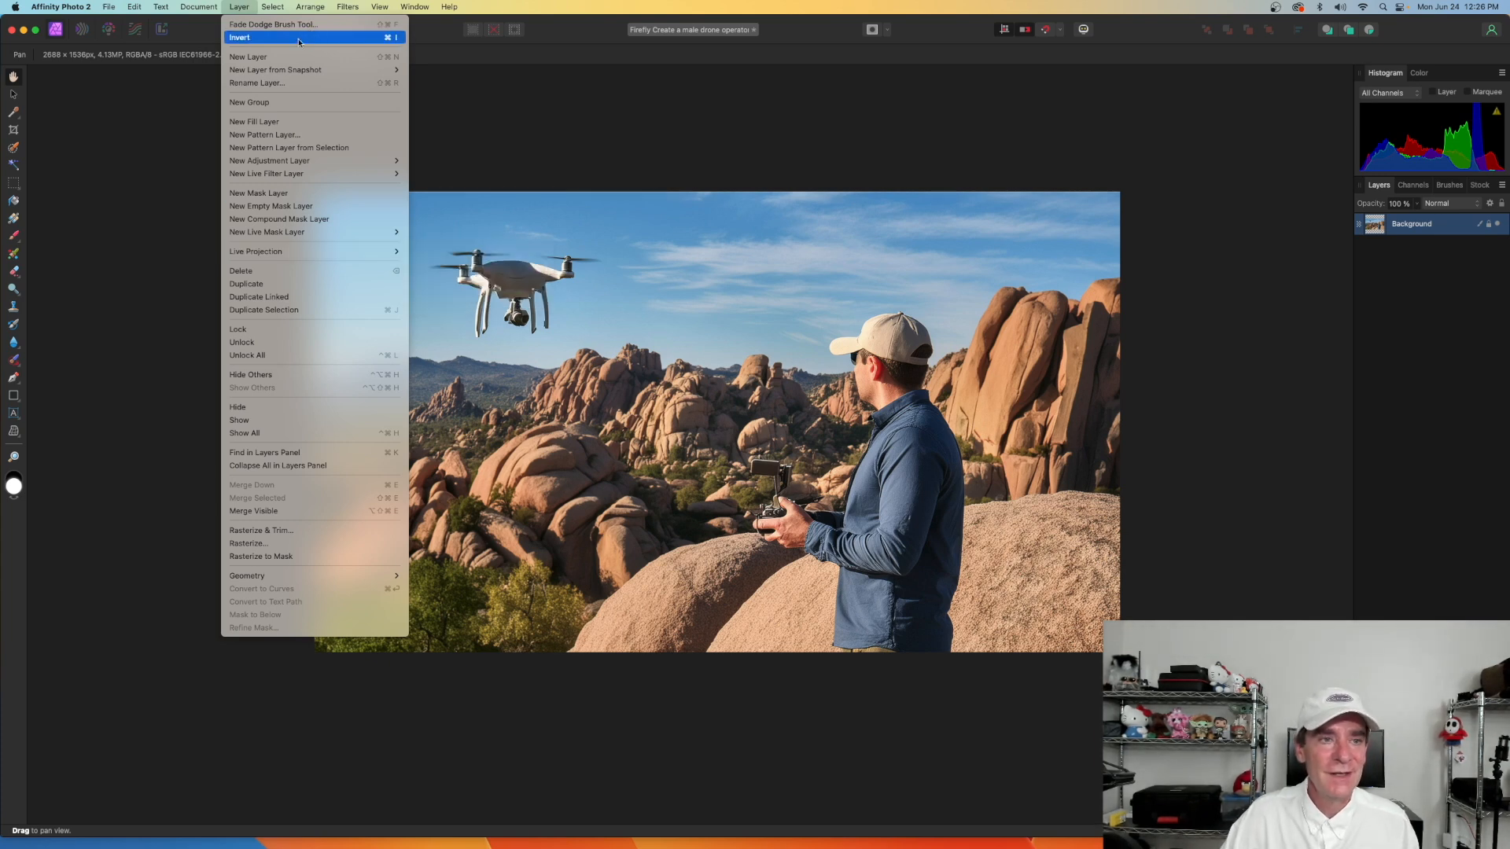
# Step: Browse the Layer, Arrange, Filters and Window menus, ending on the studio panels list
pyautogui.click(310, 6)
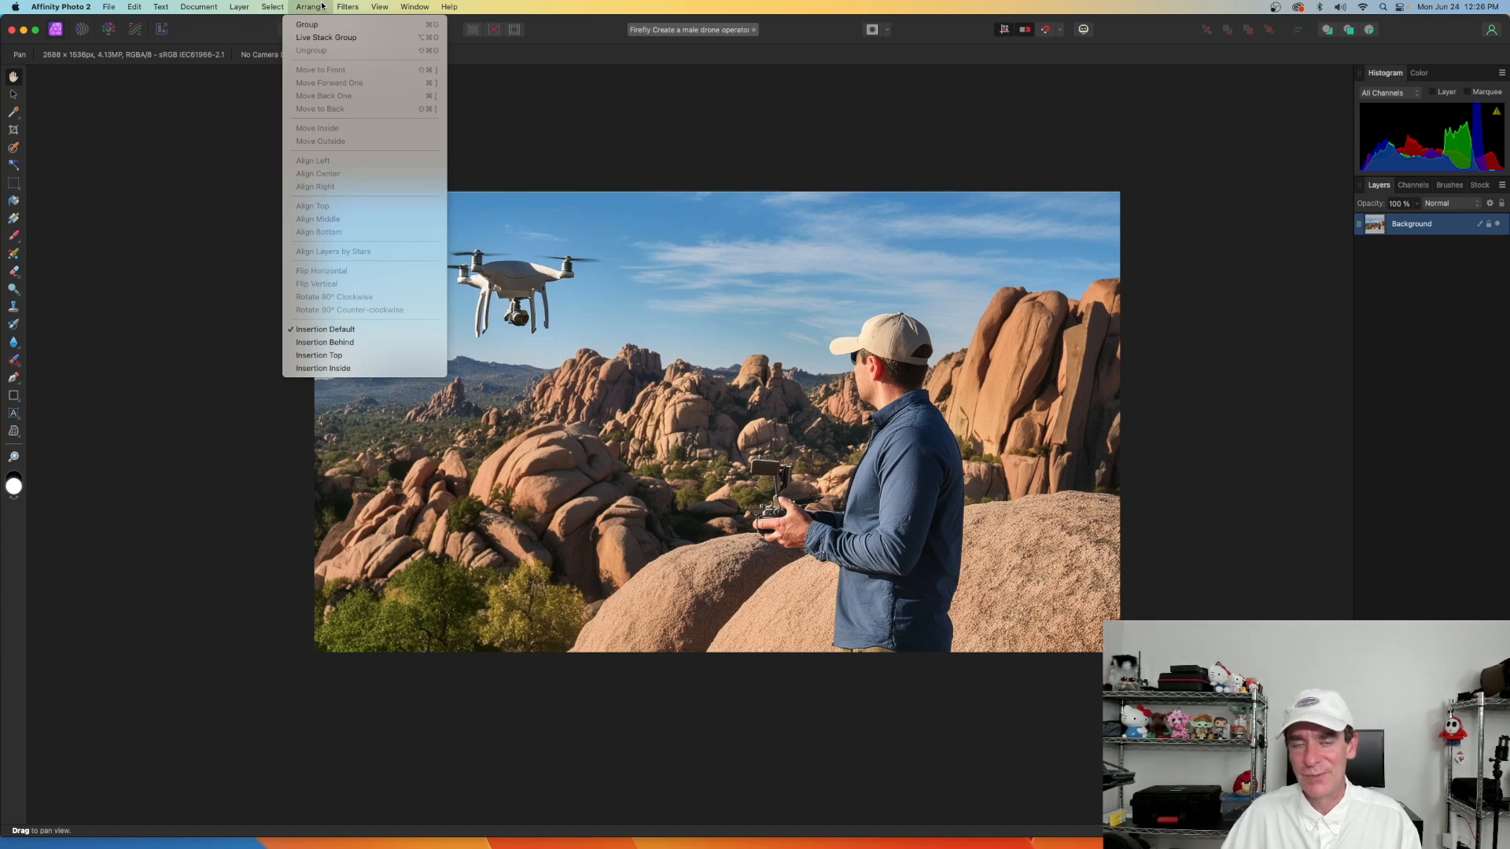
pyautogui.click(347, 6)
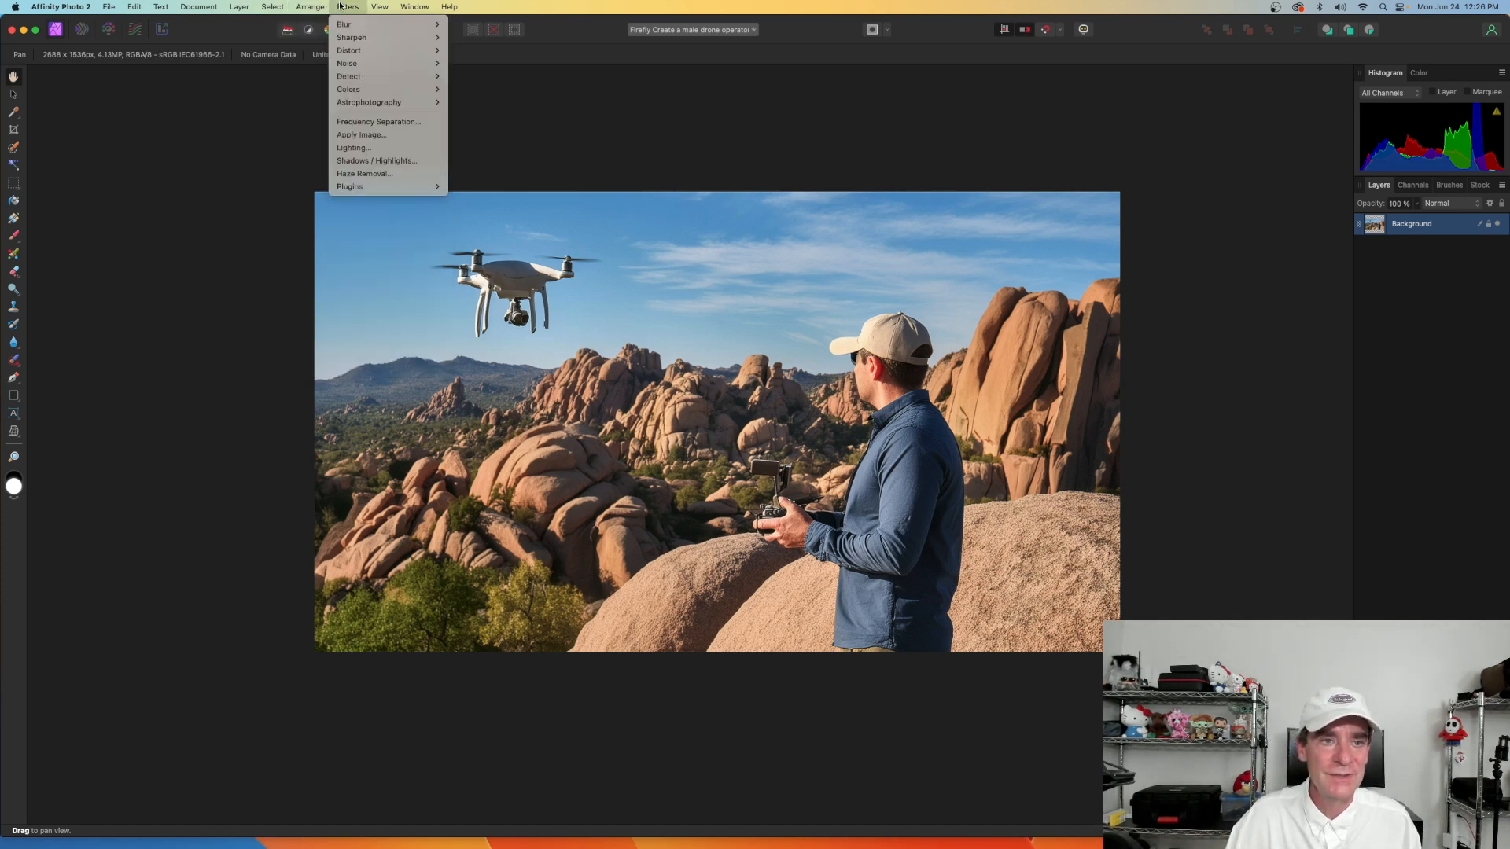
pyautogui.click(379, 6)
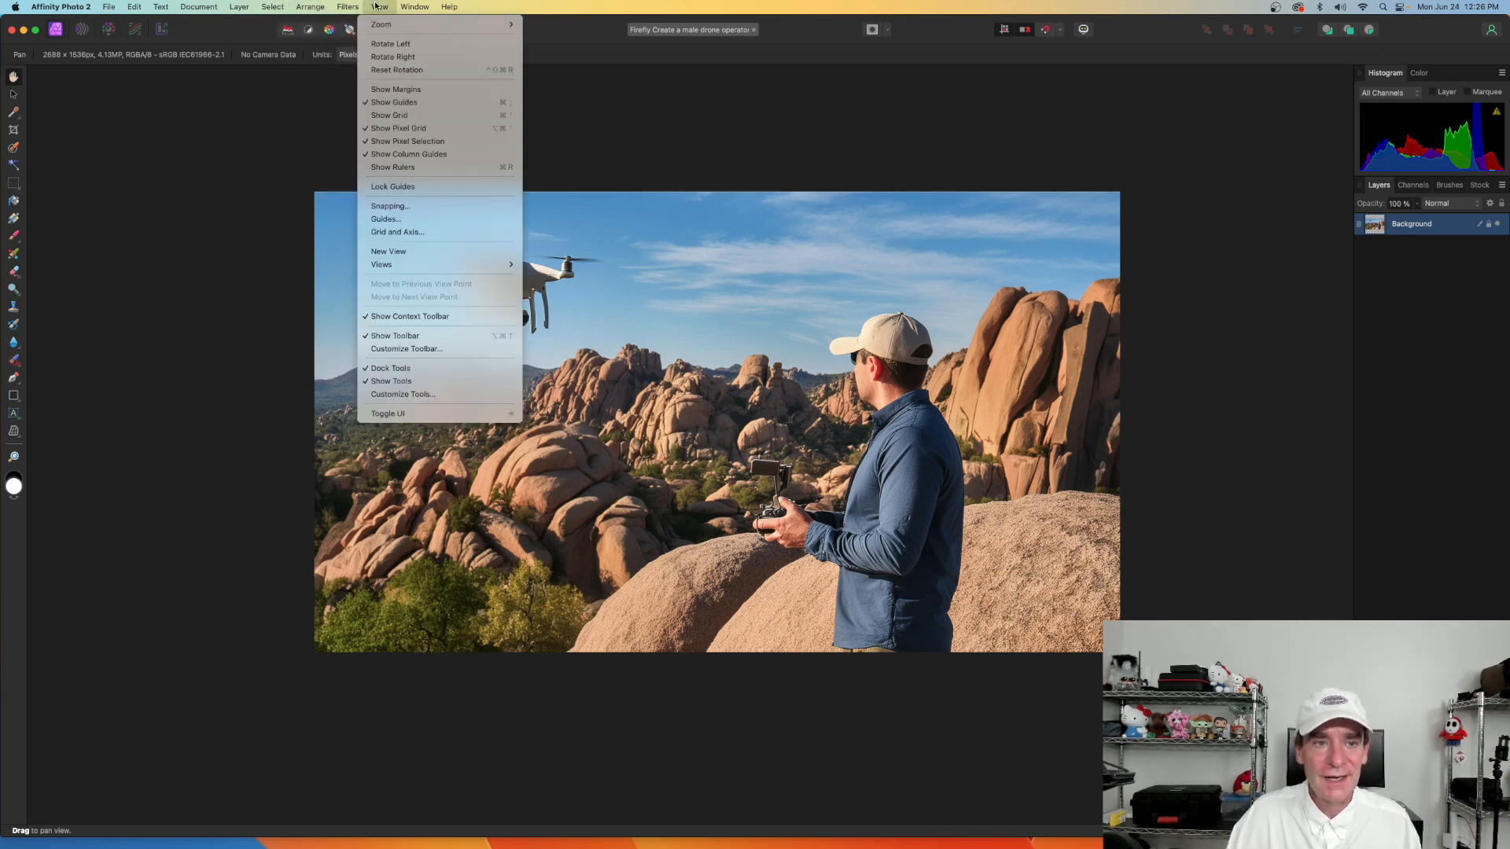
pyautogui.moveTo(397, 88)
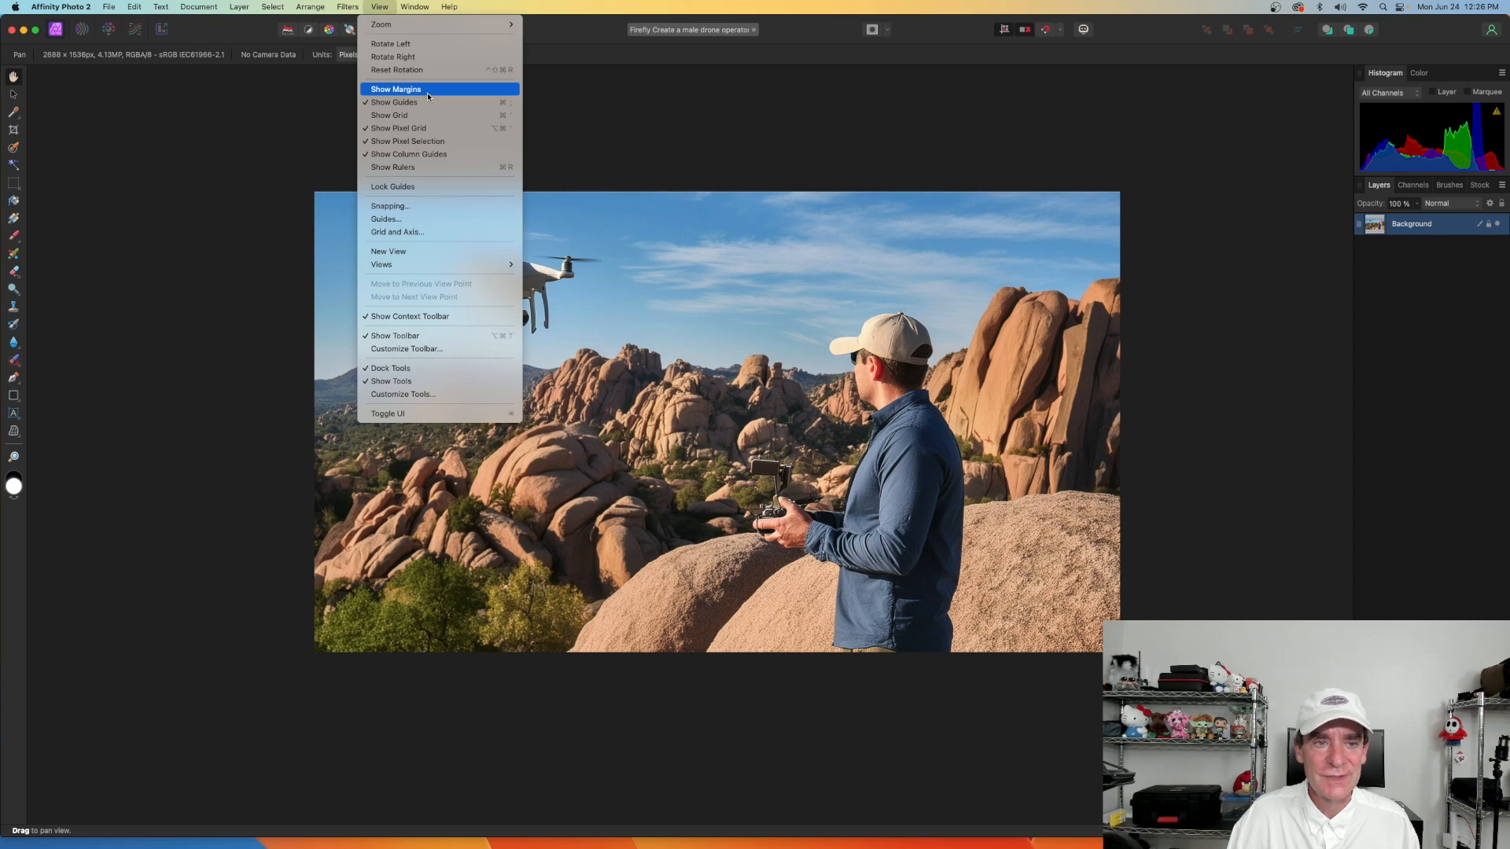
pyautogui.moveTo(393, 102)
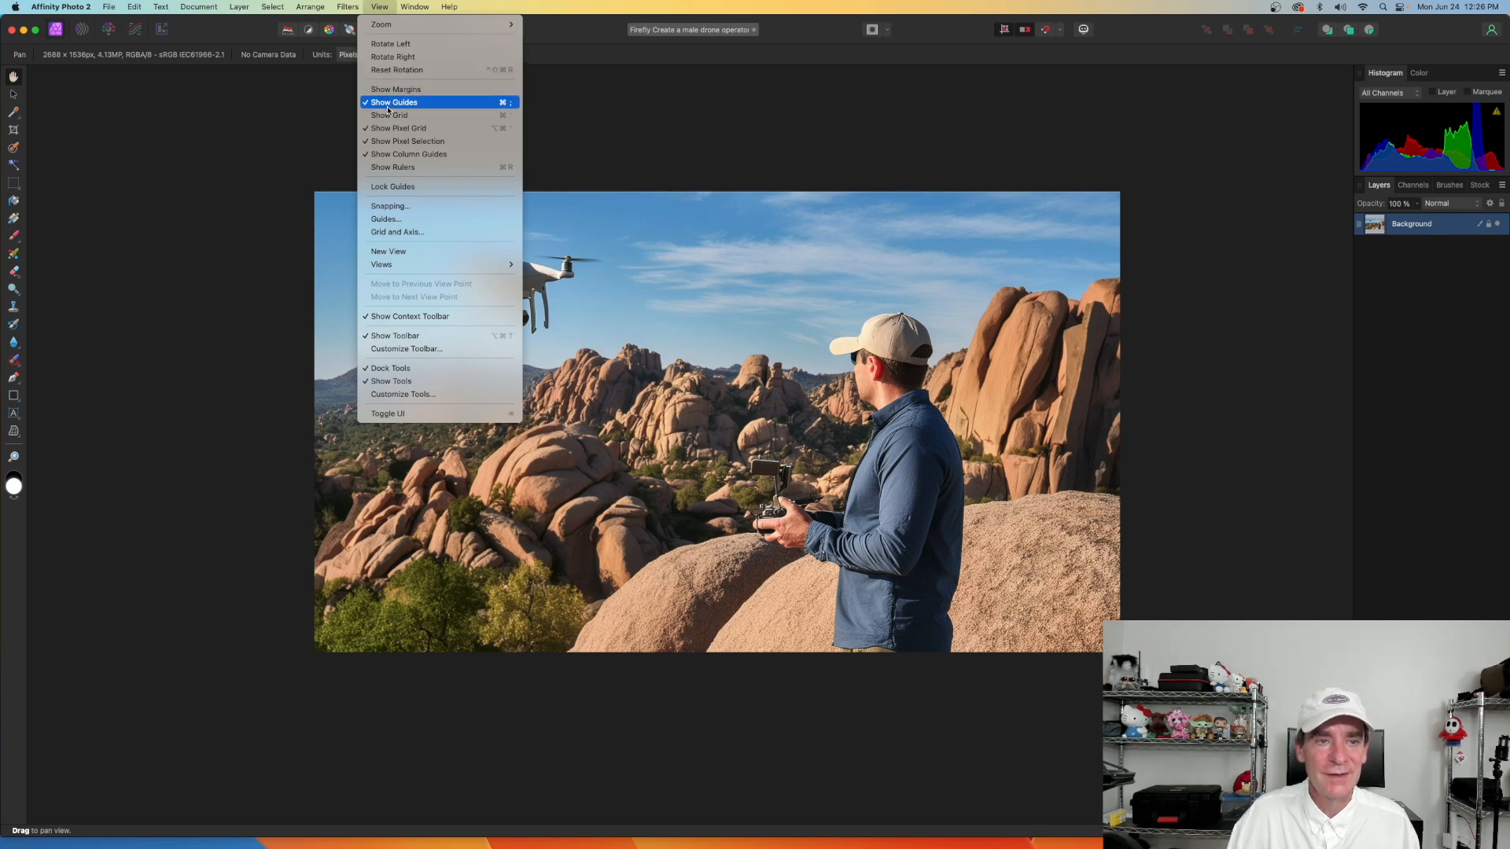
pyautogui.moveTo(396, 69)
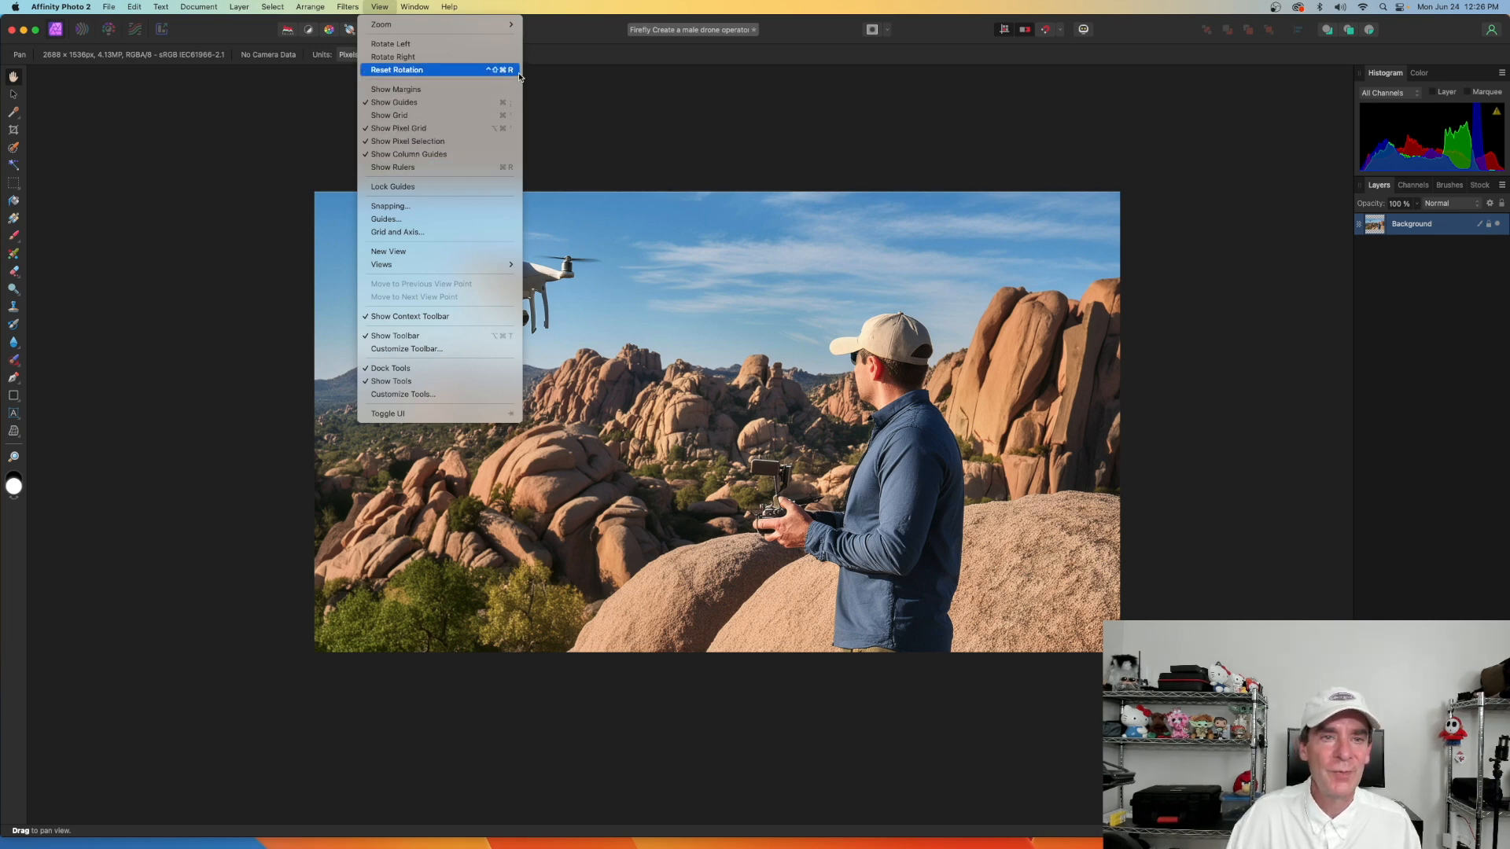
pyautogui.click(413, 6)
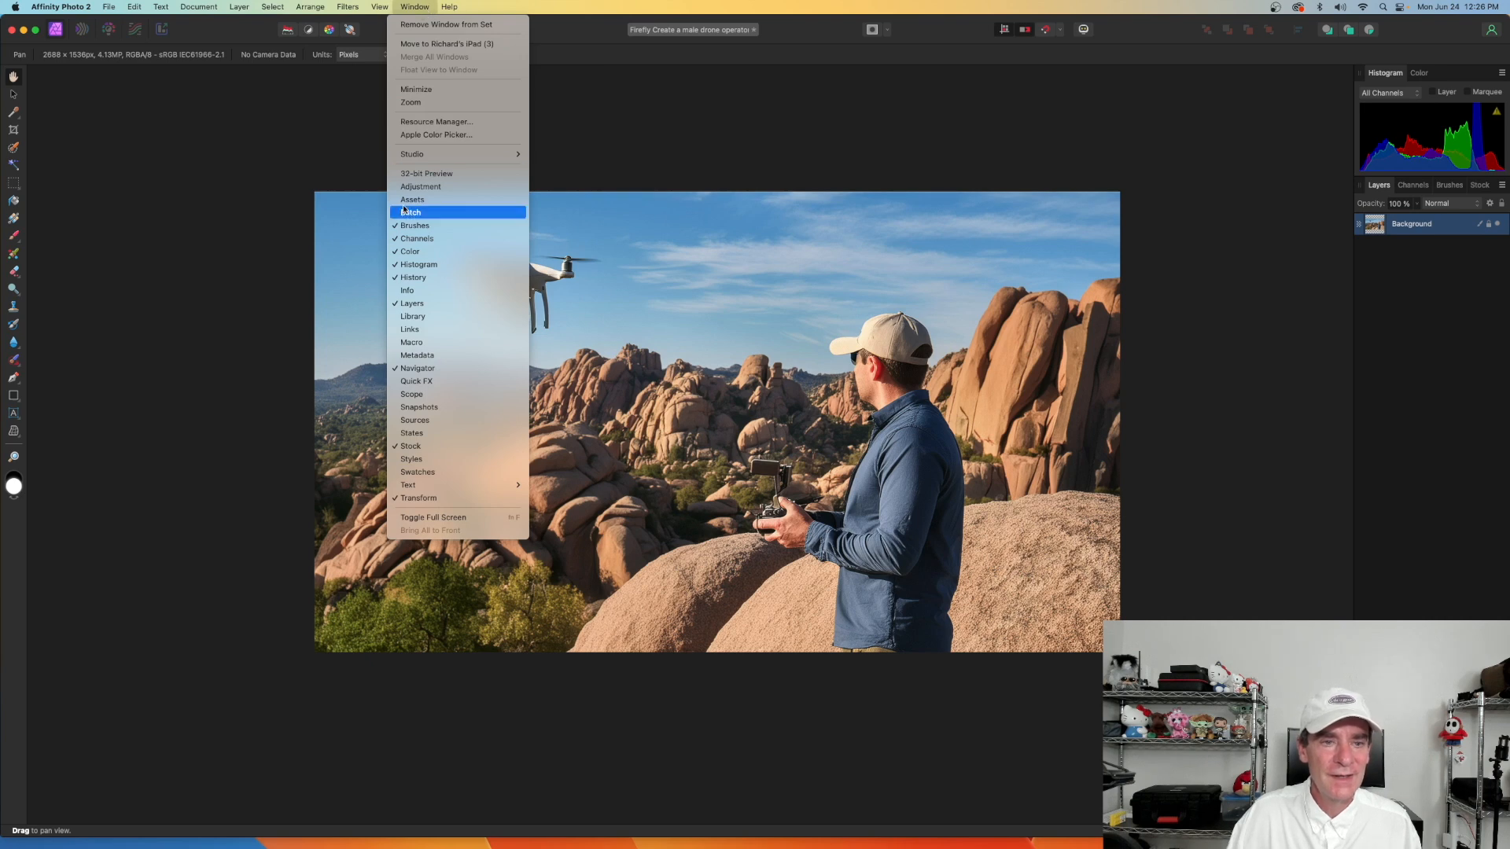
pyautogui.moveTo(650, 200)
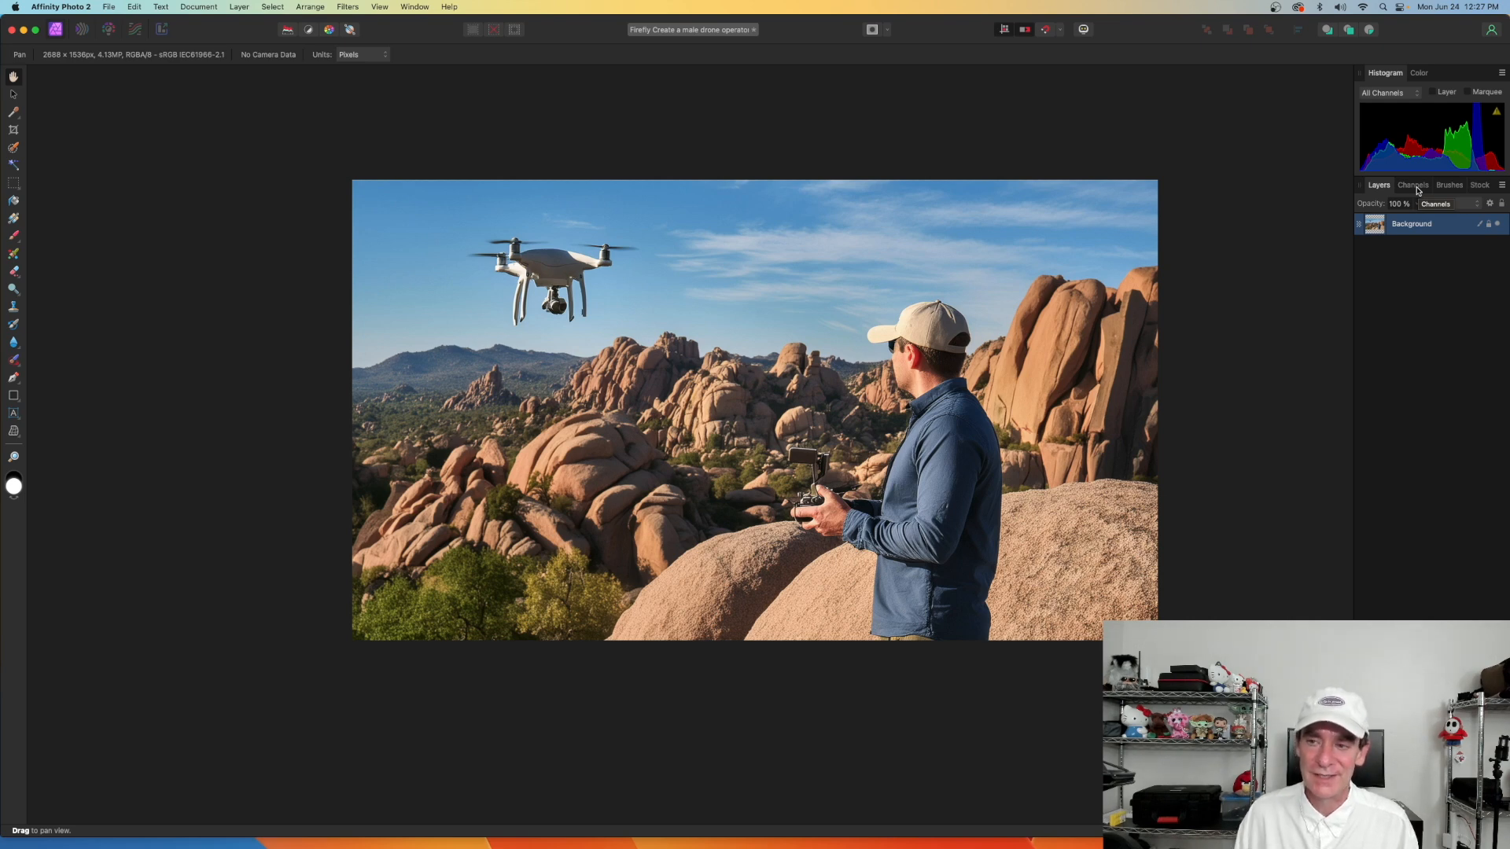
pyautogui.moveTo(1459, 96)
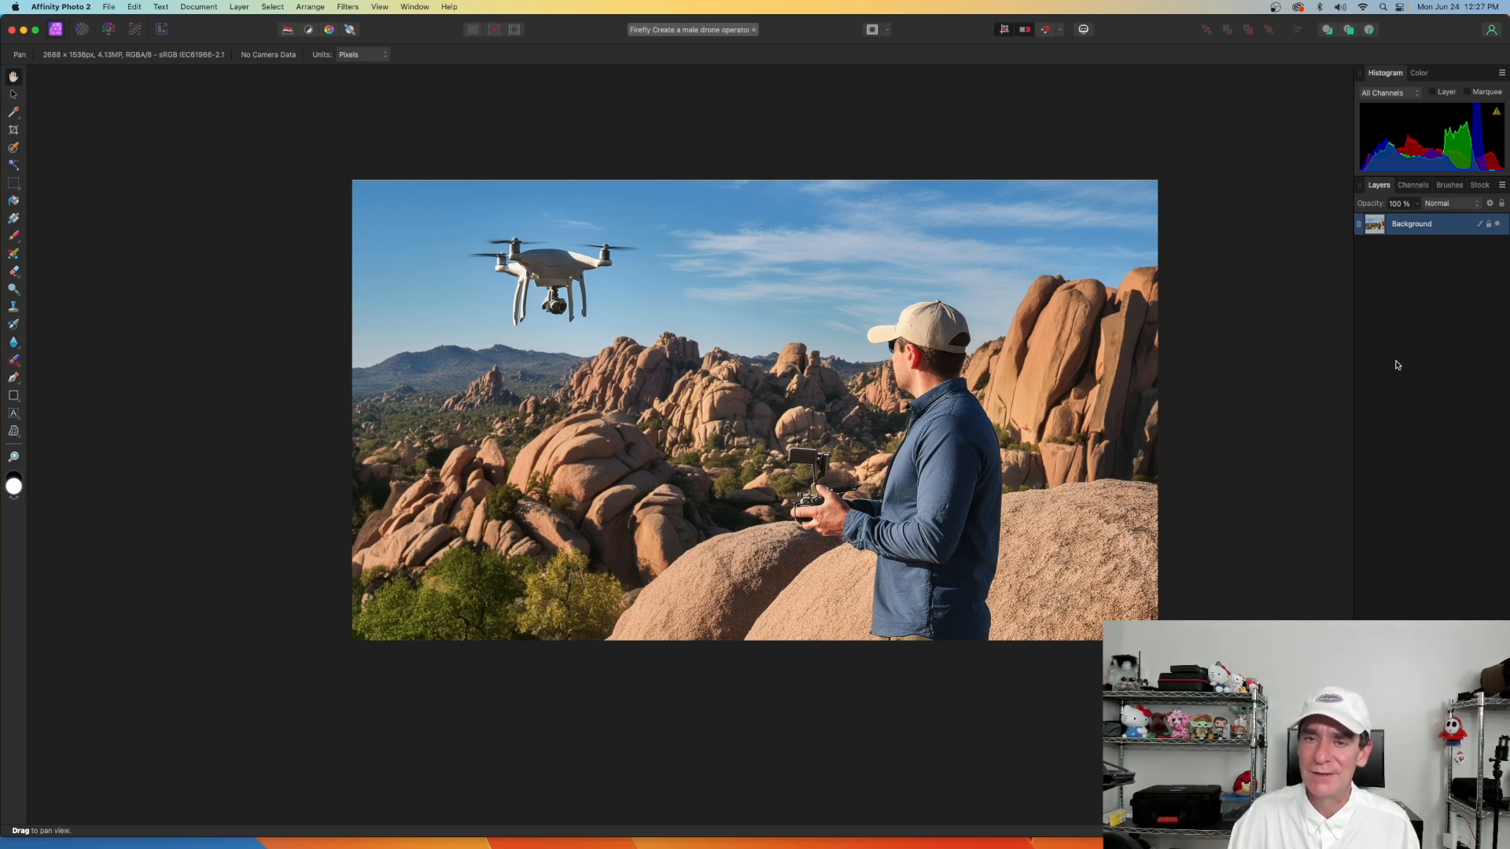
# Step: Reopen the Window menu's list of studio panels
pyautogui.click(414, 6)
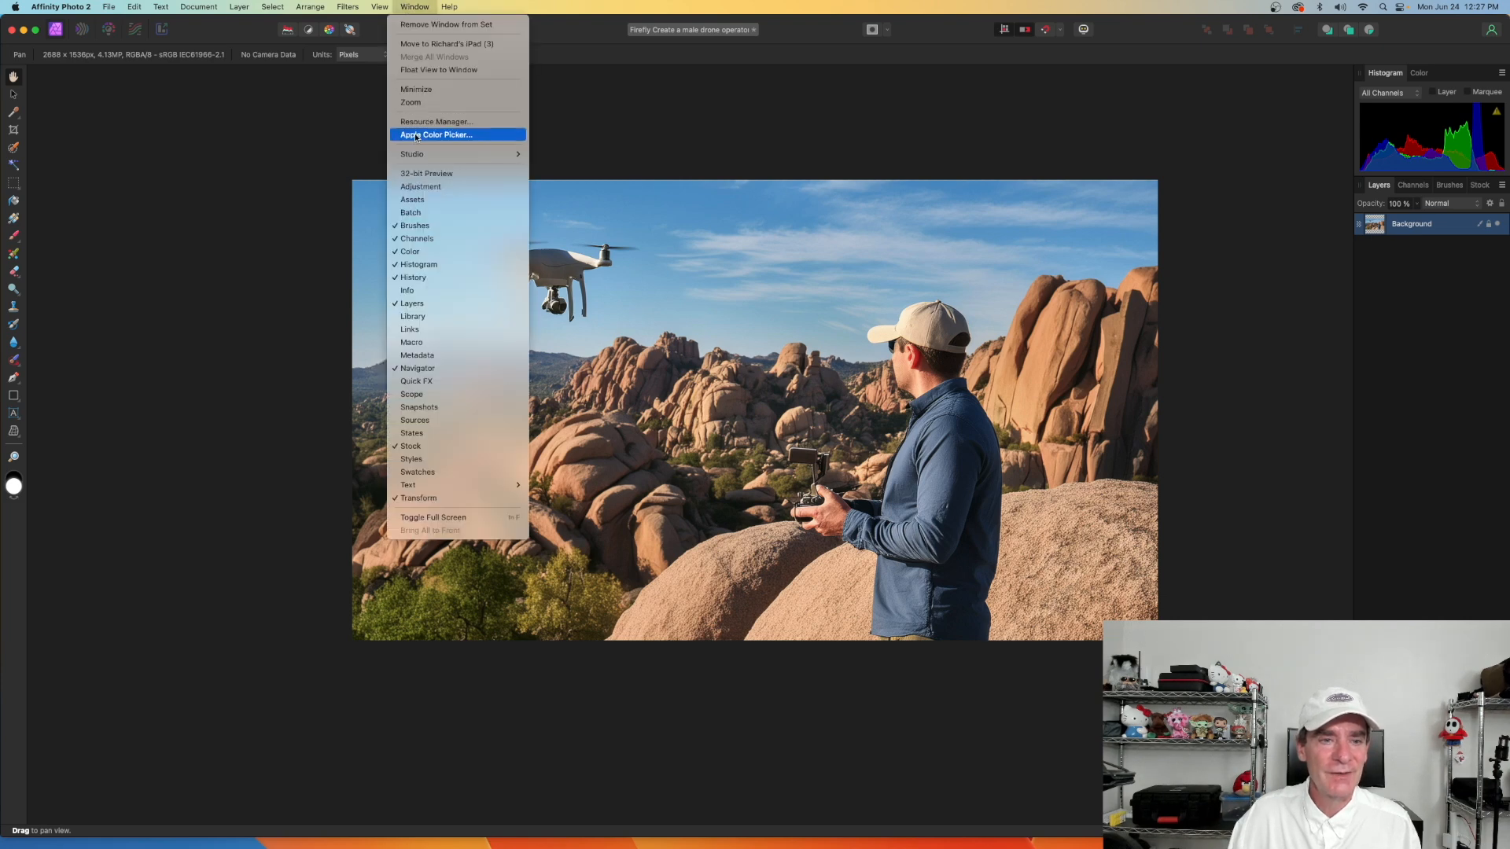
pyautogui.moveTo(426, 173)
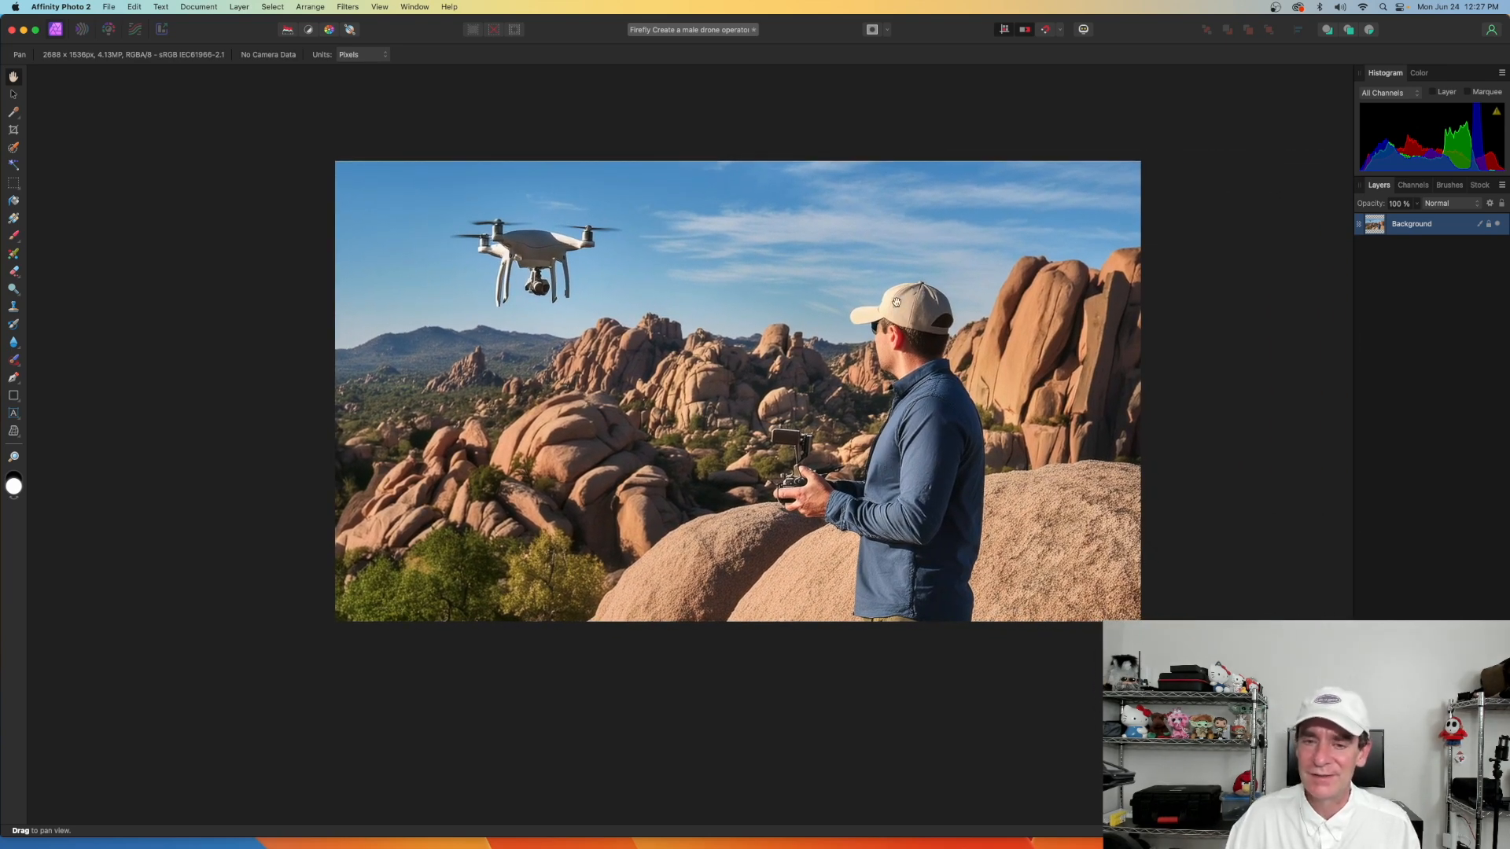
pyautogui.moveTo(1183, 357)
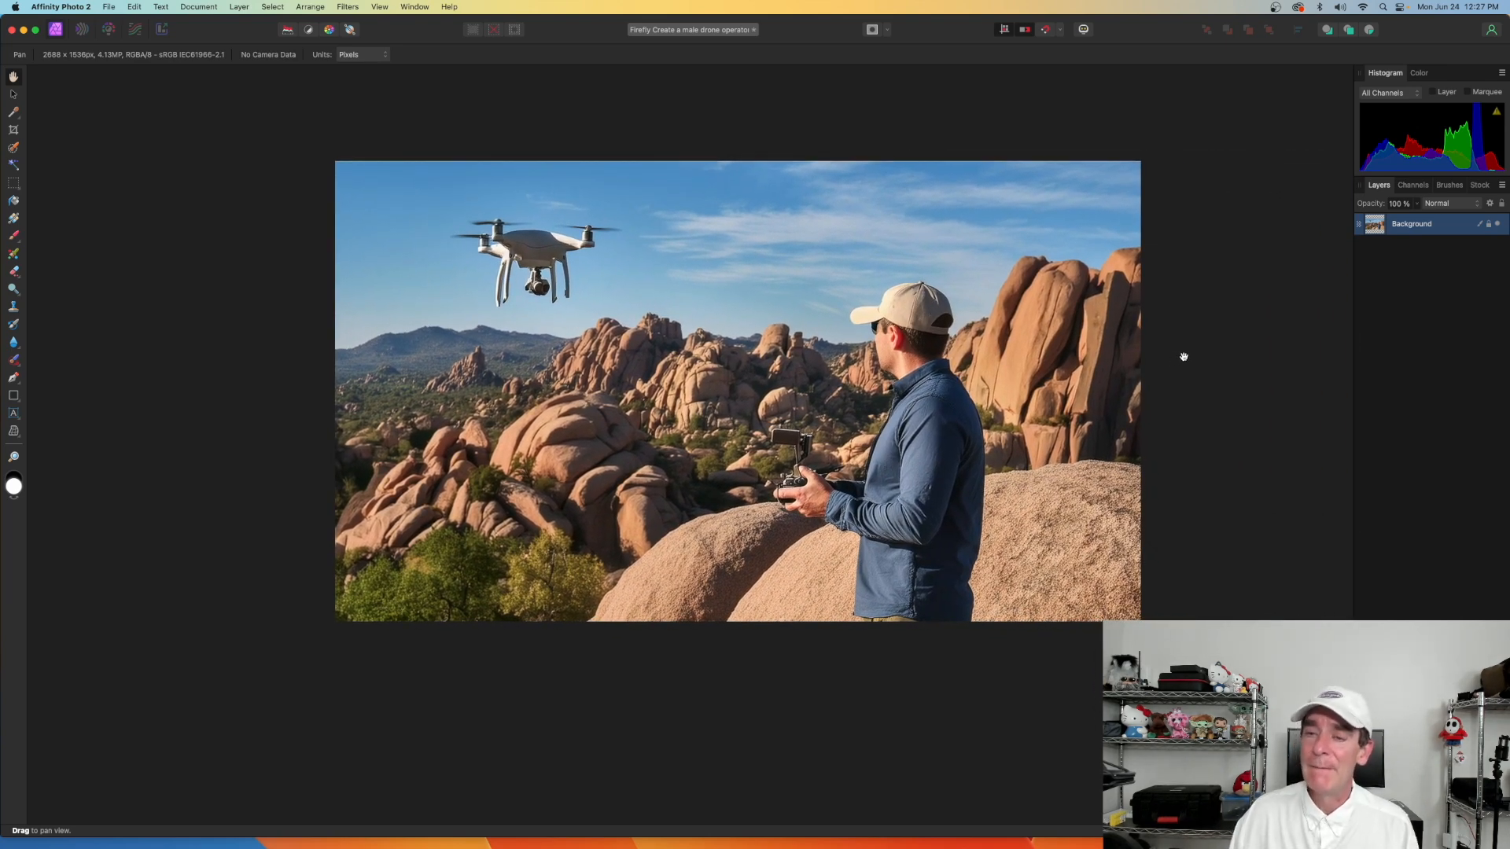